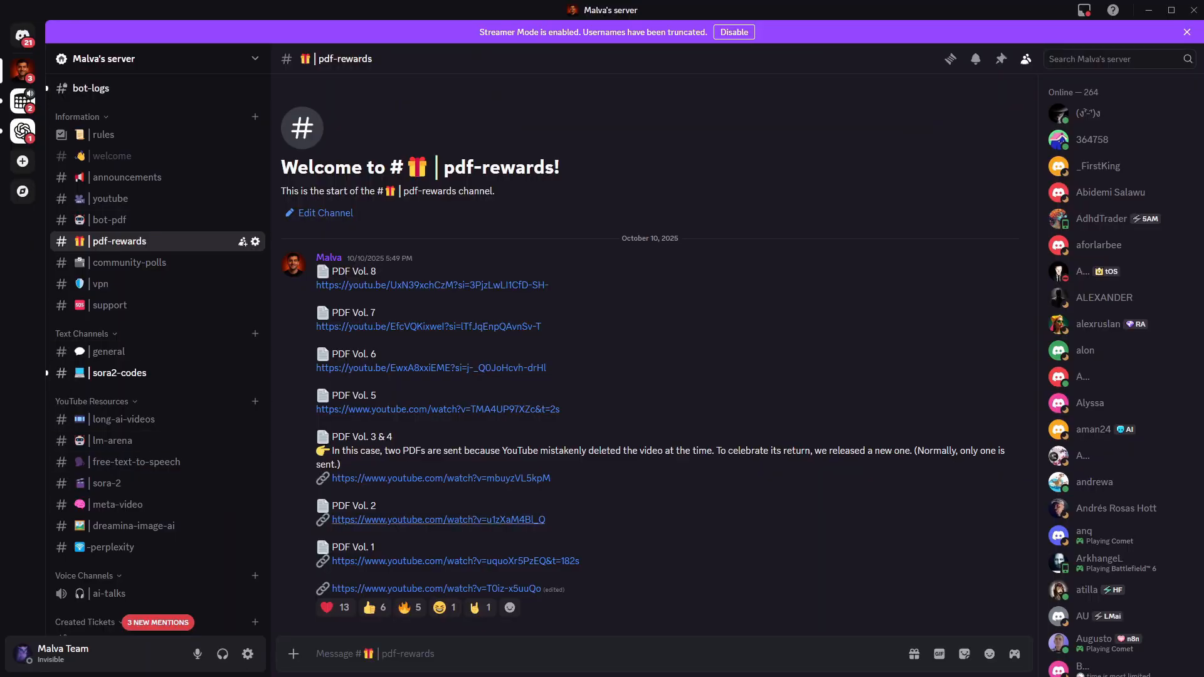
- Browse the lm-arena and meta-video channels, then open #bot-pdf
click(113, 440)
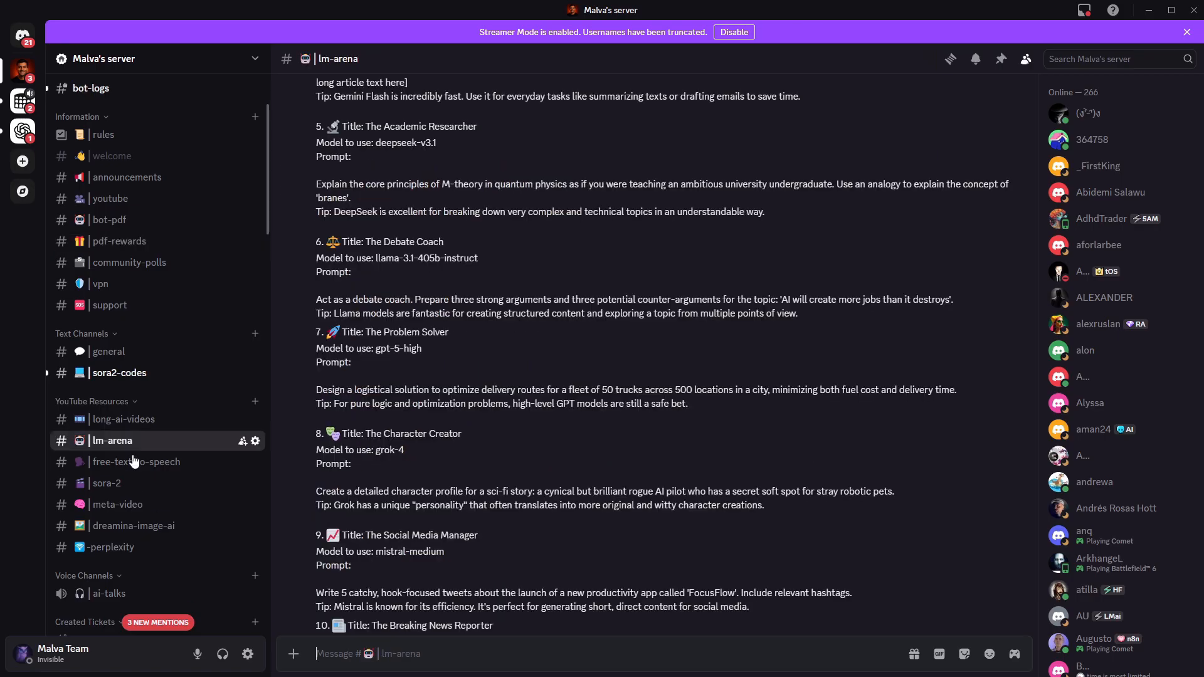
click(117, 504)
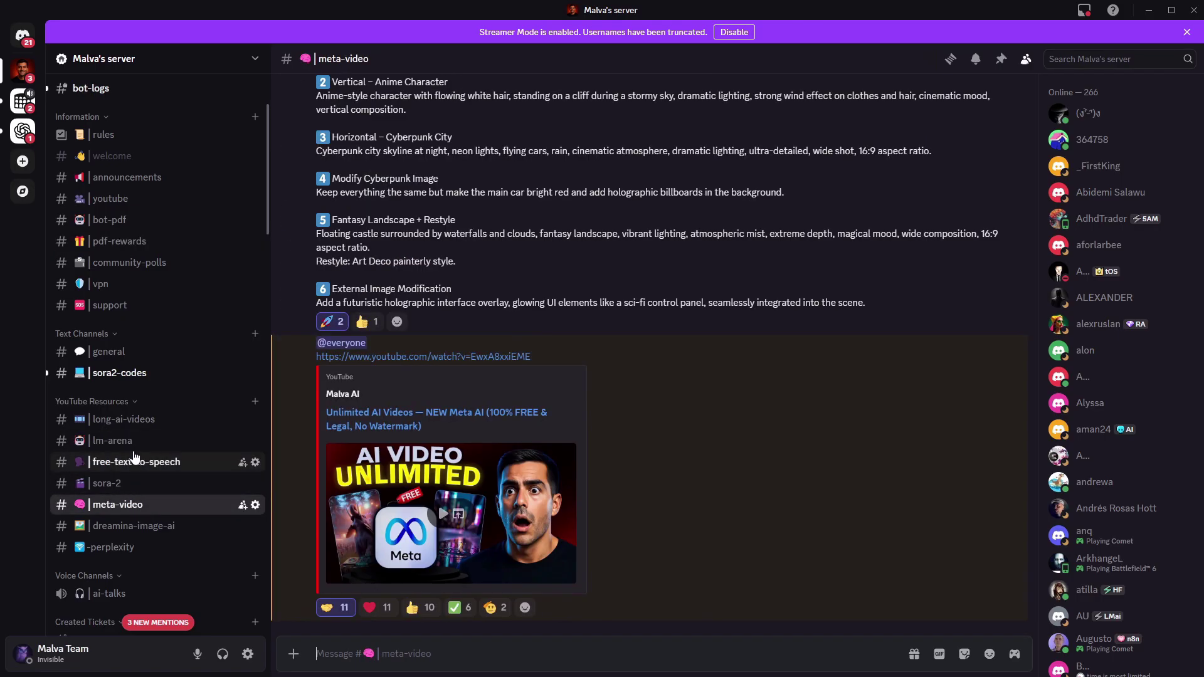
click(109, 219)
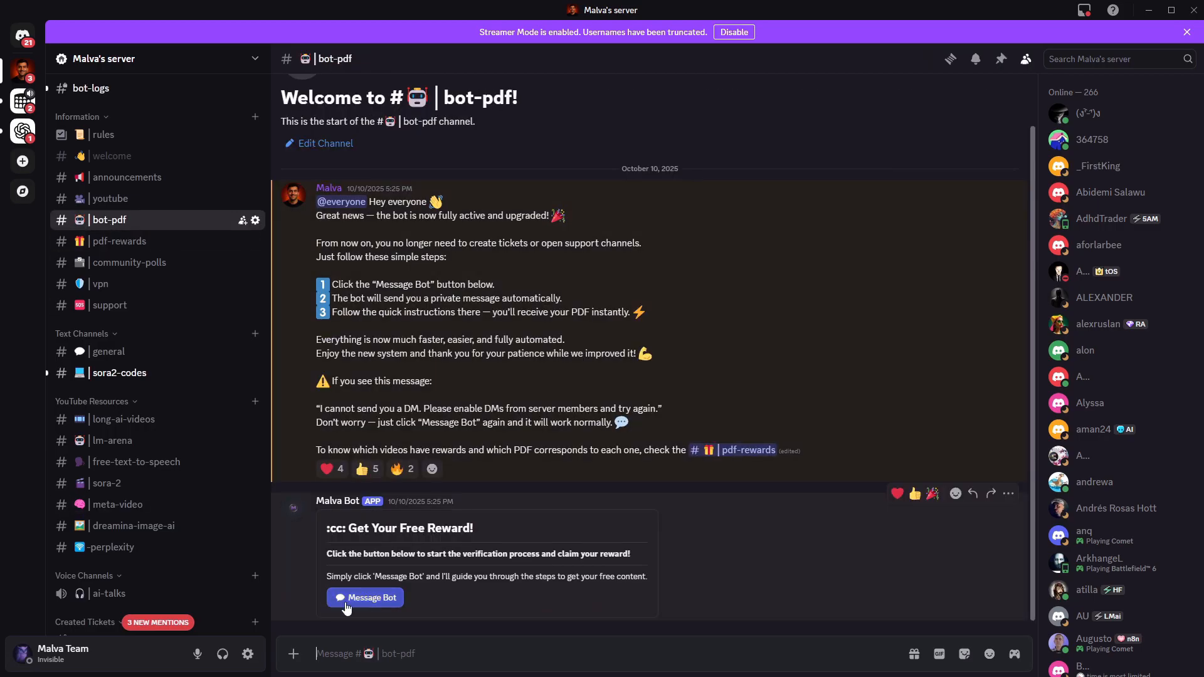
- Send the Vol. 8 video link to the reward bot by DM and open its reply link
click(365, 597)
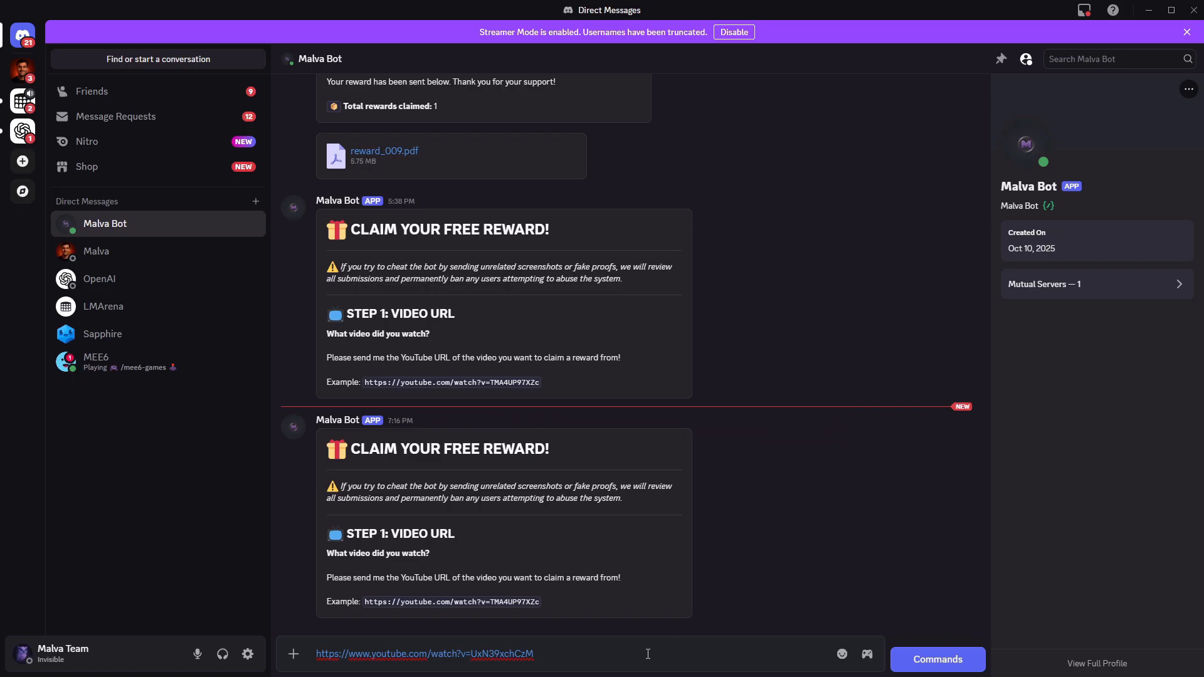
key(Enter)
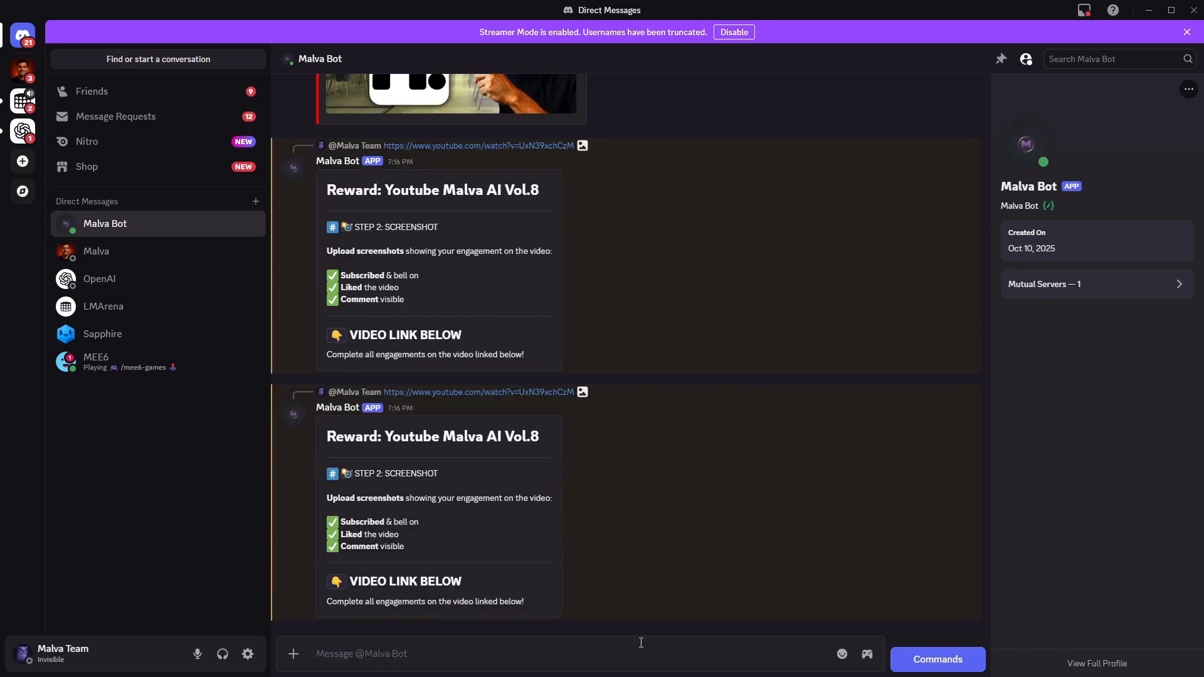
scroll(down, 3)
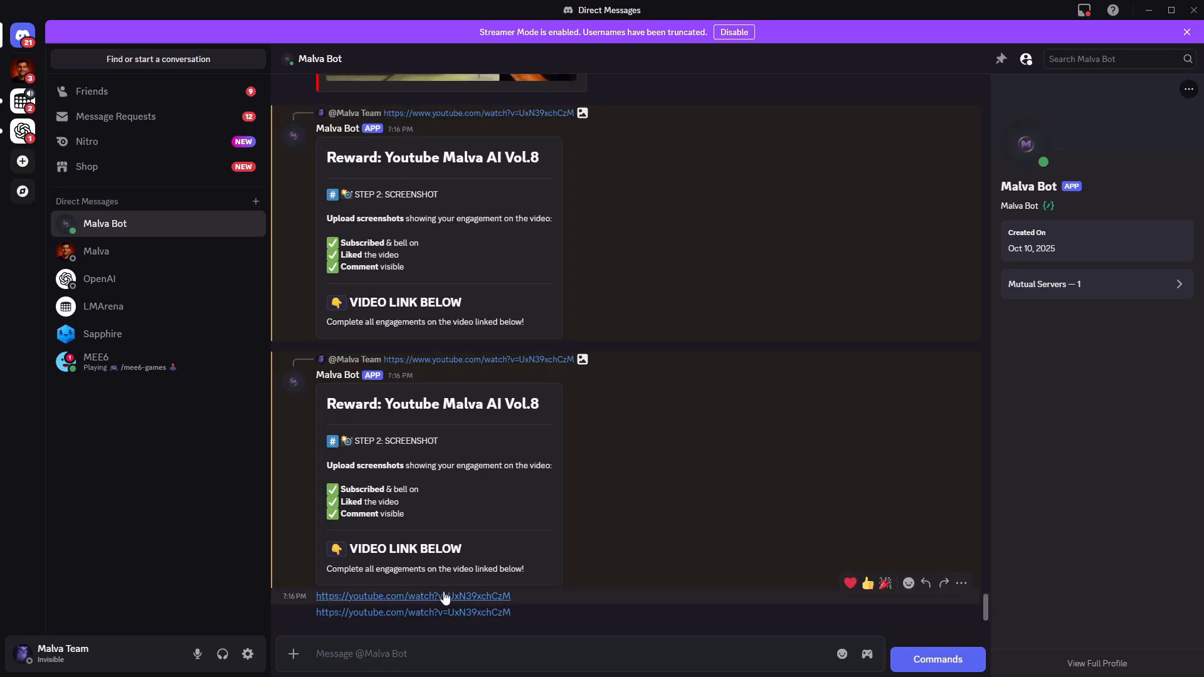
click(412, 596)
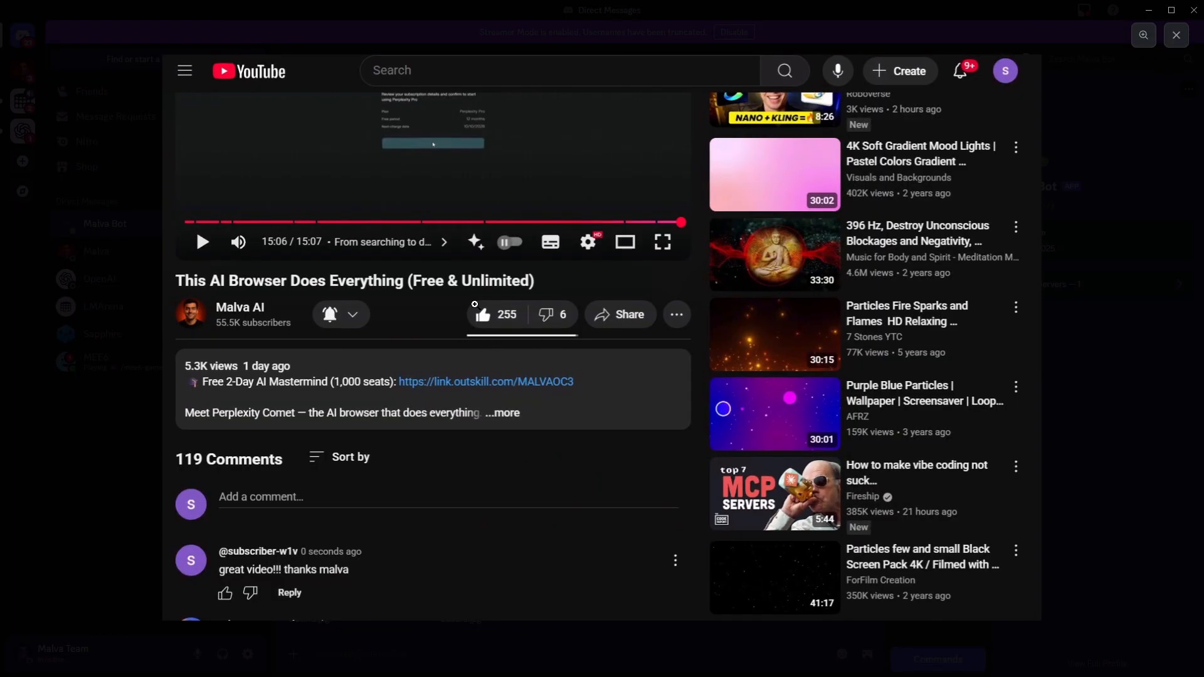
mouse_move(328, 559)
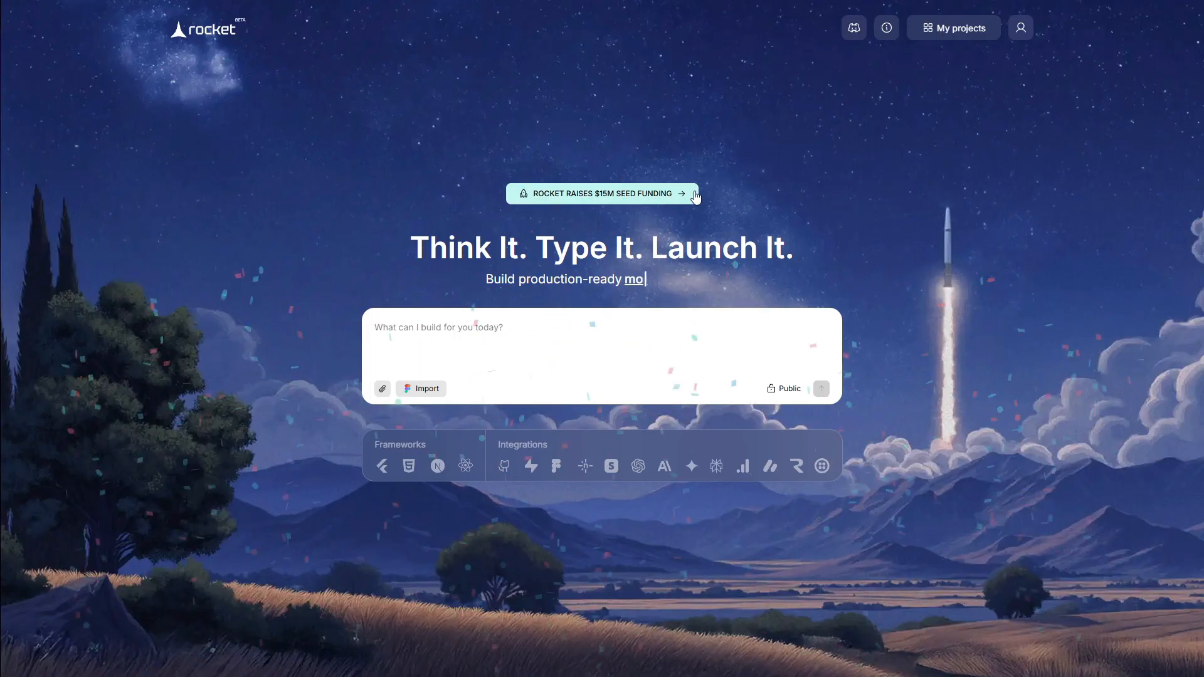
- Use the top-right projects button while the four-screen SaaS Analytics Hub starts building
click(954, 28)
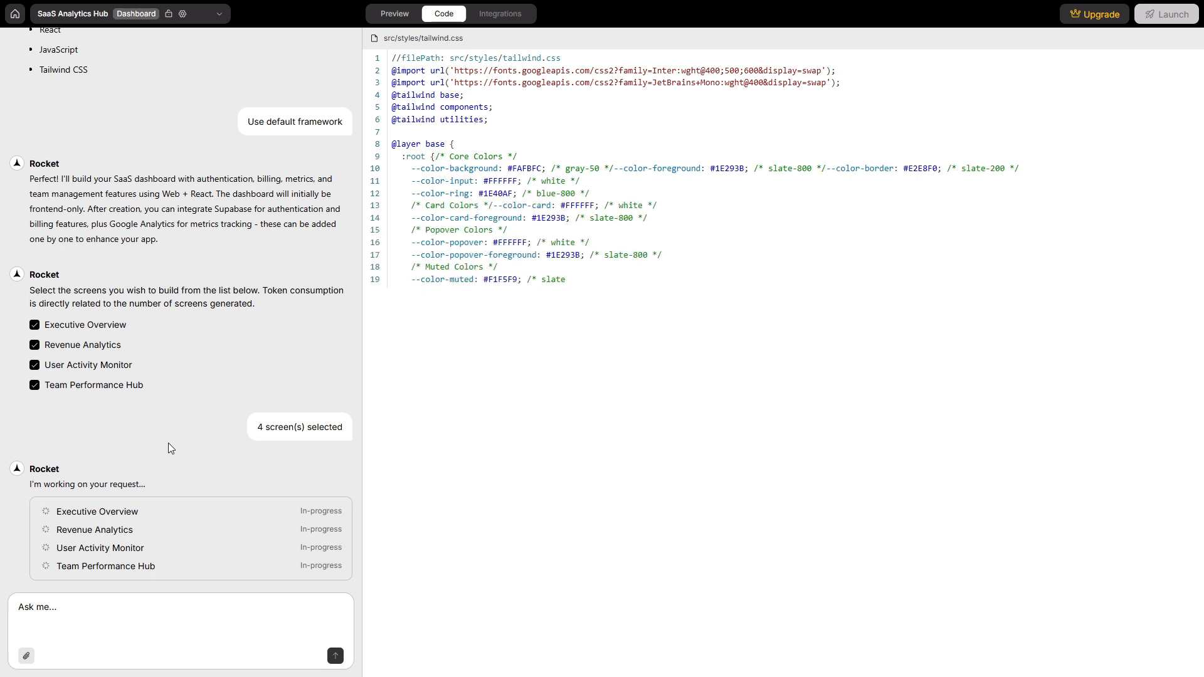
- Show the dashboard's live preview and go to the Executive Overview page
click(394, 13)
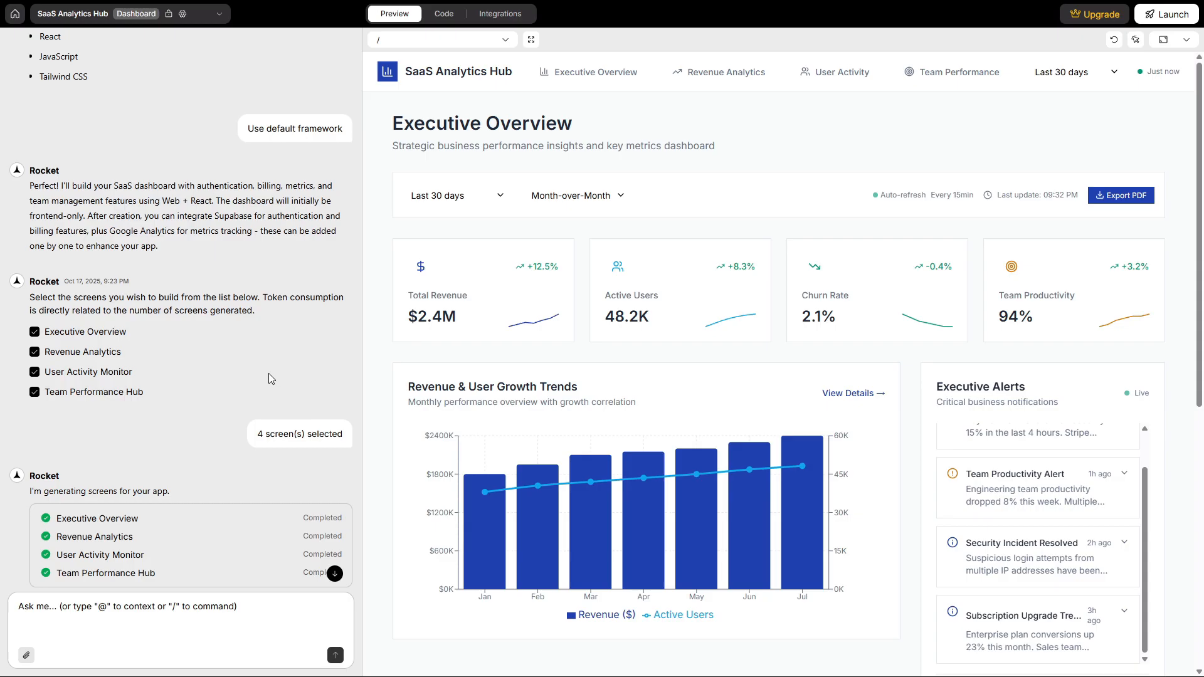
scroll(down, 3)
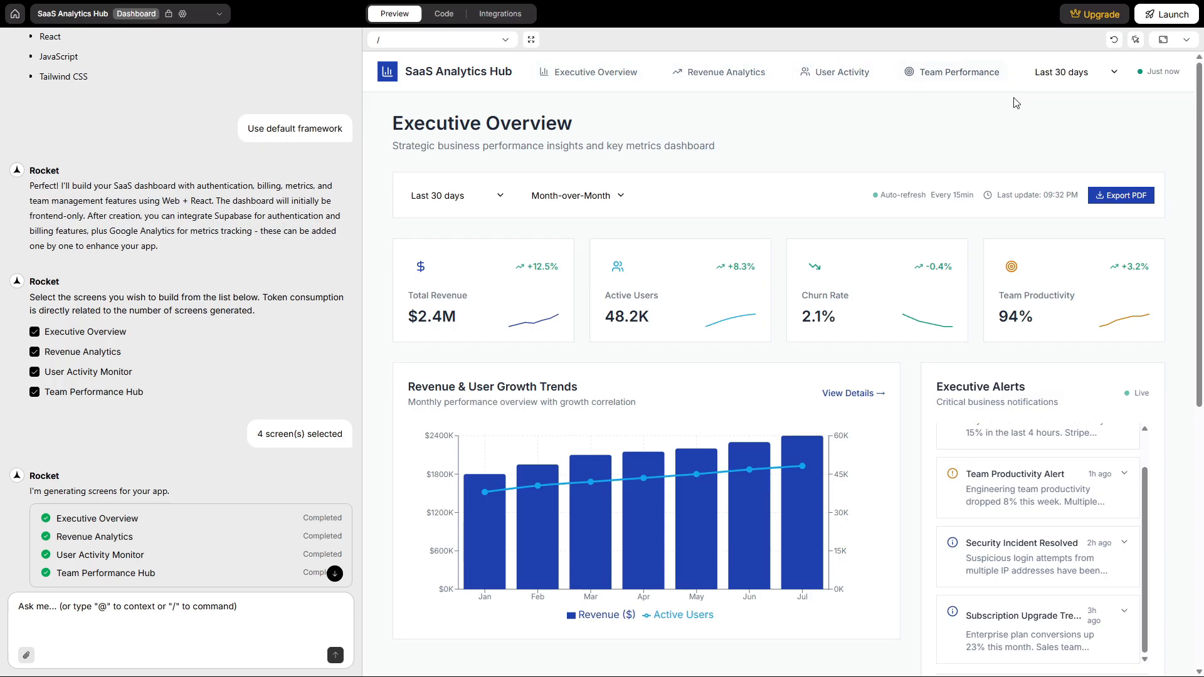
click(596, 72)
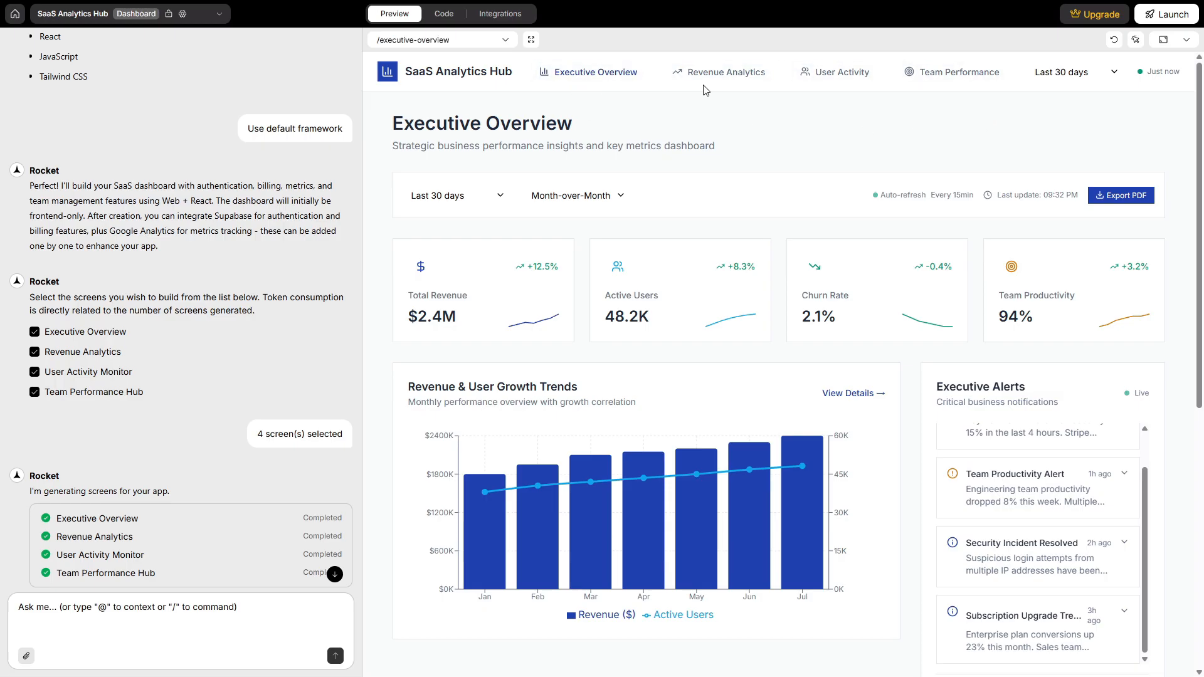
- Tour the Revenue Analytics and User Activity pages, scrolling through each
click(726, 72)
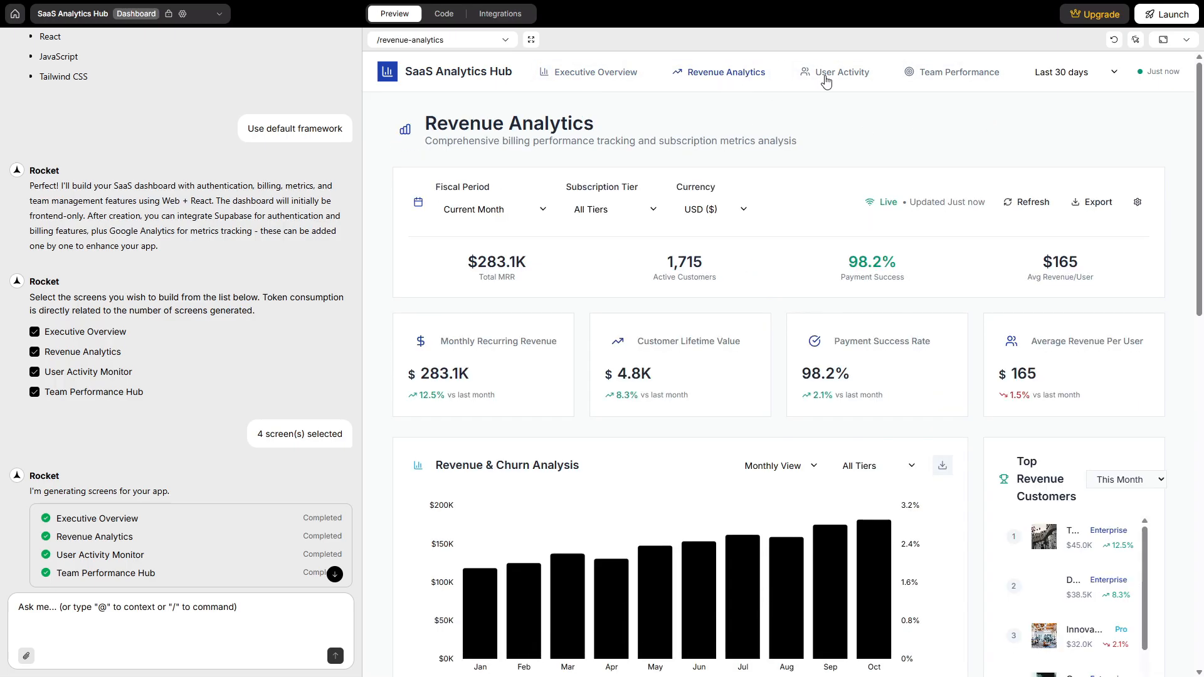
scroll(down, 3)
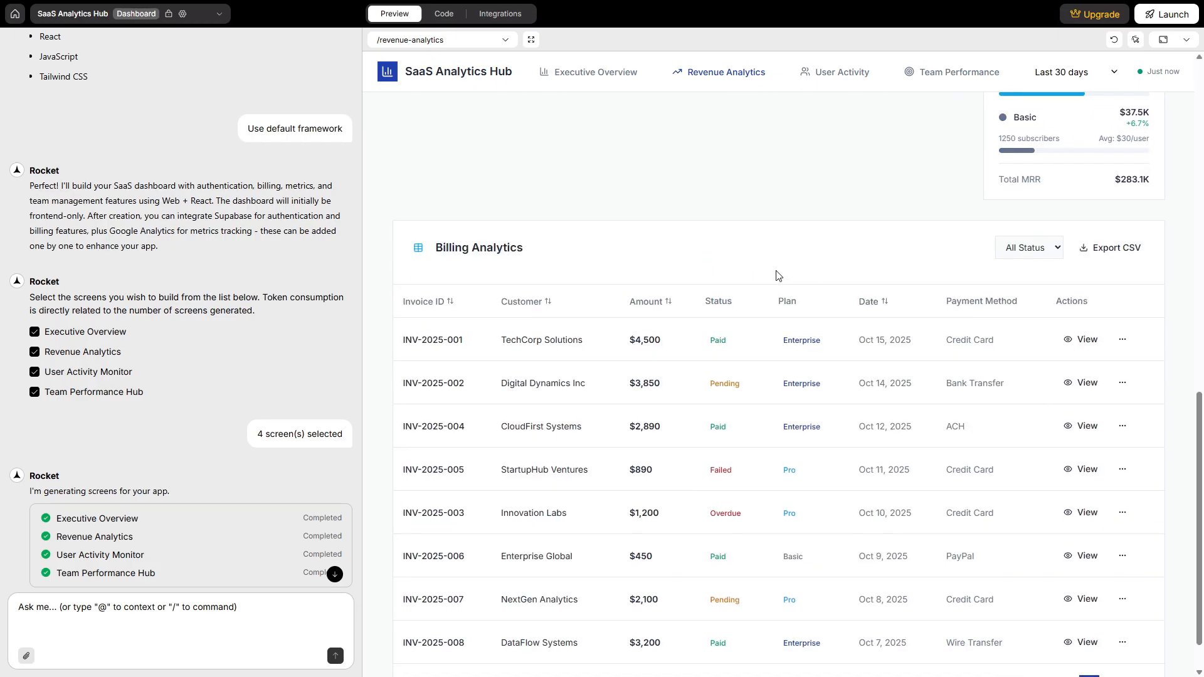
scroll(up, 3)
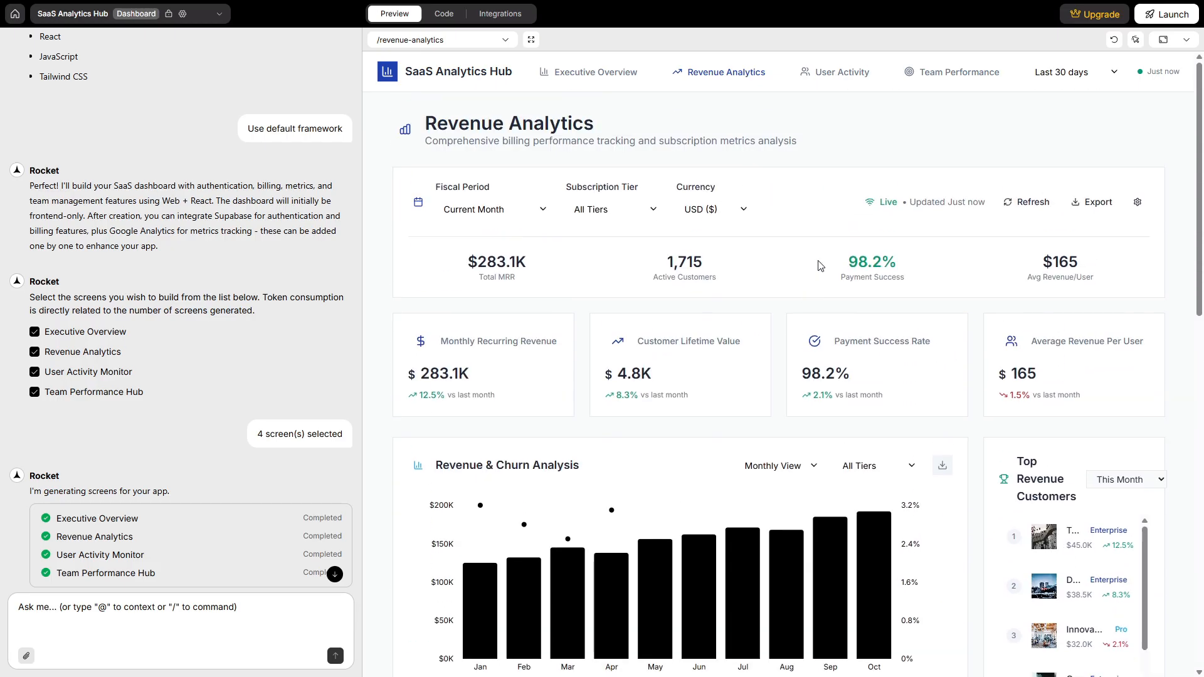
mouse_move(834, 74)
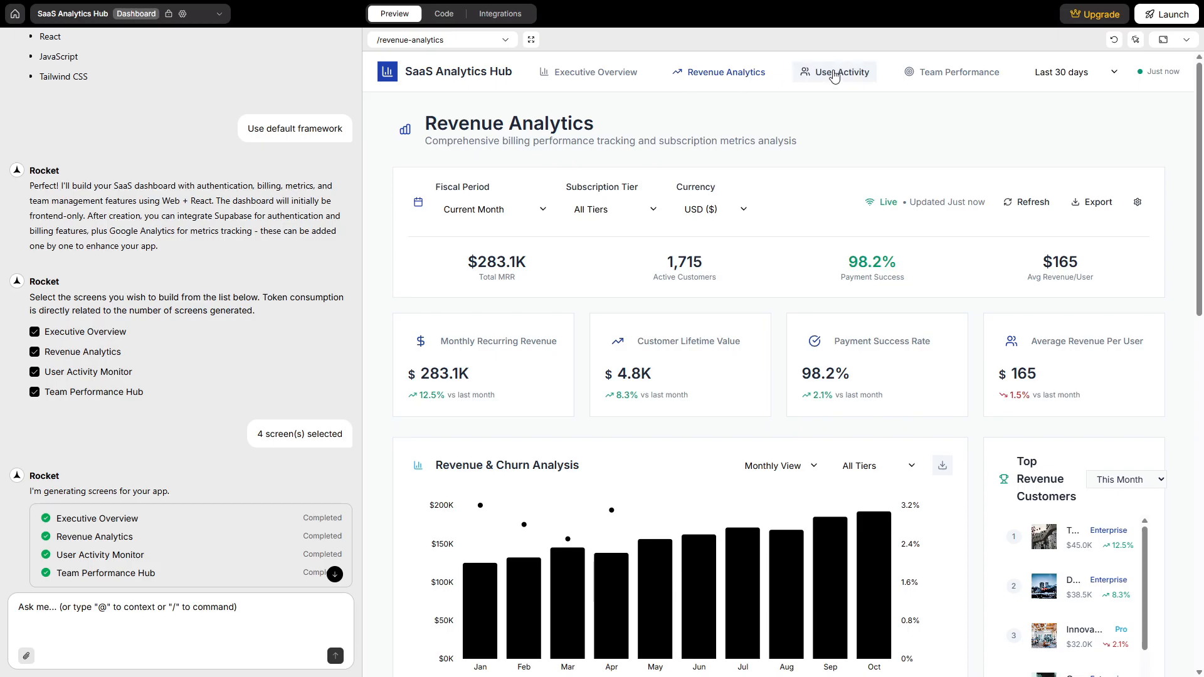
click(835, 71)
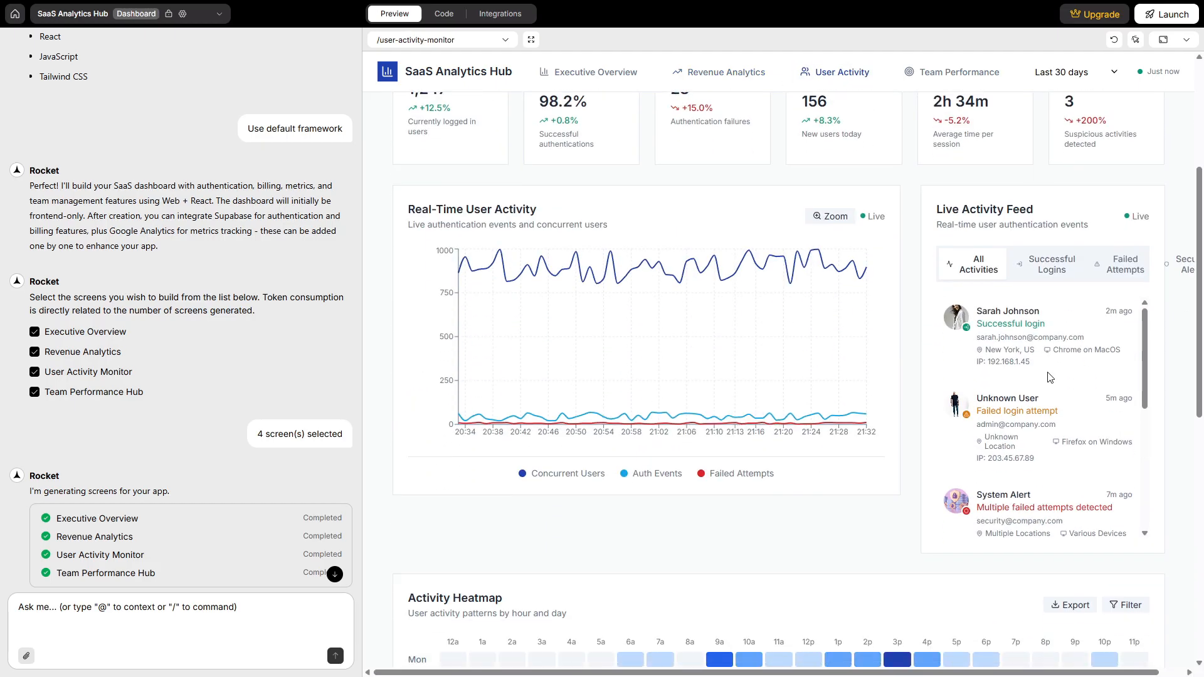
scroll(down, 3)
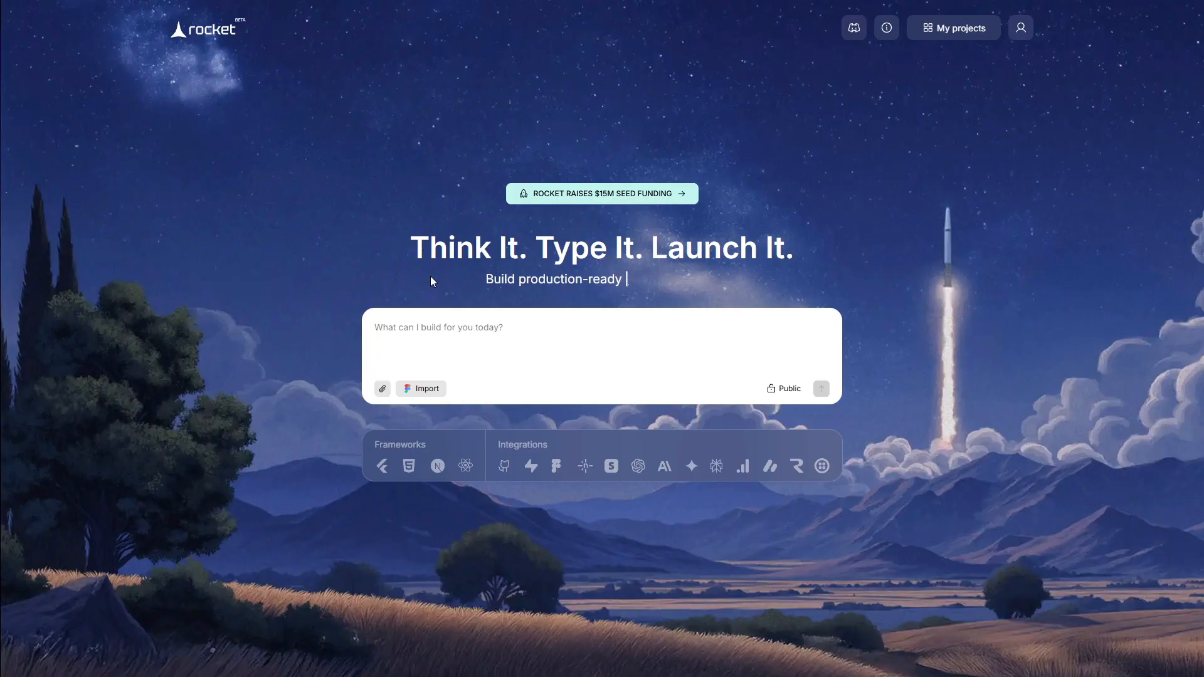
mouse_move(427, 392)
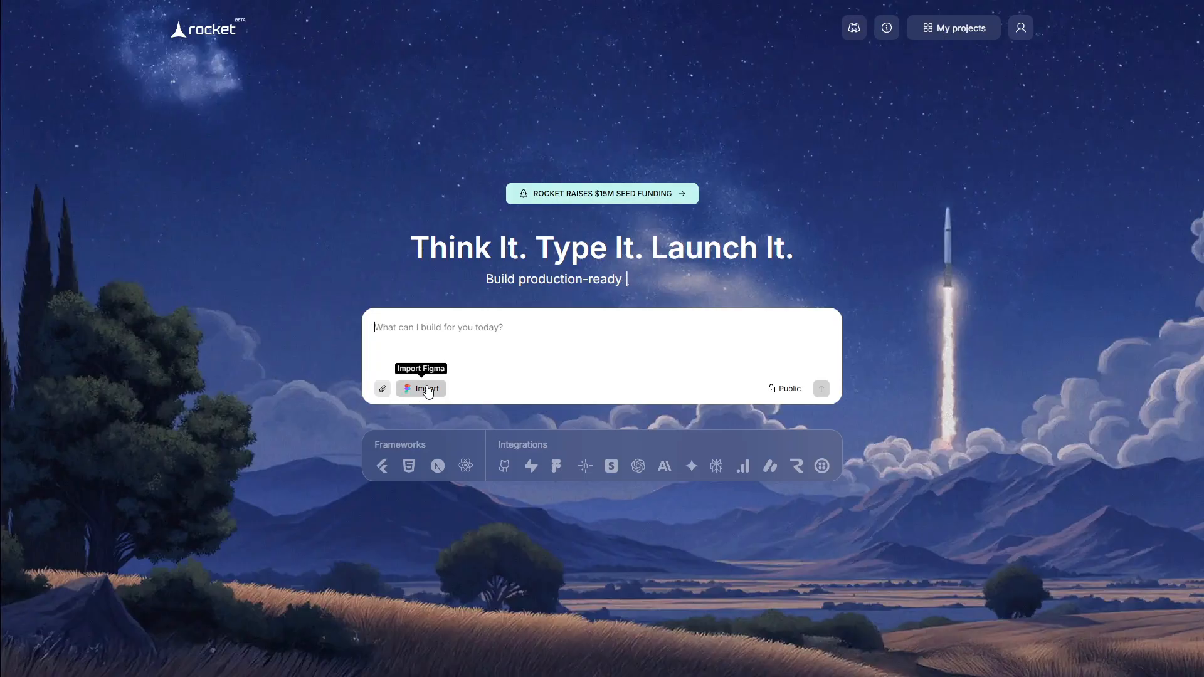
click(420, 389)
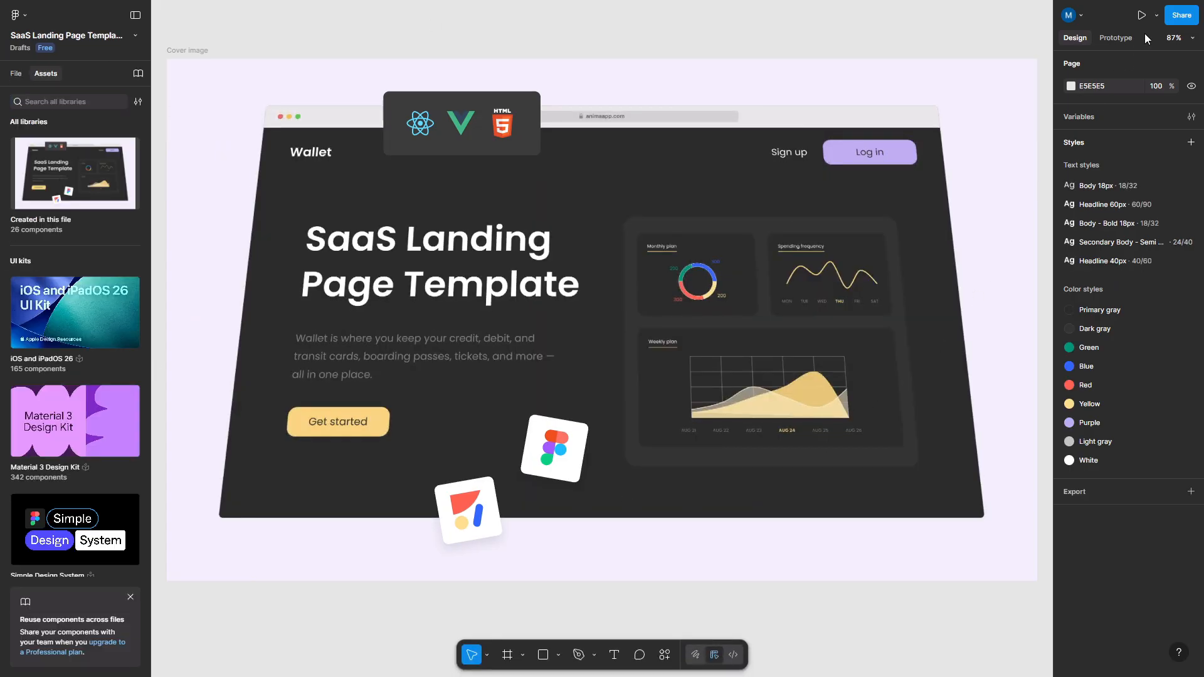
click(1181, 15)
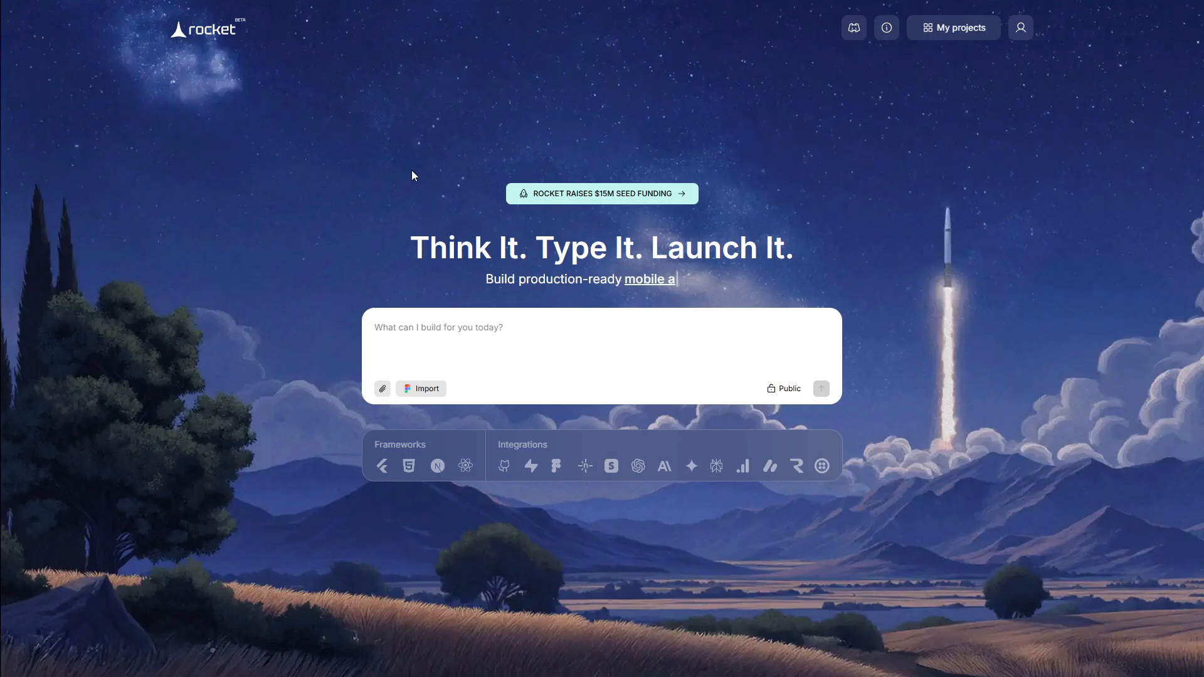
- Browse My projects and the Templates gallery, then return to the SaaS Analytics Hub
click(954, 27)
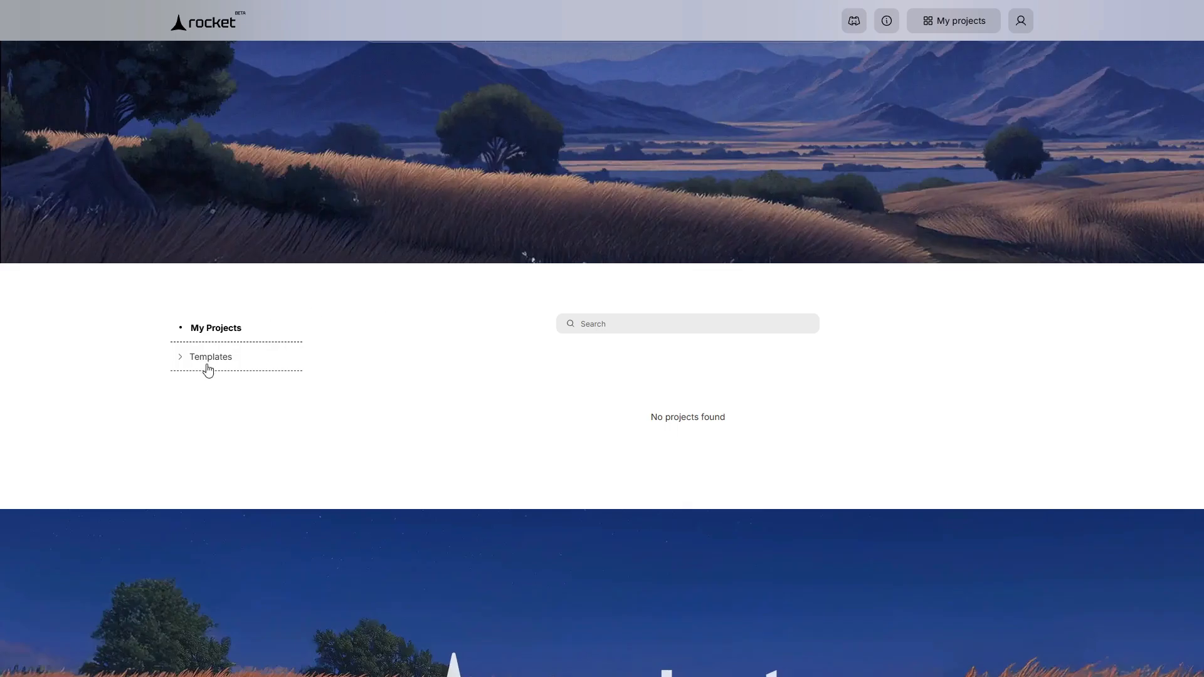
click(210, 357)
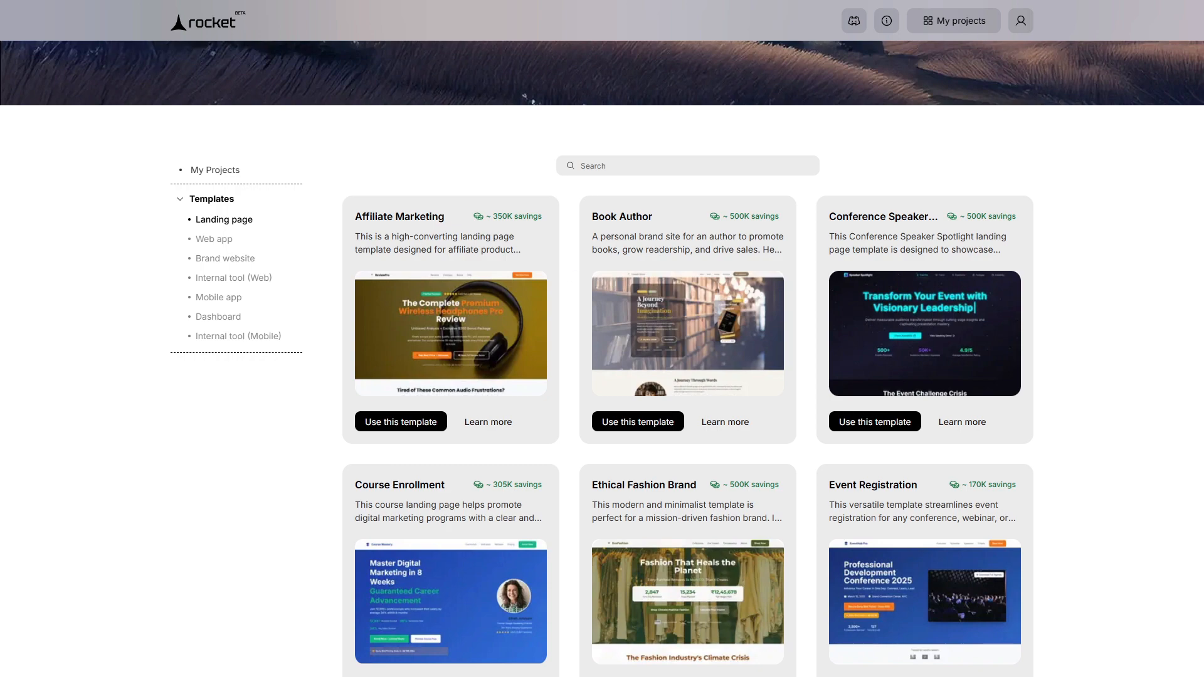
click(203, 22)
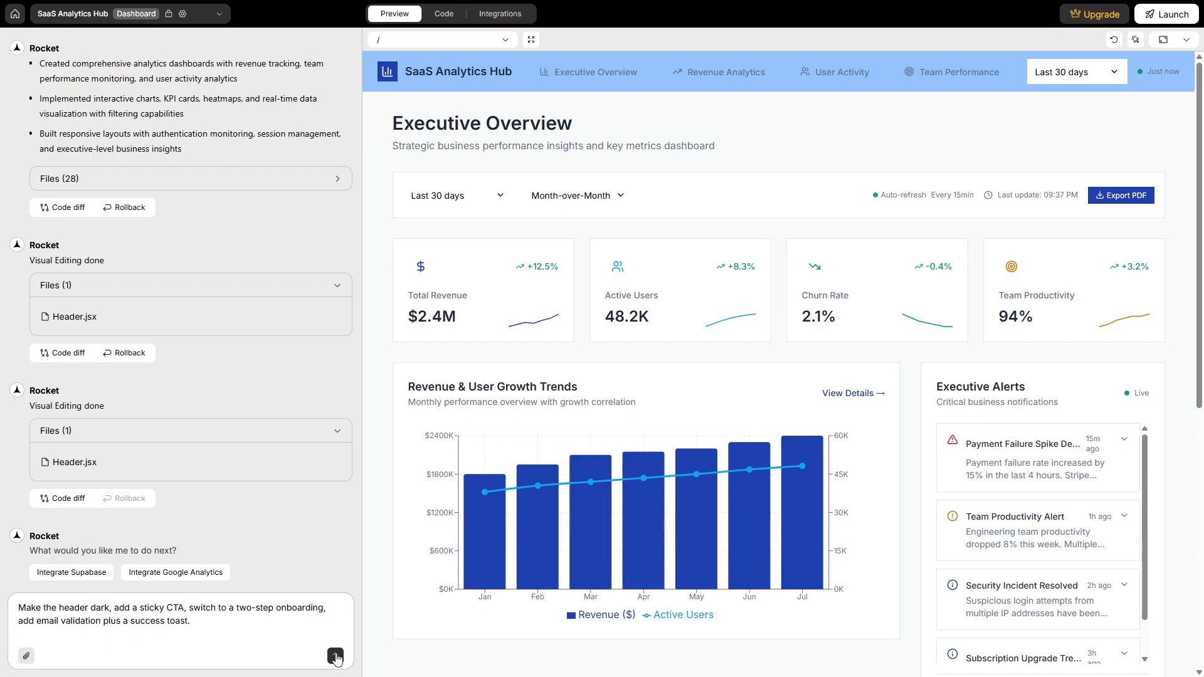
- Send the dark header and onboarding request, then check the phone preview and hamburger menu
click(336, 657)
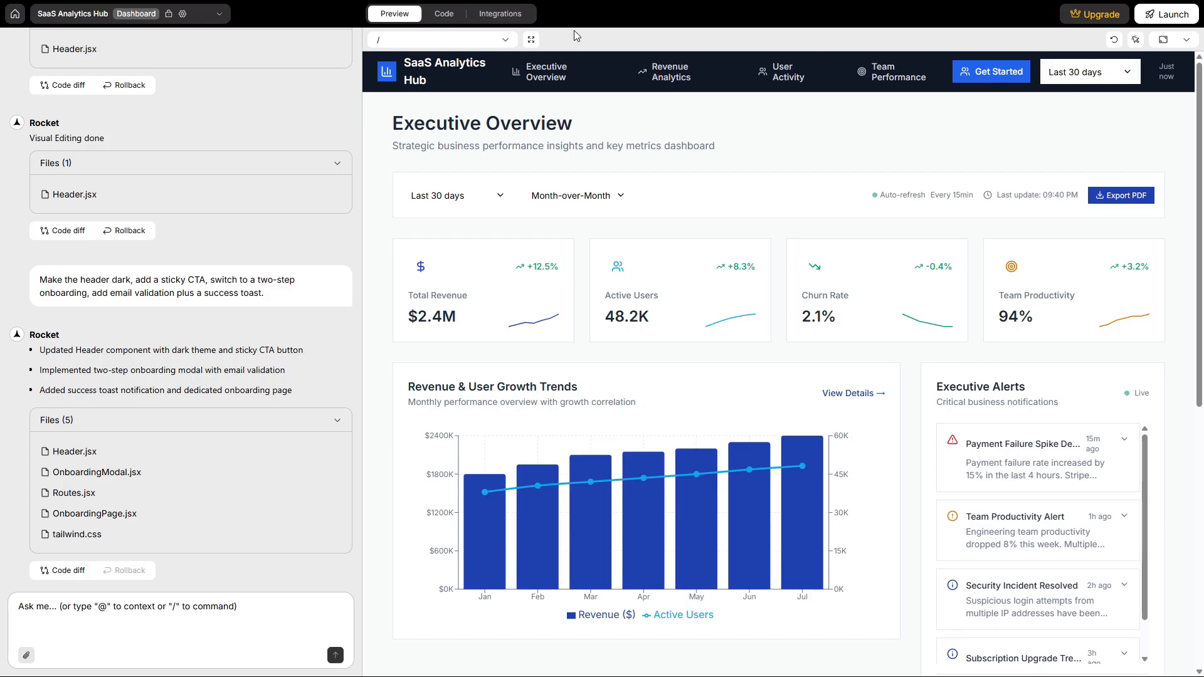
mouse_move(560, 38)
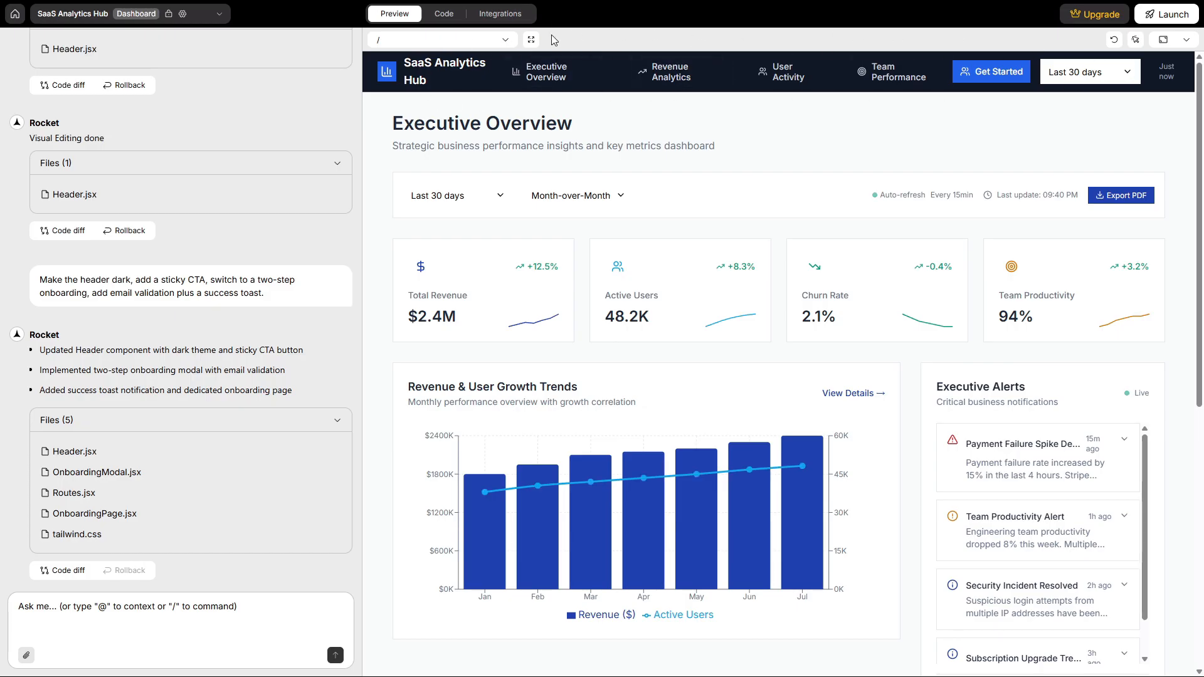
click(1184, 39)
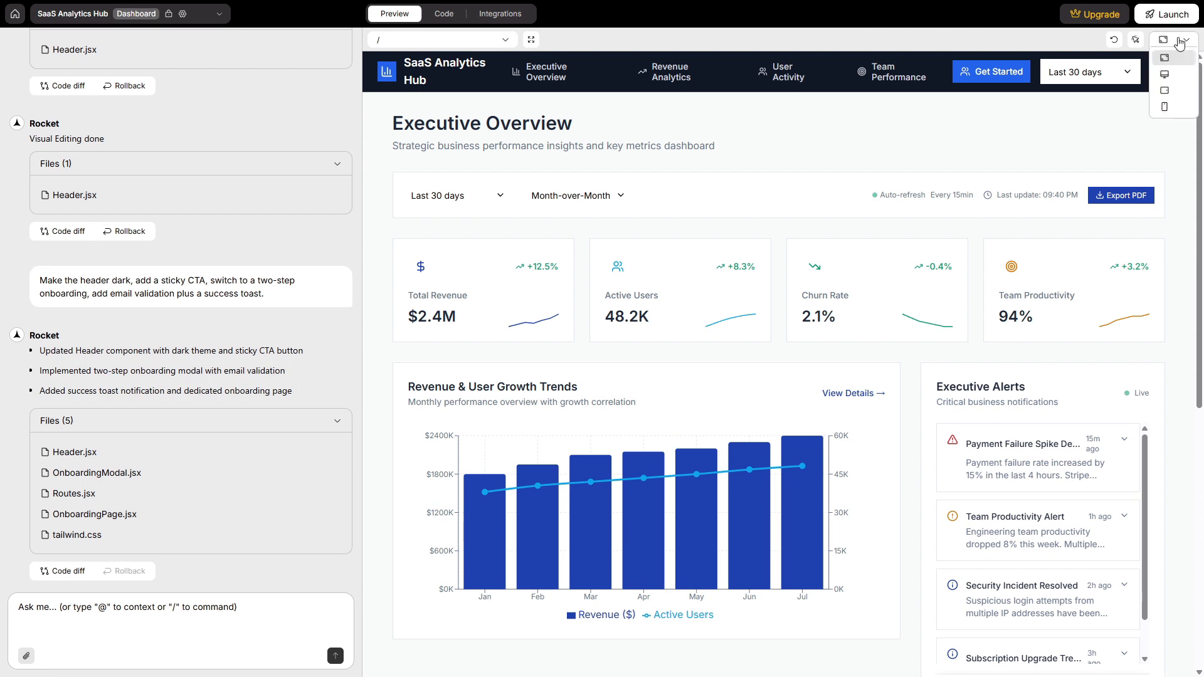
click(1163, 58)
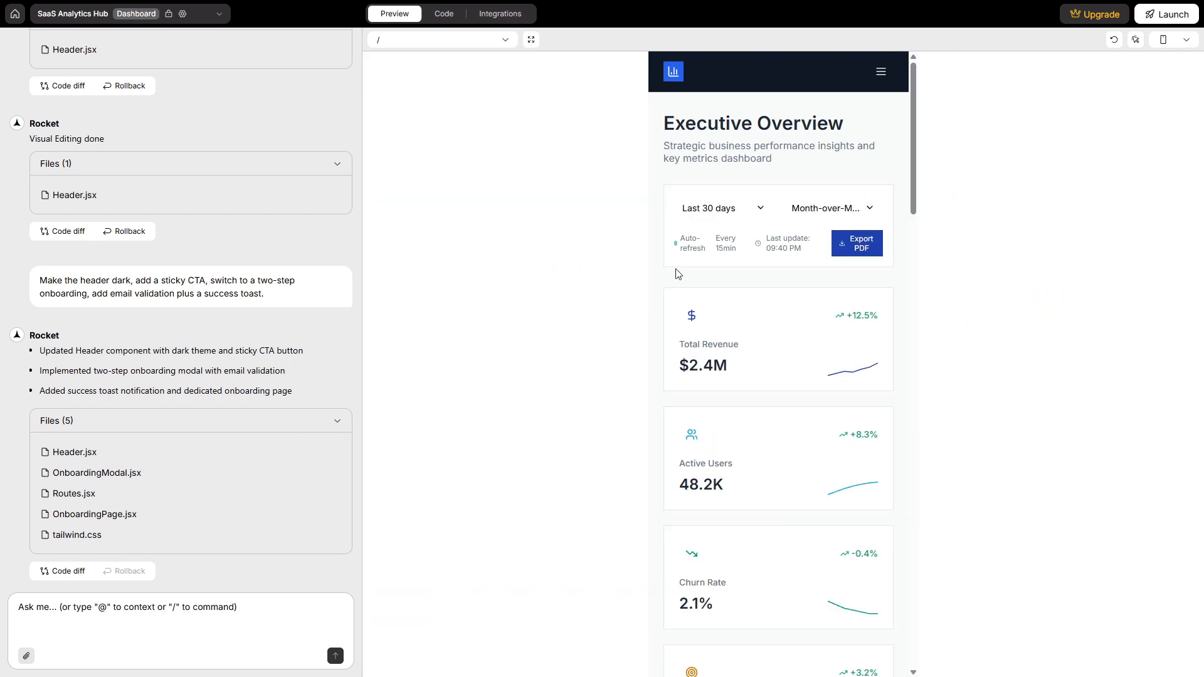
click(881, 71)
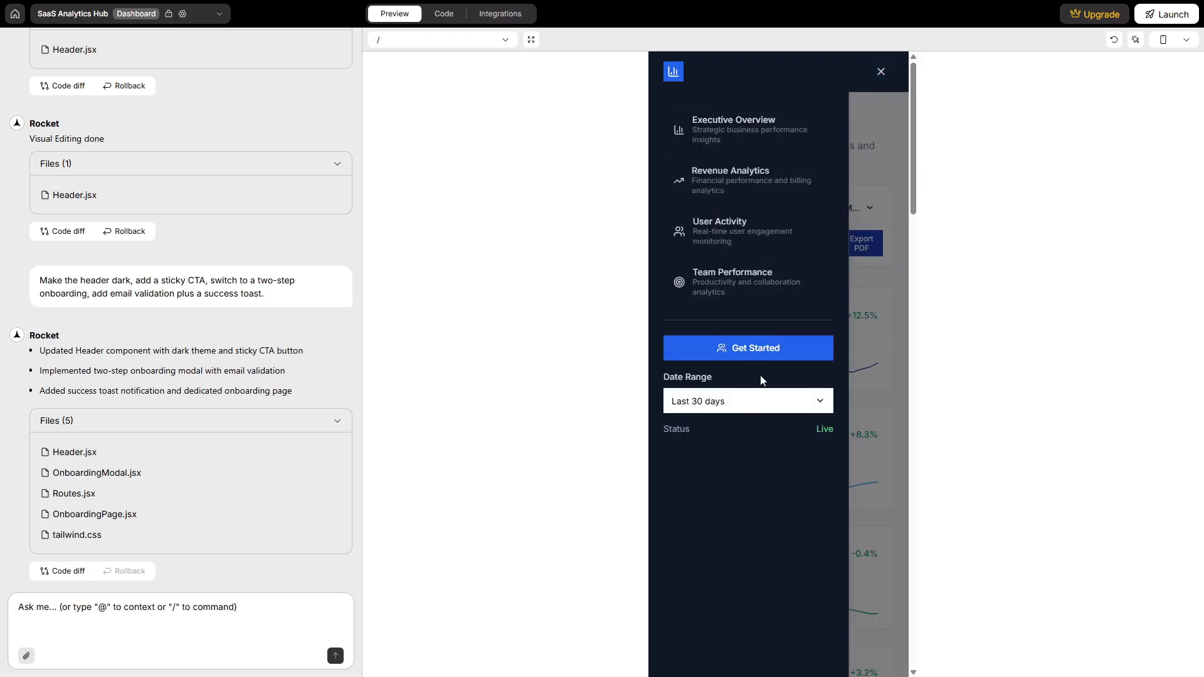
click(881, 71)
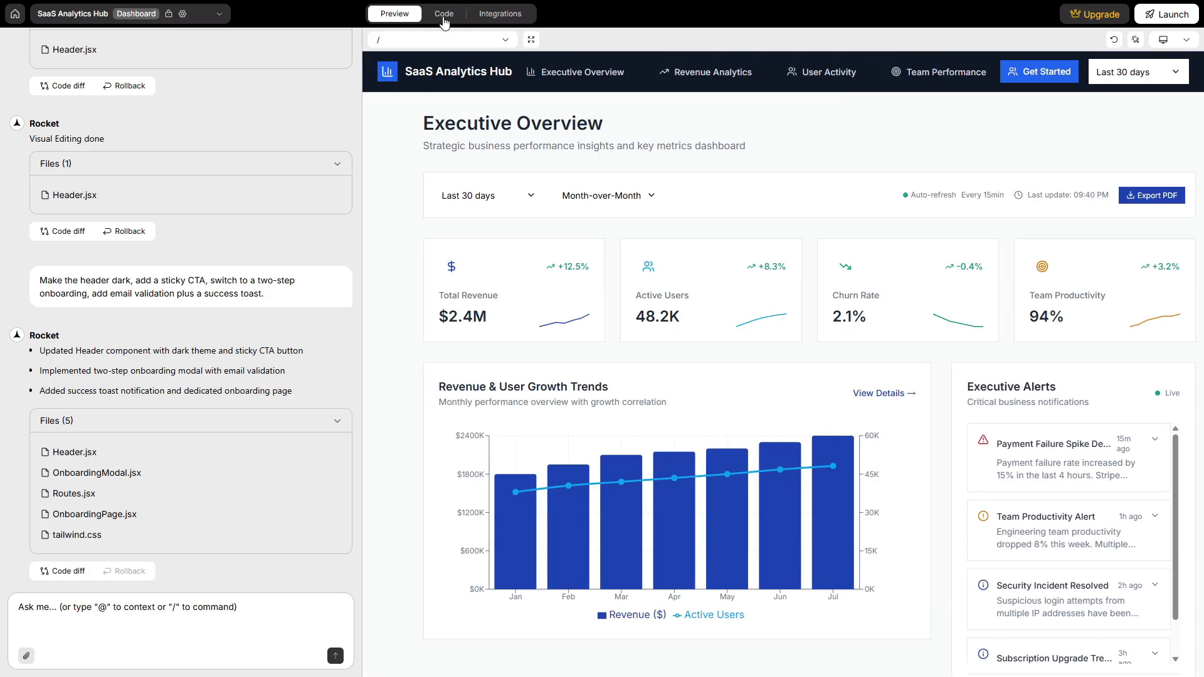
click(444, 13)
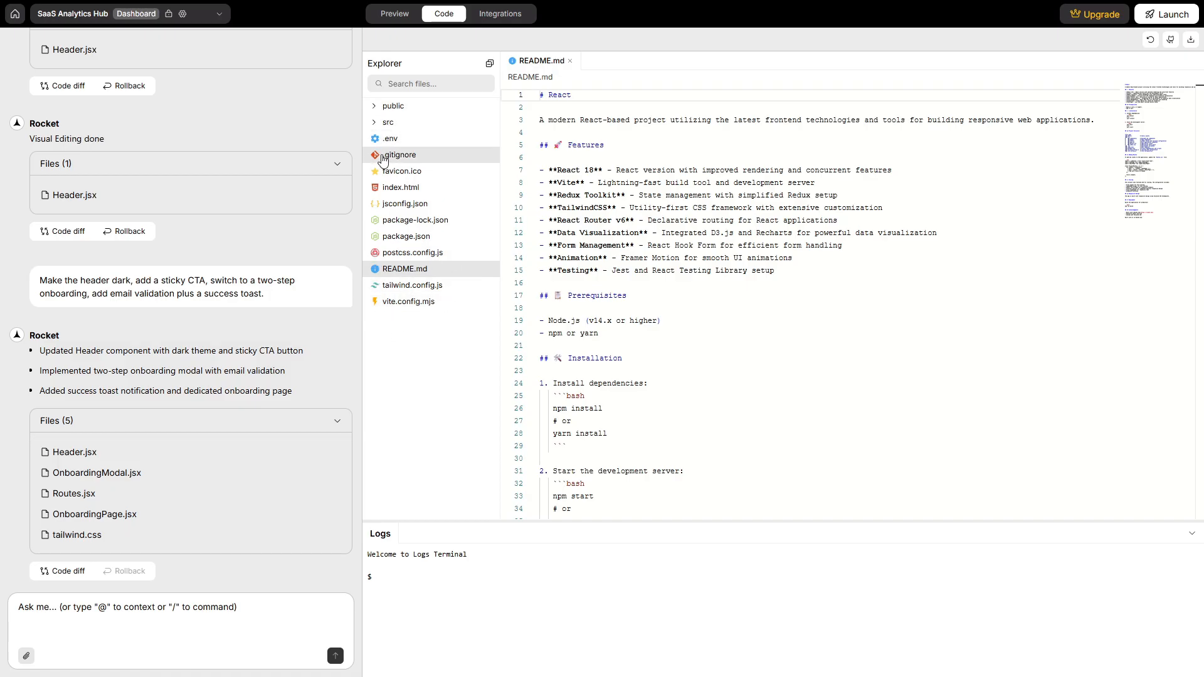
- Expand the public and src folders in the Code Explorer
click(393, 105)
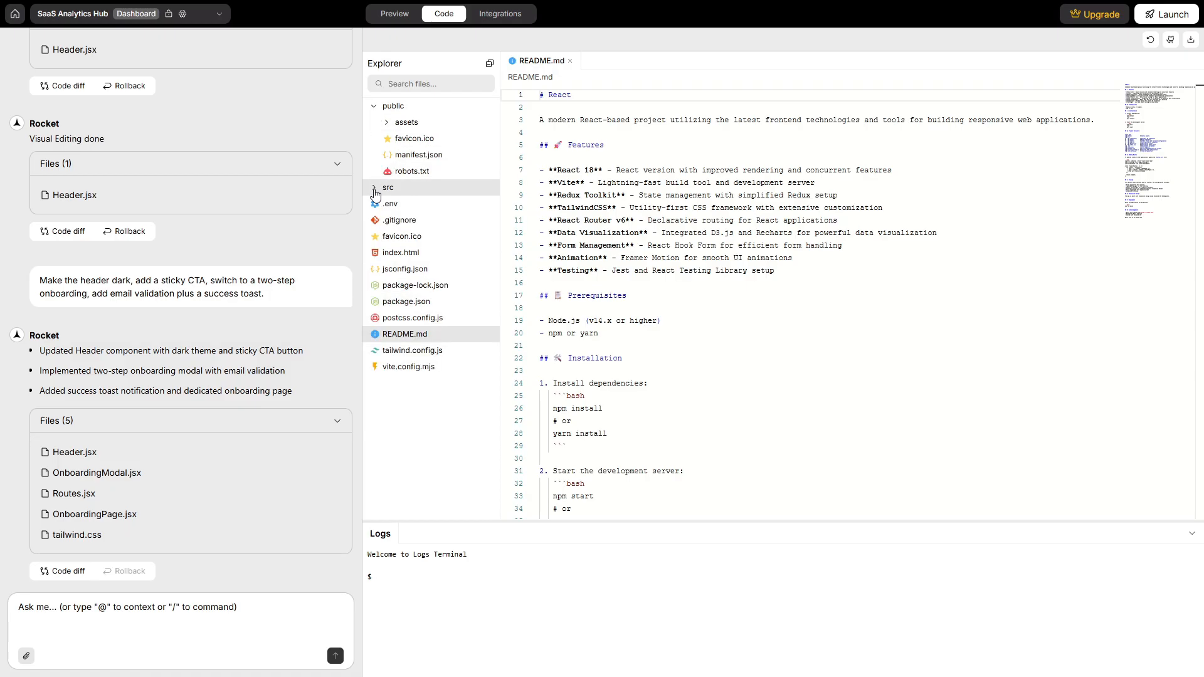
click(375, 187)
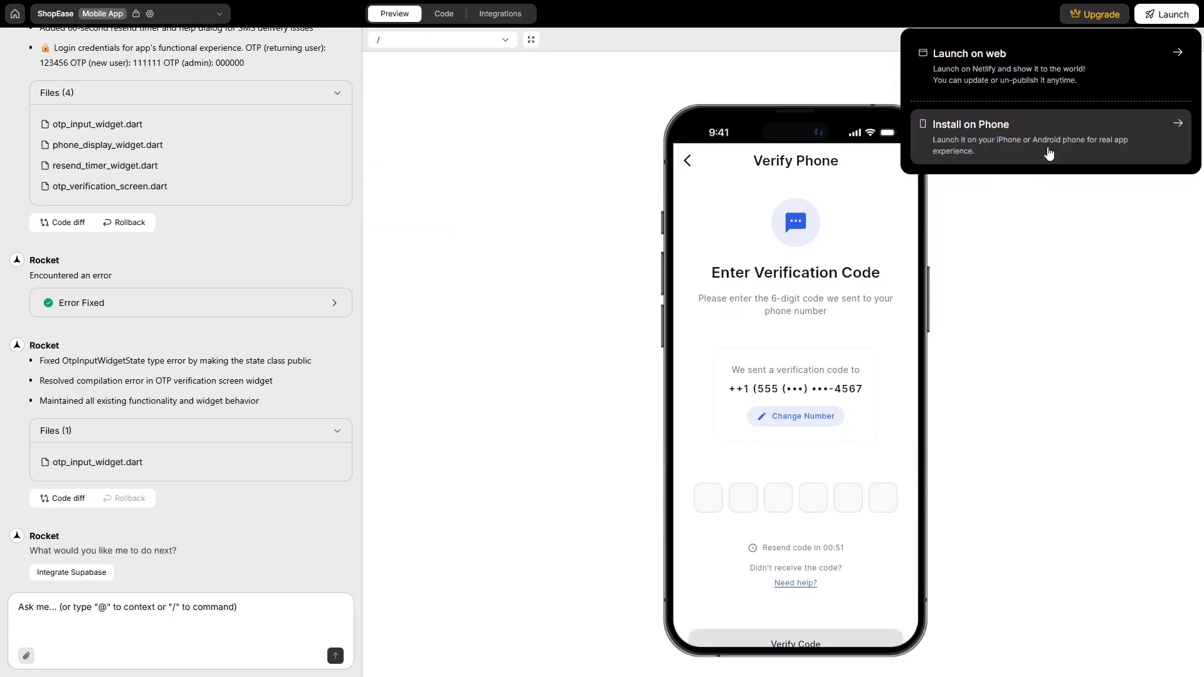
- Choose Install on Phone from the ShopEase app's Launch menu
click(971, 124)
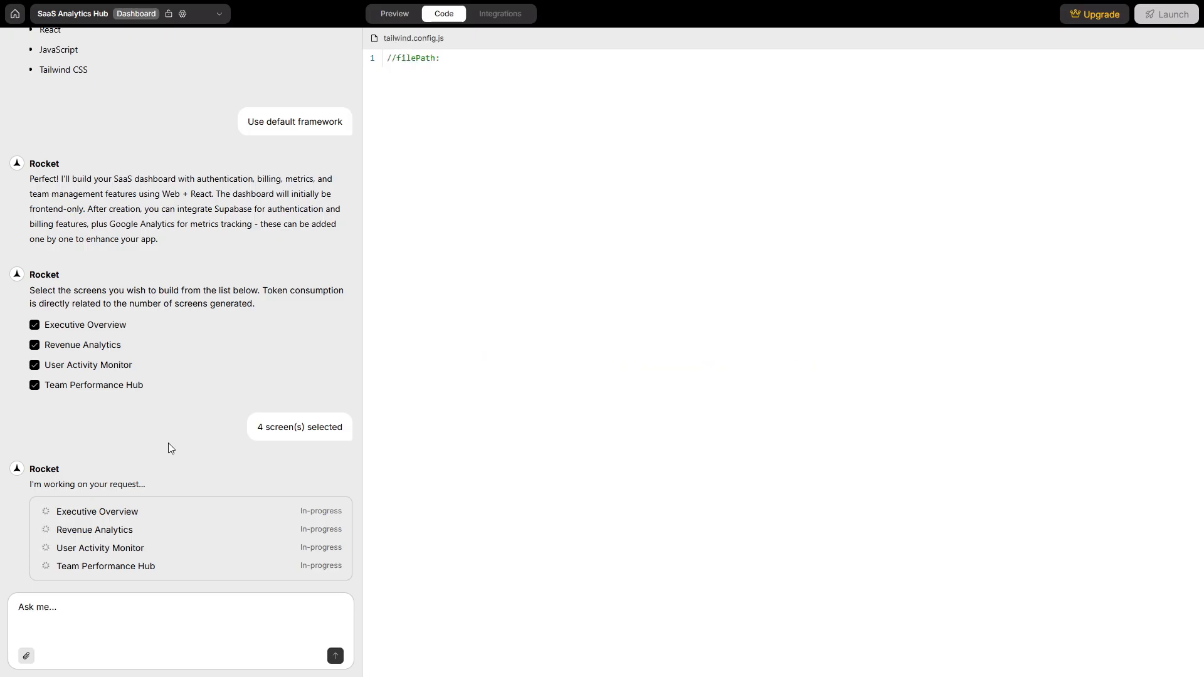
- Switch to the Preview tab while the four SaaS Analytics Hub screens generate
click(395, 13)
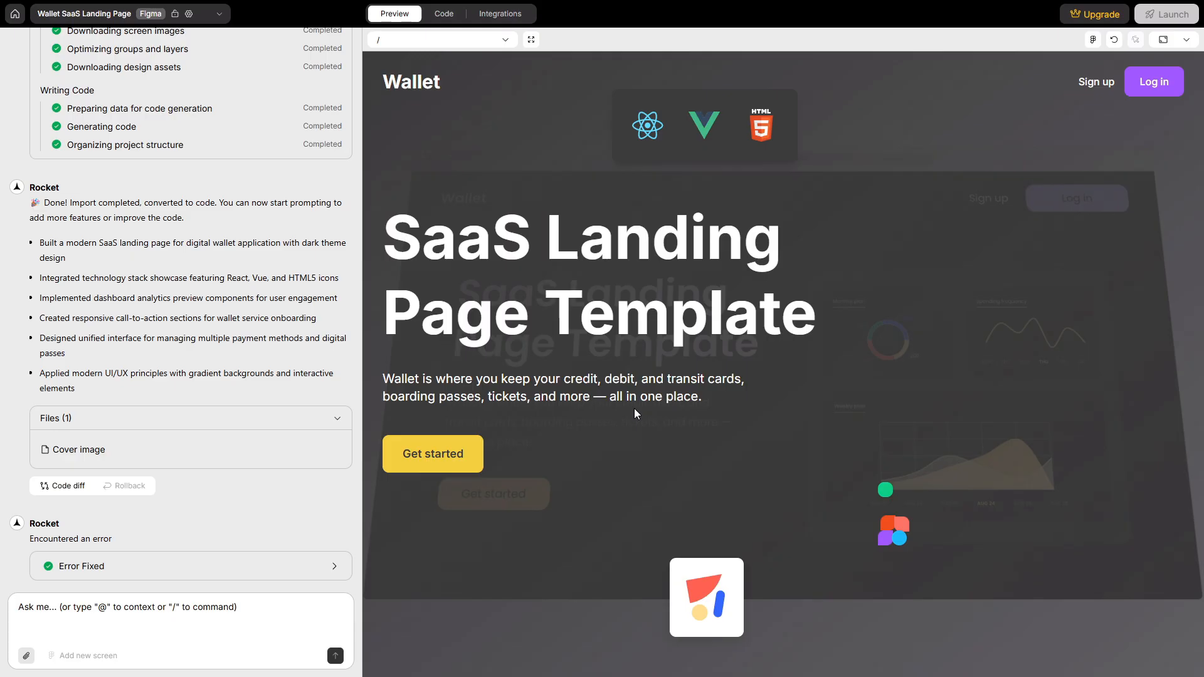
scroll(down, 3)
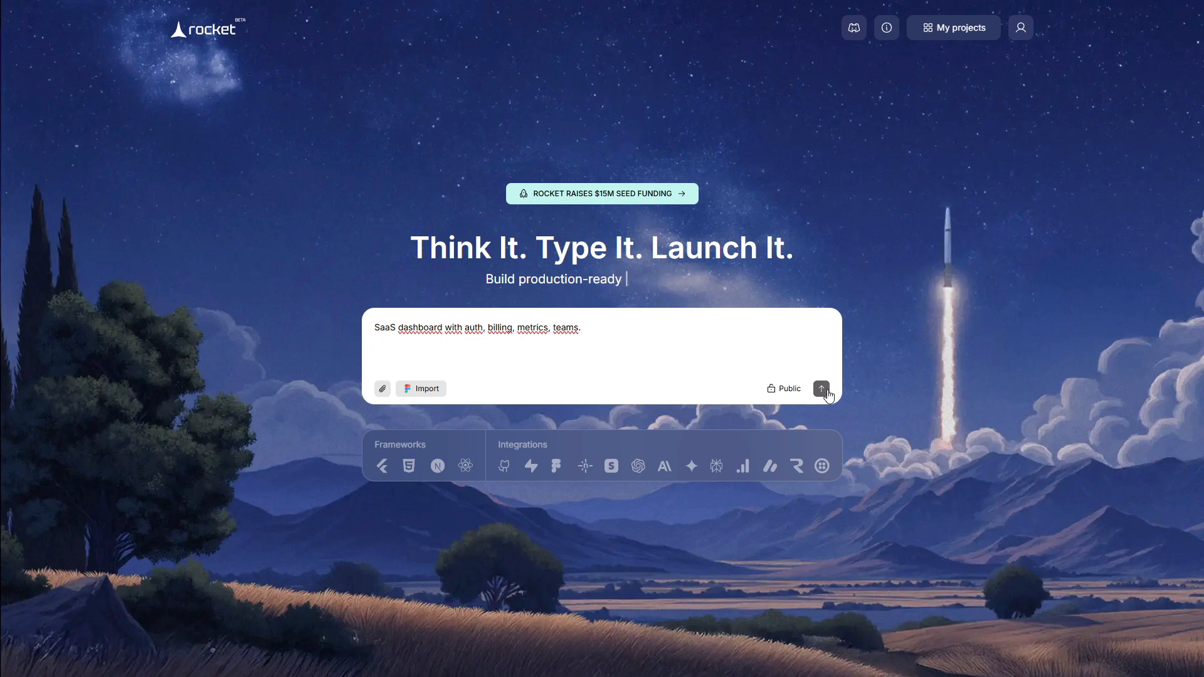
- Submit the SaaS dashboard prompt, accept the default React framework, and add Revenue Analytics
click(821, 389)
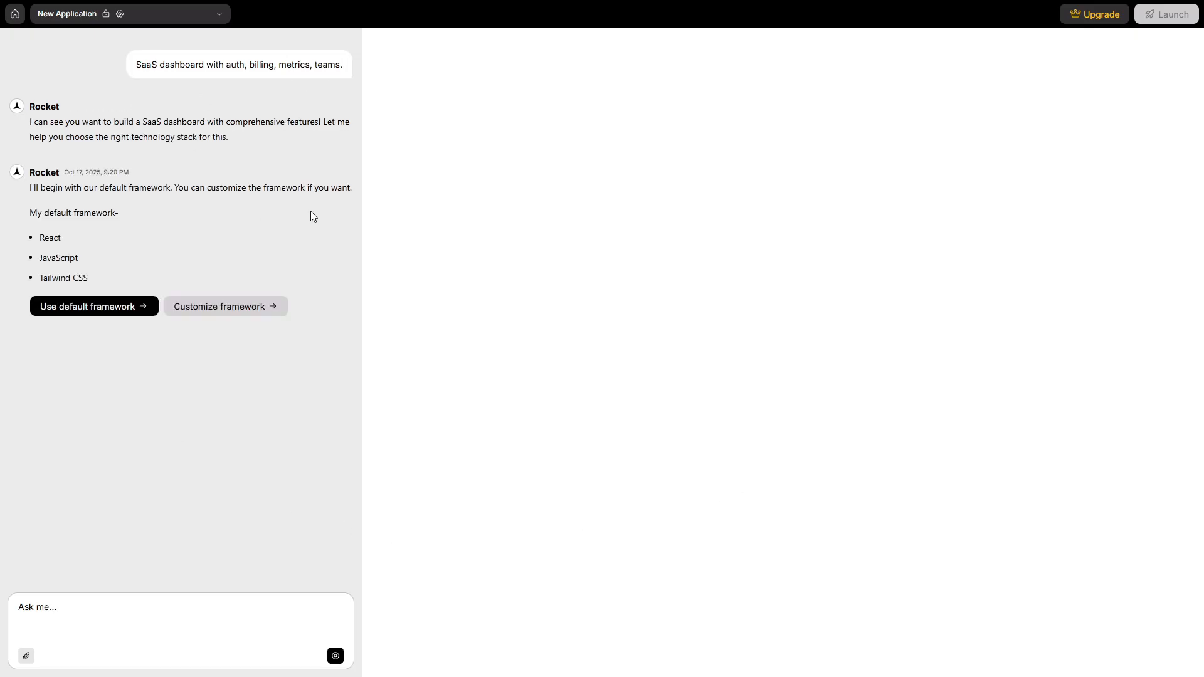
click(93, 306)
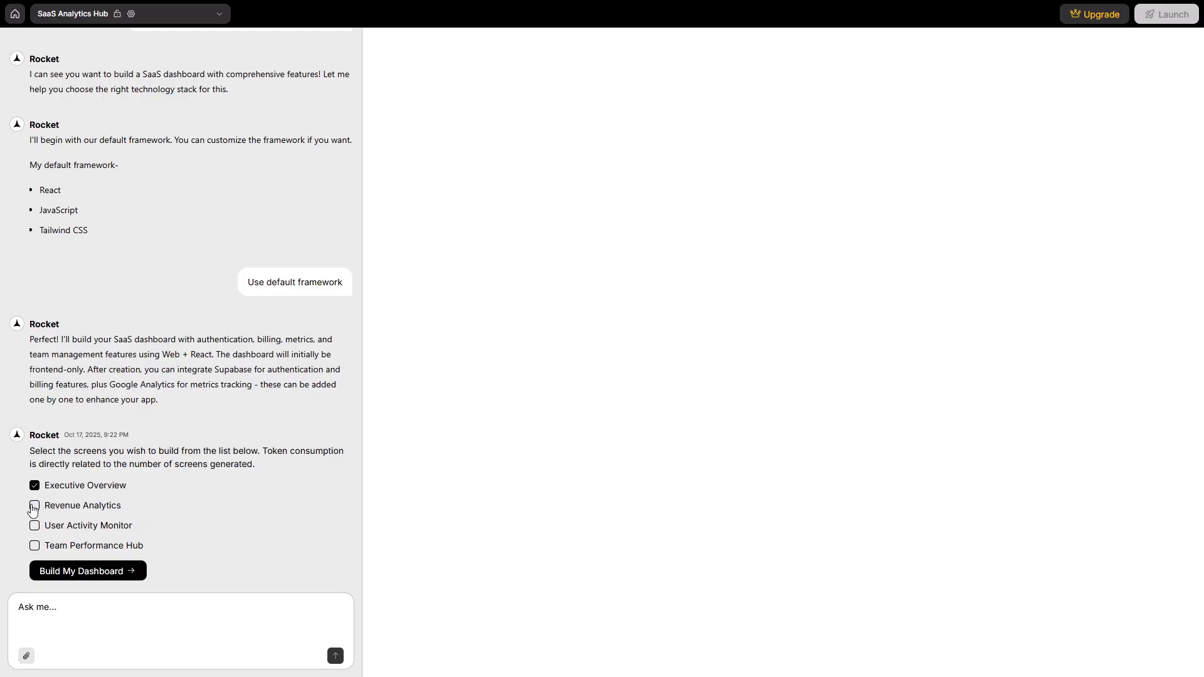
click(88, 571)
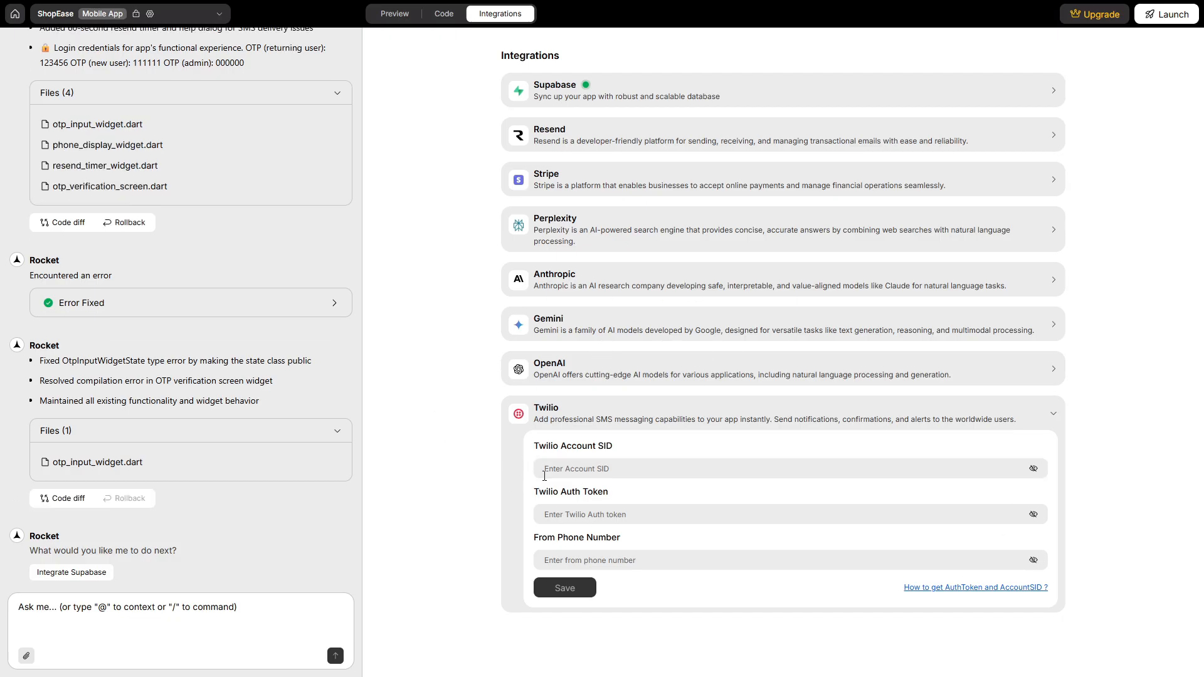
mouse_move(599, 450)
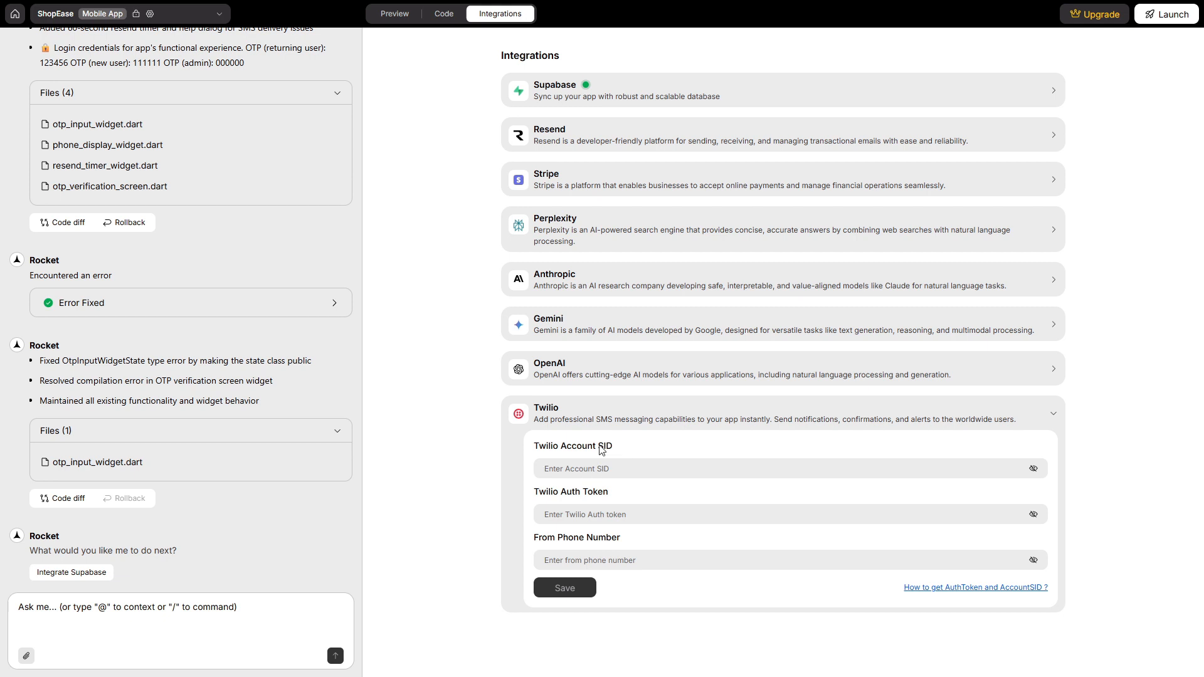
click(622, 468)
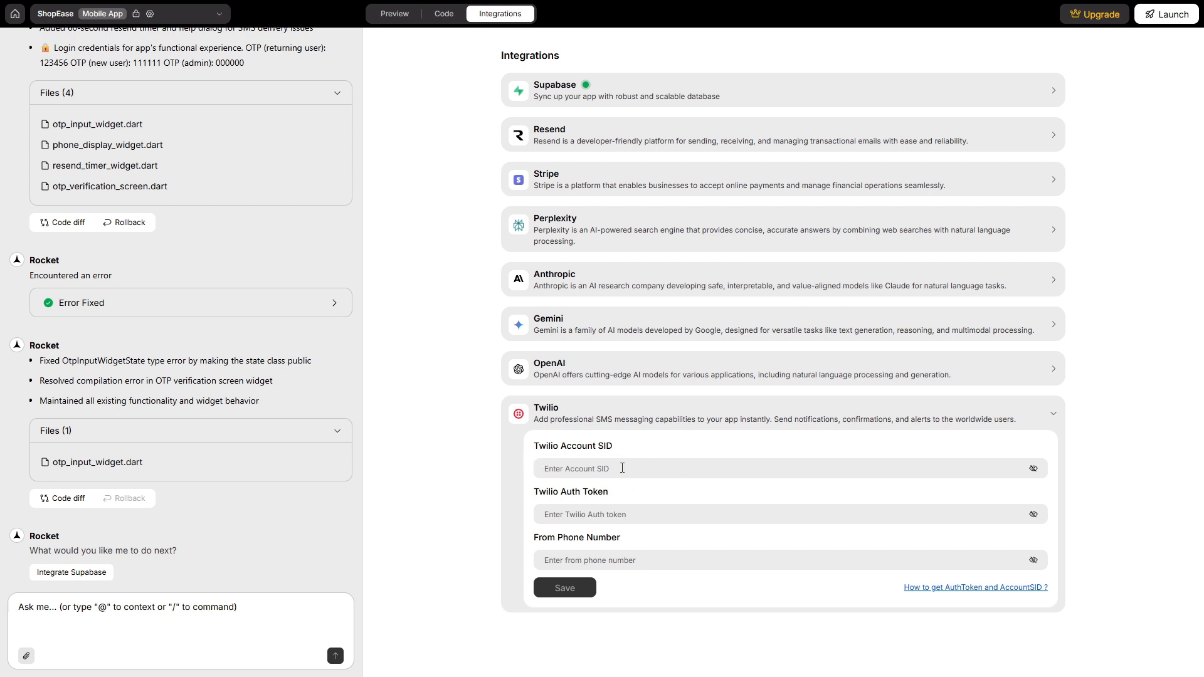
mouse_move(634, 526)
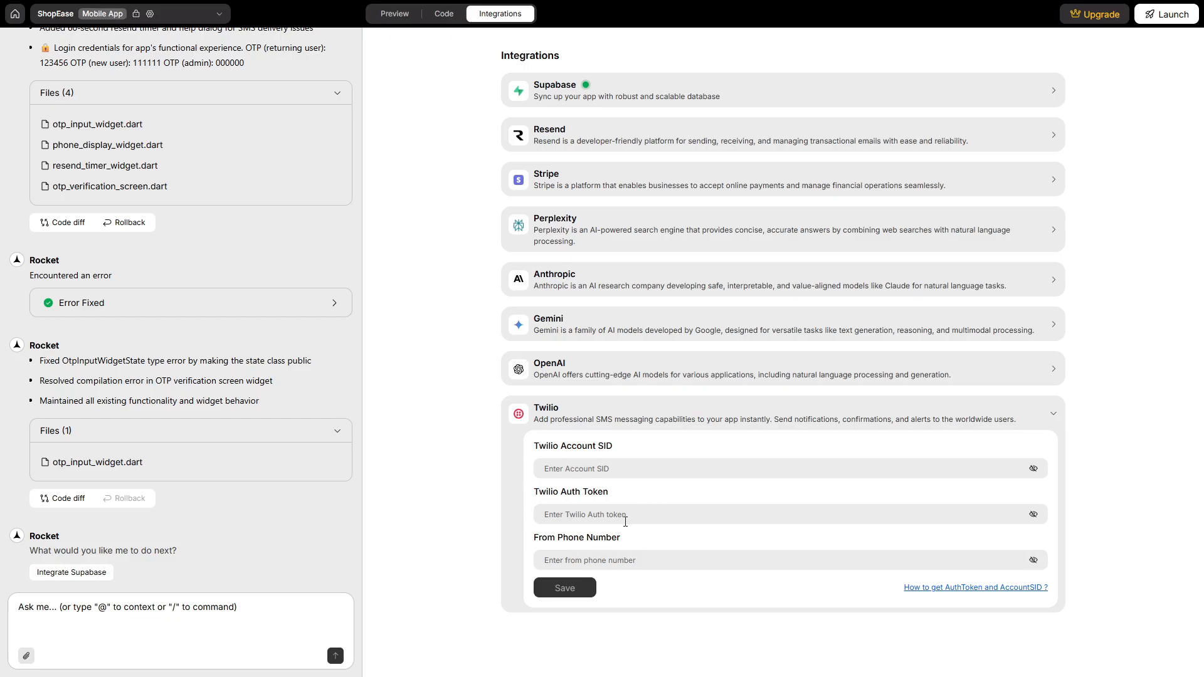
mouse_move(650, 531)
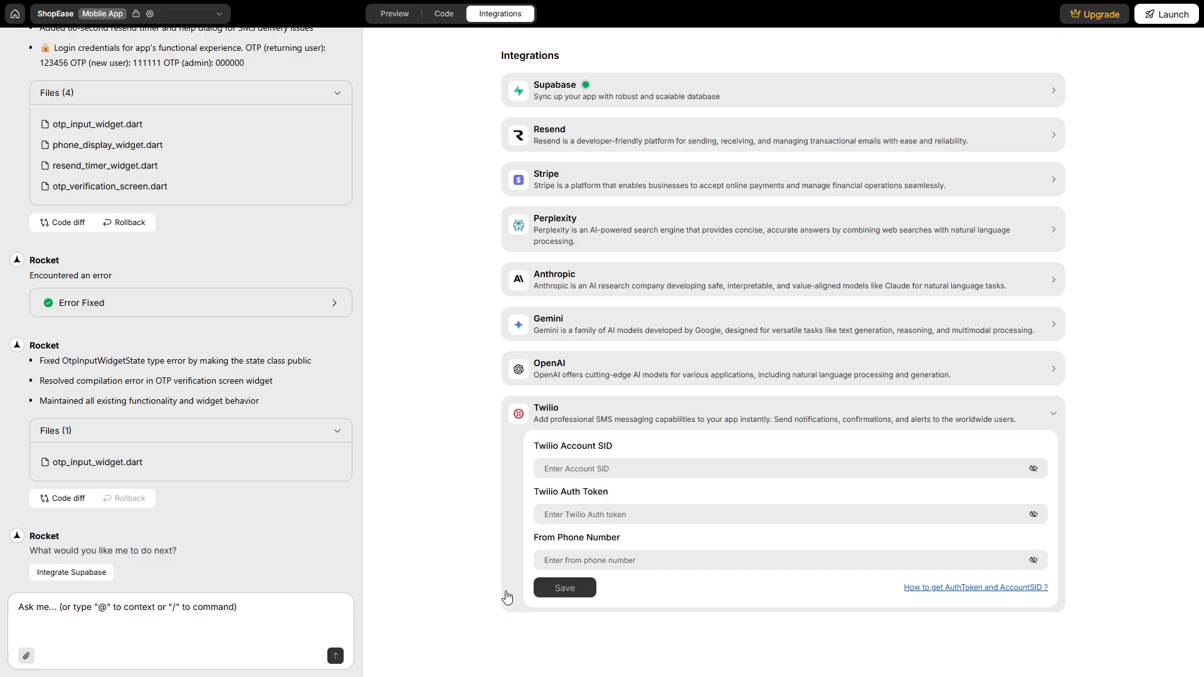
mouse_move(521, 589)
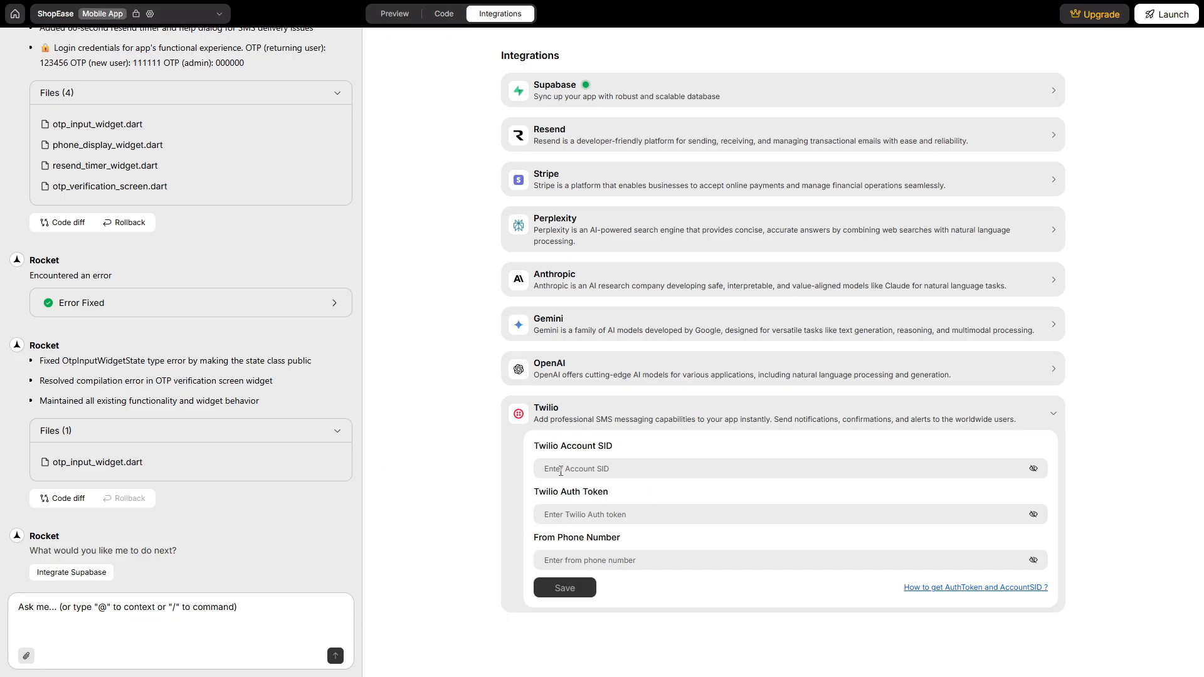
mouse_move(609, 514)
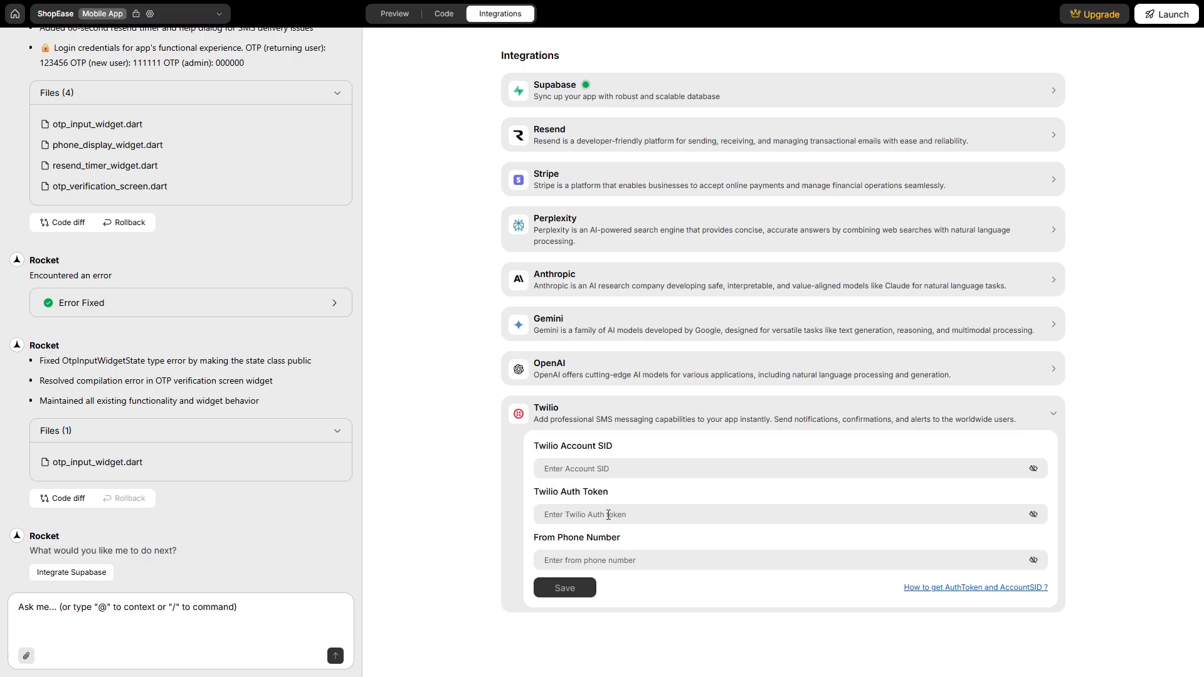
mouse_move(608, 541)
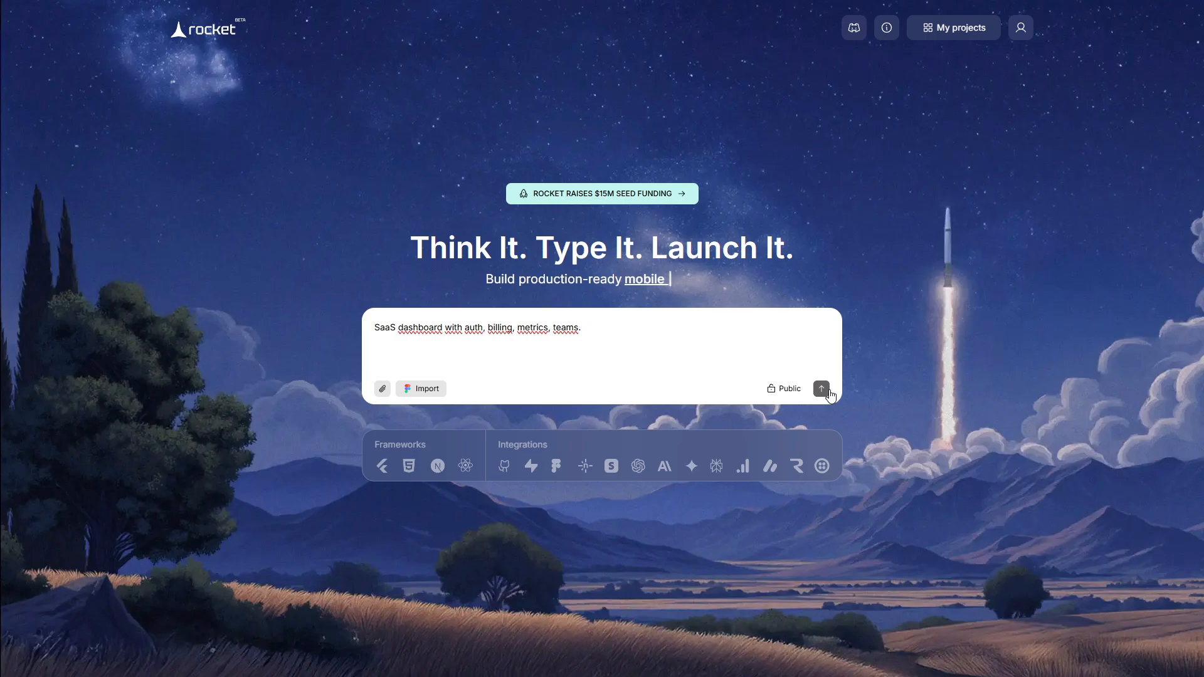
- Submit the SaaS dashboard prompt covering auth, billing, metrics and teams
click(821, 388)
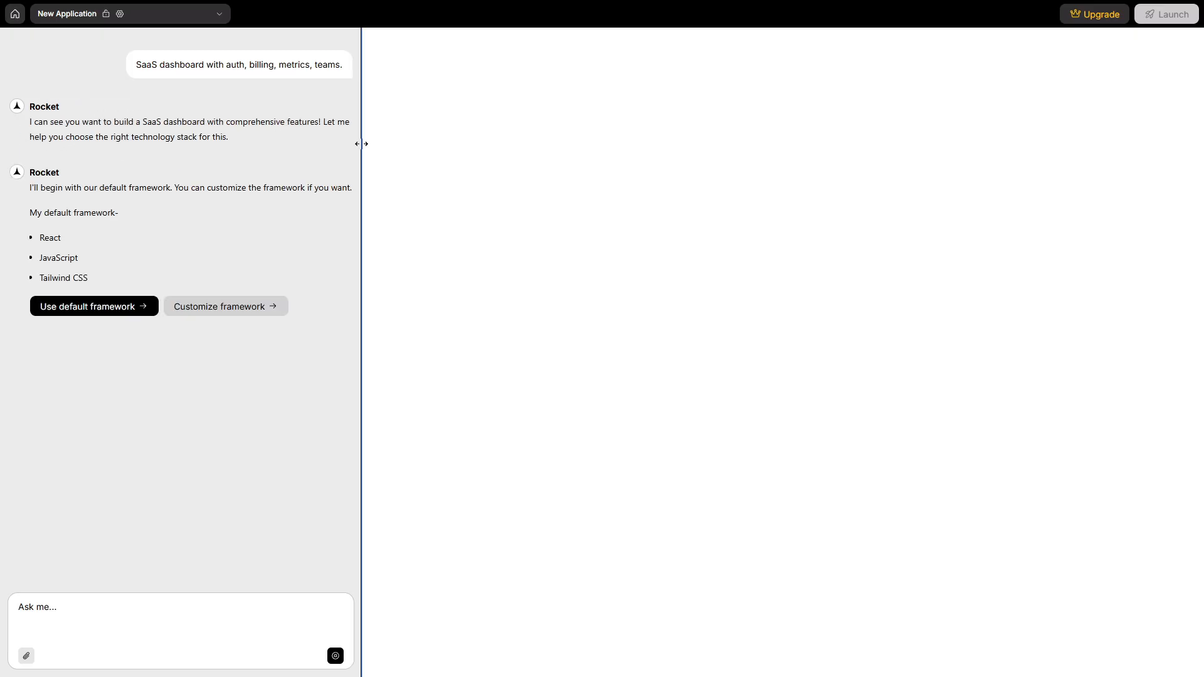
- Accept the default framework, add the User Activity Monitor screen, and expand Supabase under Integrations
click(94, 306)
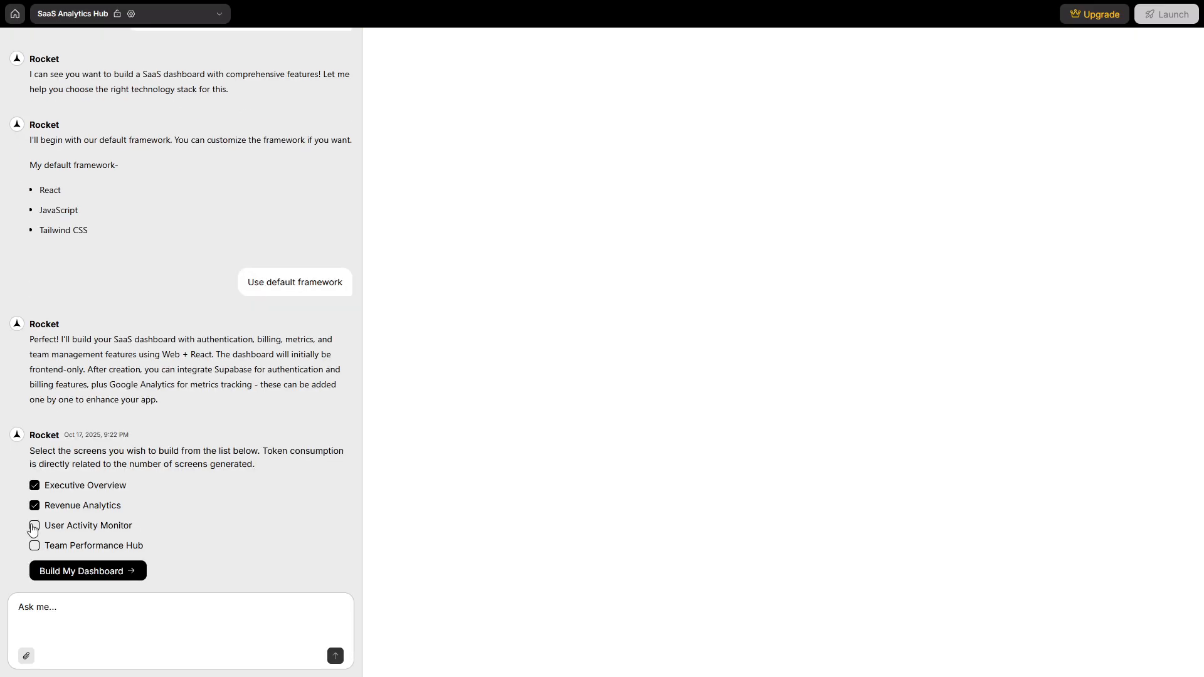
click(88, 571)
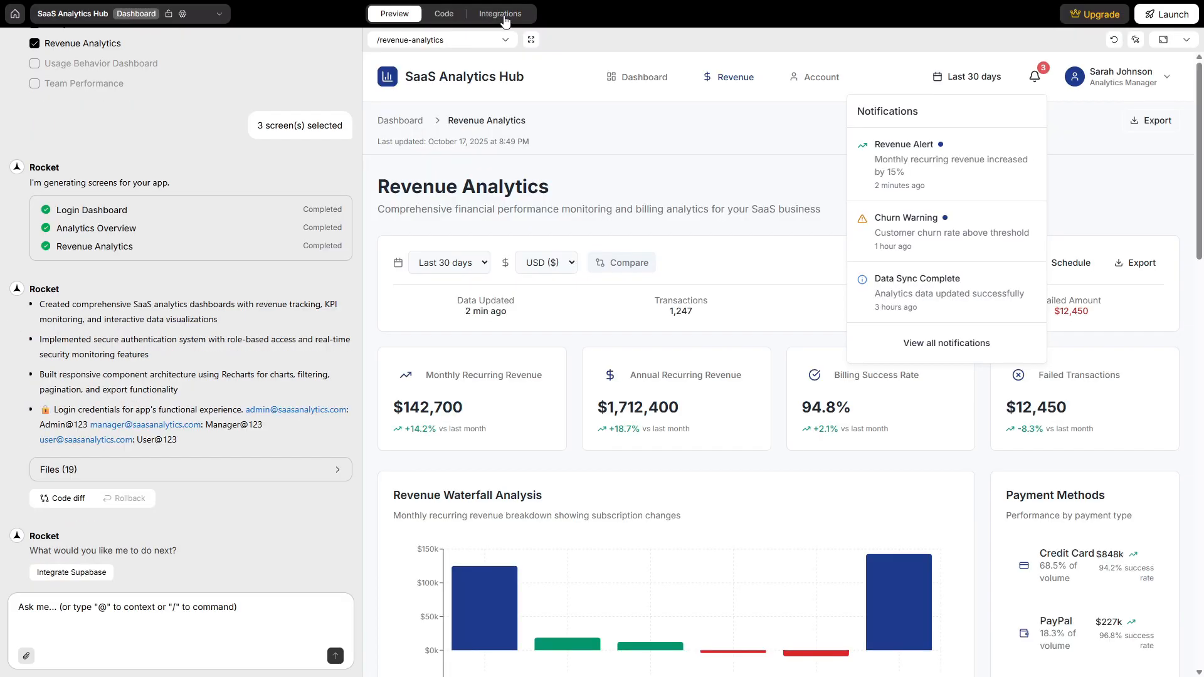
click(500, 13)
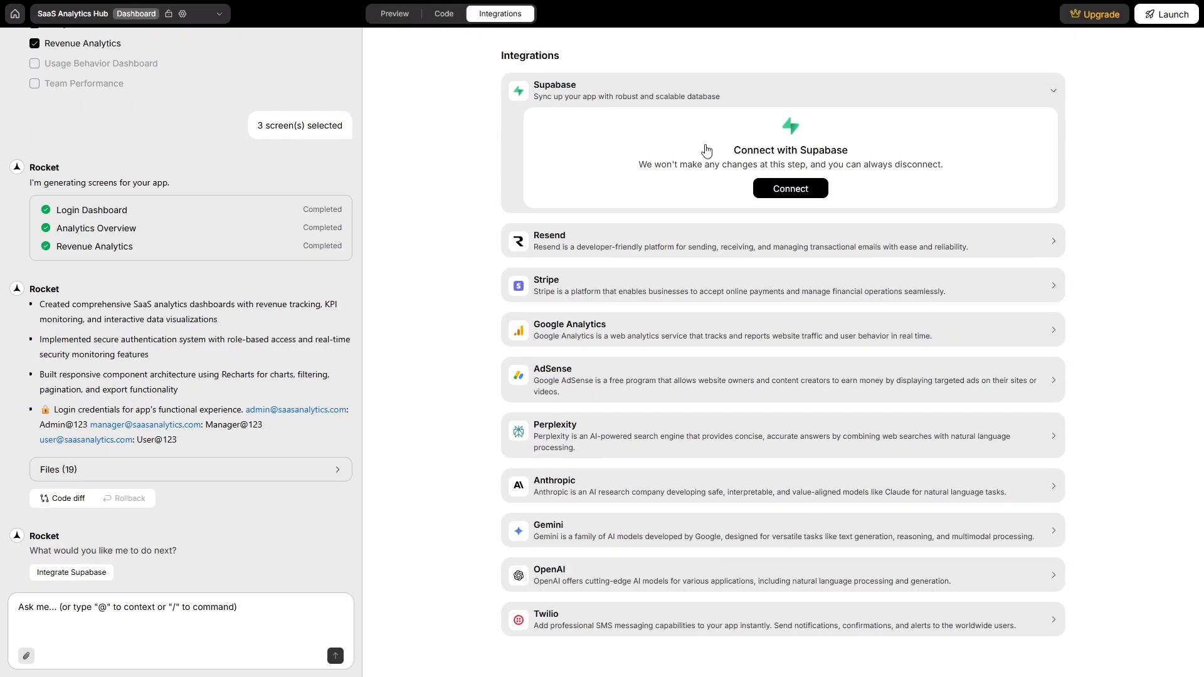
click(790, 188)
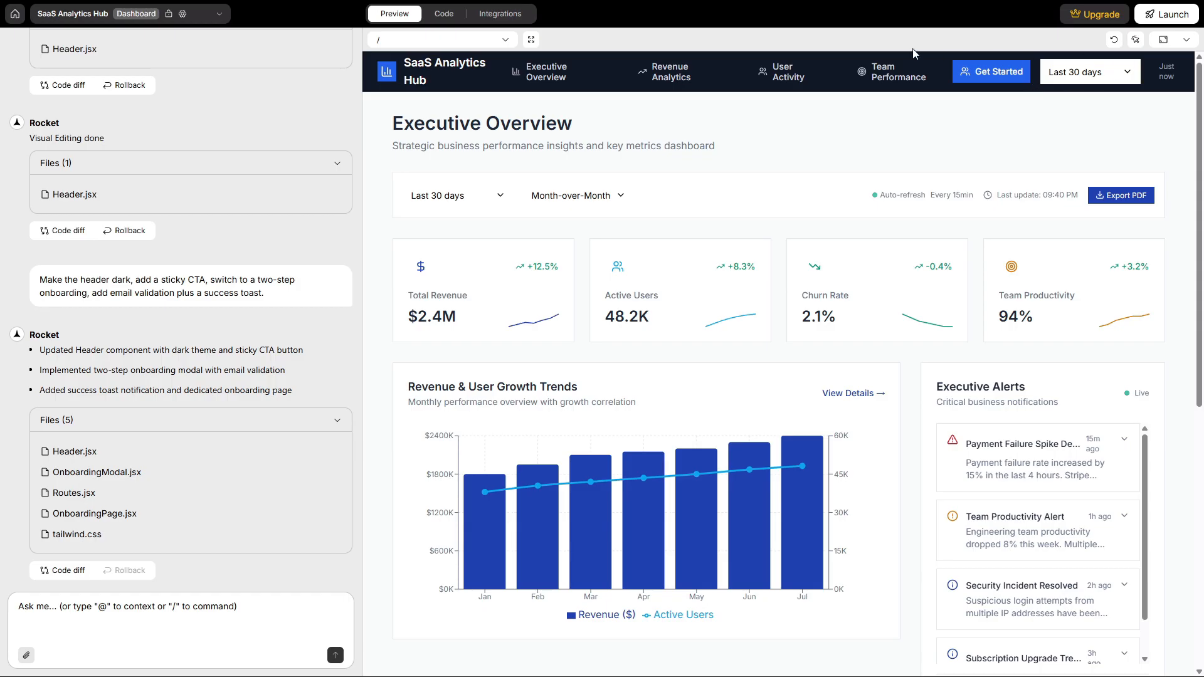
mouse_move(755, 35)
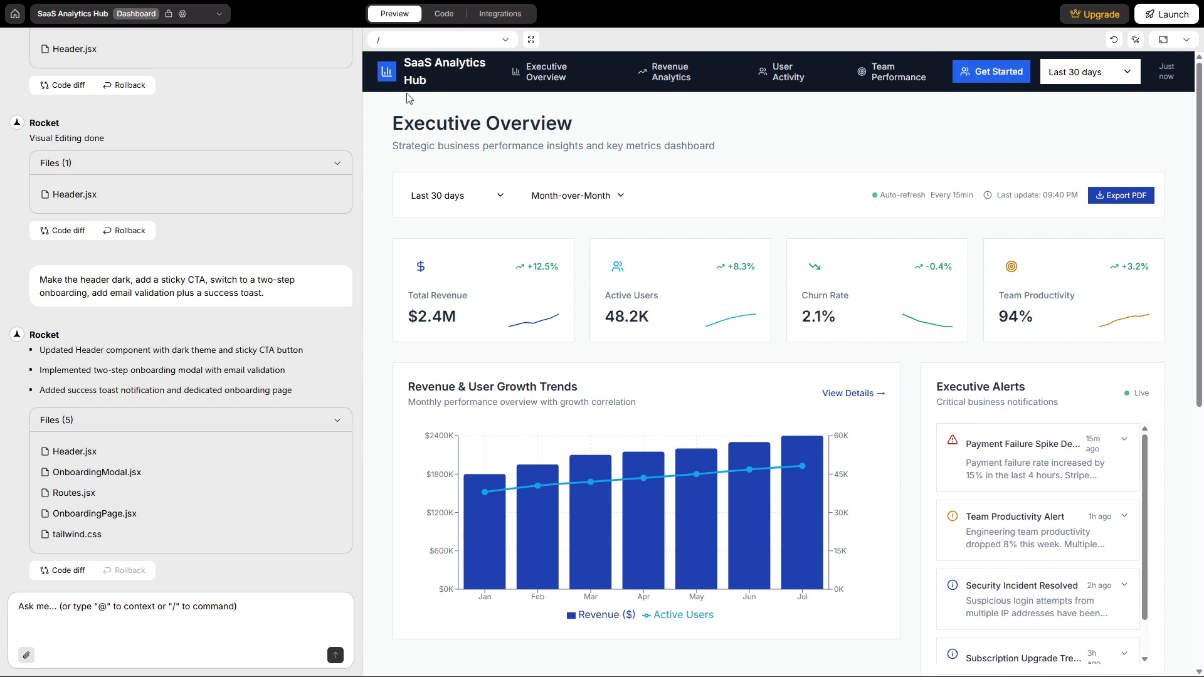
mouse_move(377, 84)
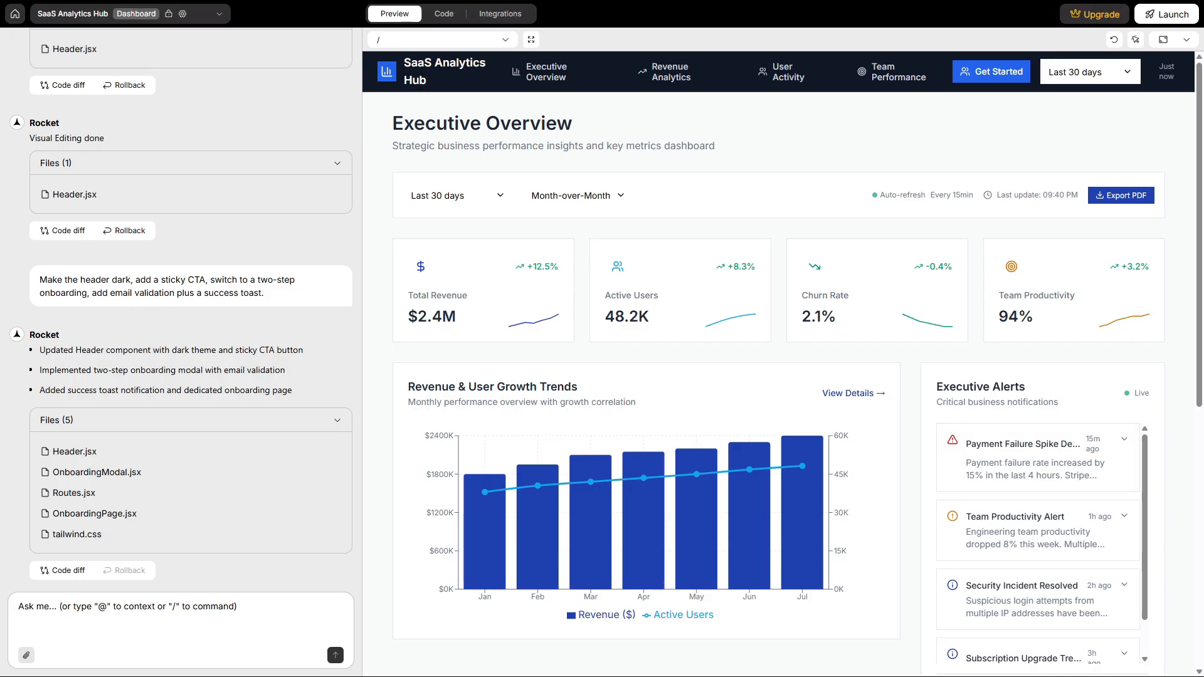
mouse_move(653, 283)
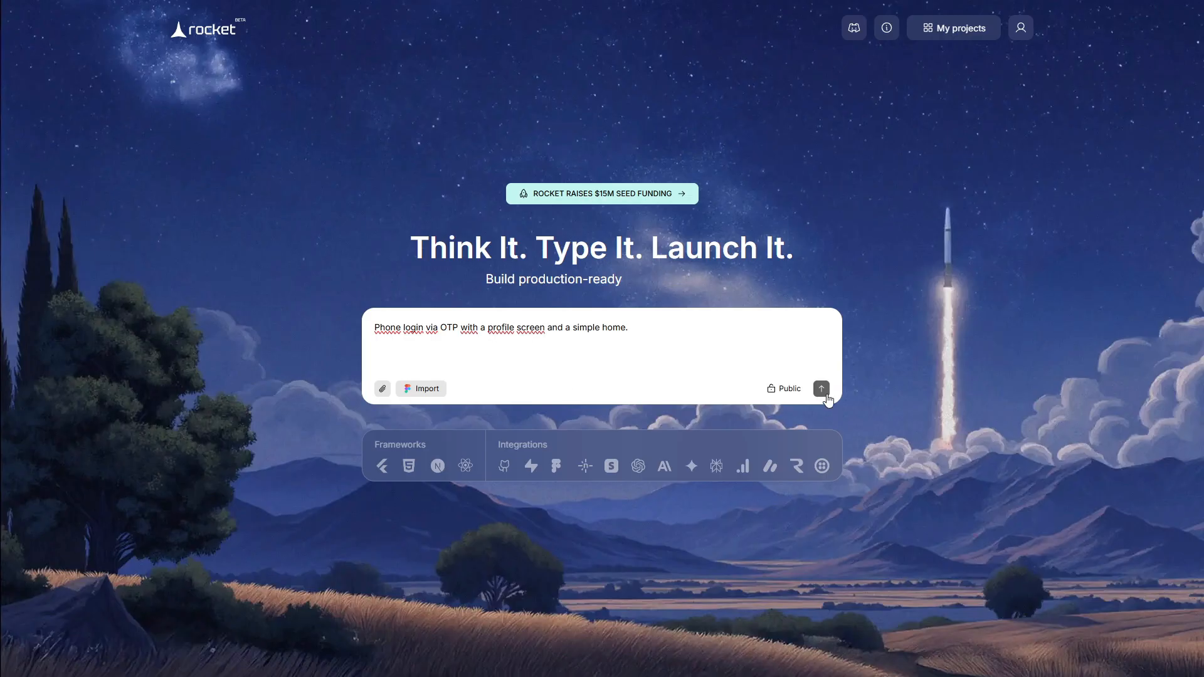
- Submit the ShopEase OTP login request, review its Supabase and Twilio integrations, then return to Preview
click(821, 388)
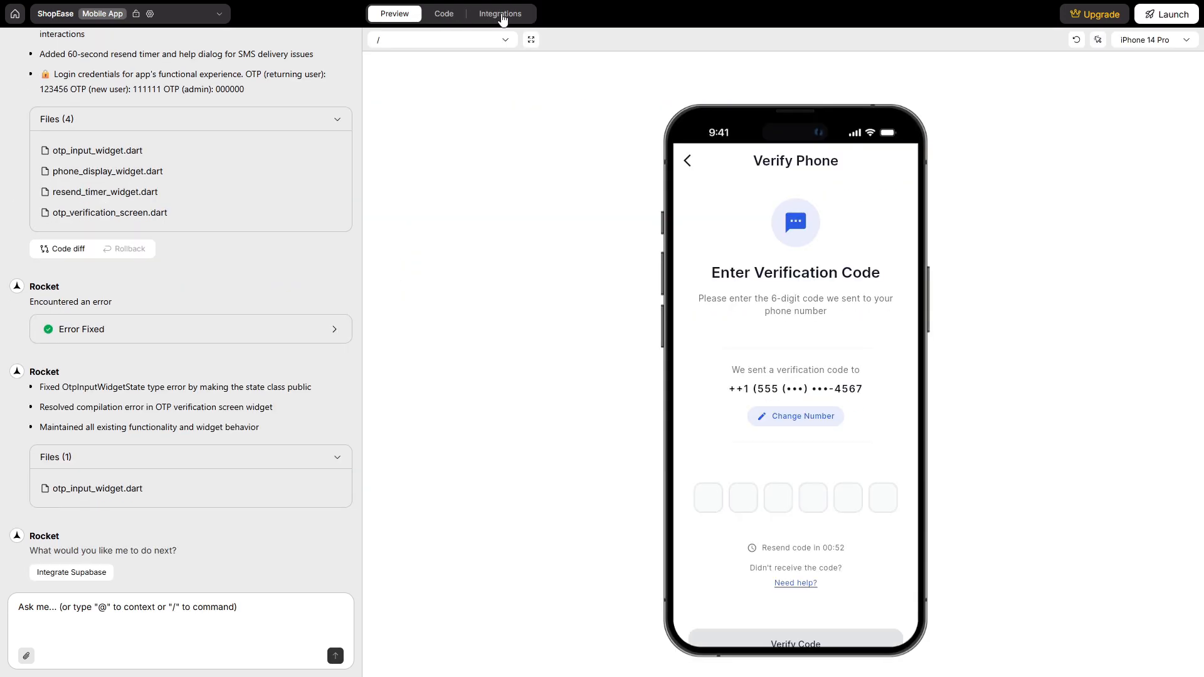
click(501, 14)
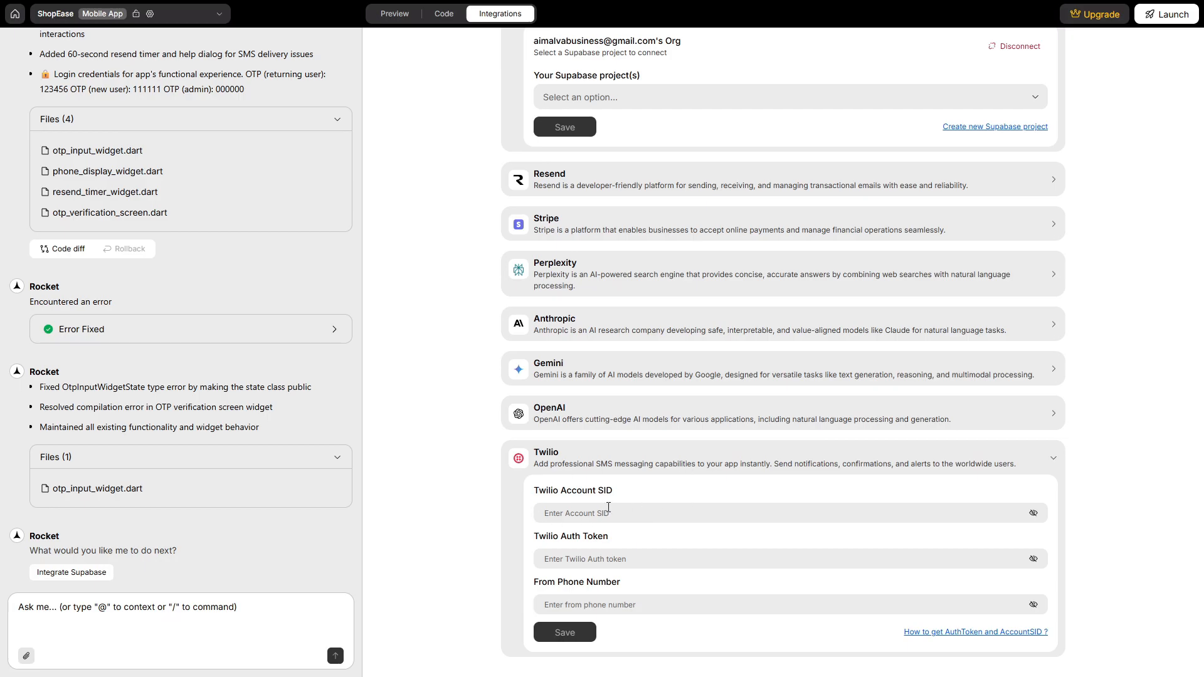
click(394, 13)
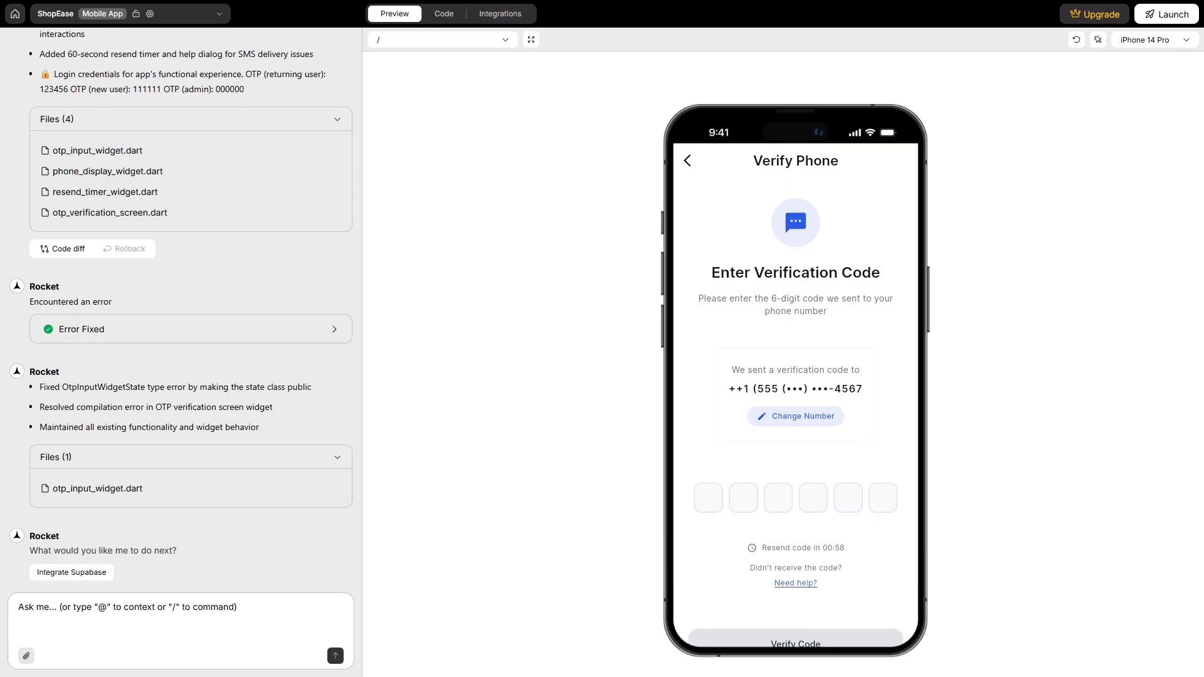
- Show the ShopEase app's launch options for web publishing or phone installation
click(1174, 14)
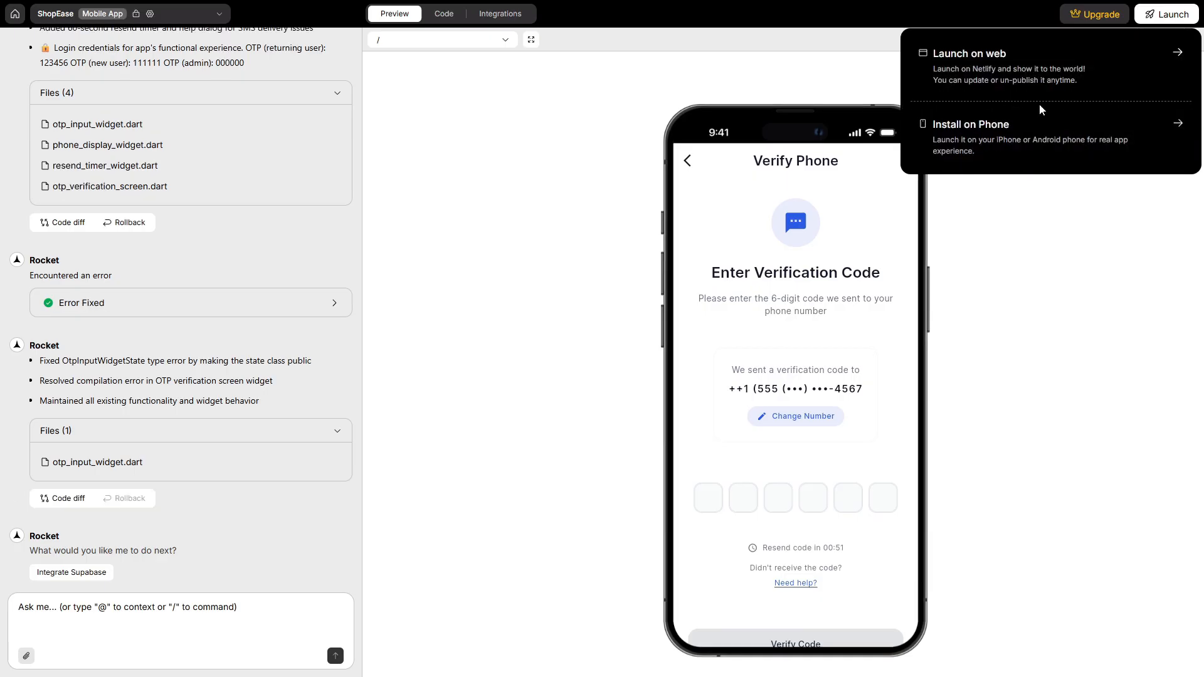
mouse_move(980, 164)
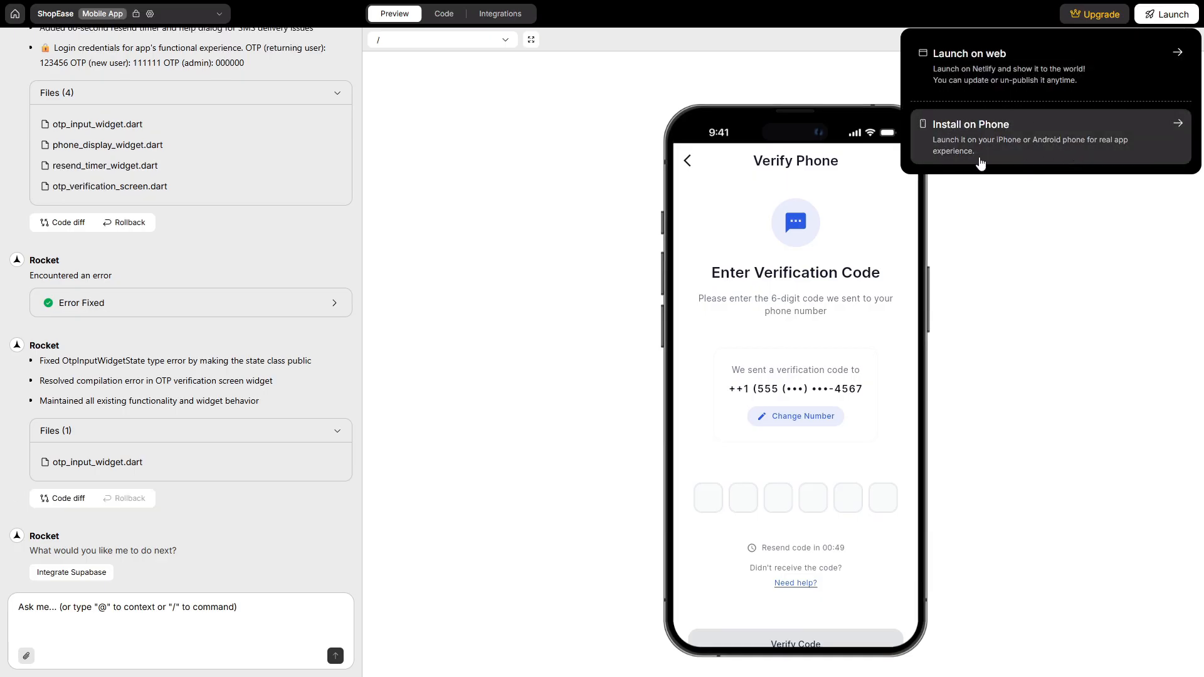
mouse_move(1042, 136)
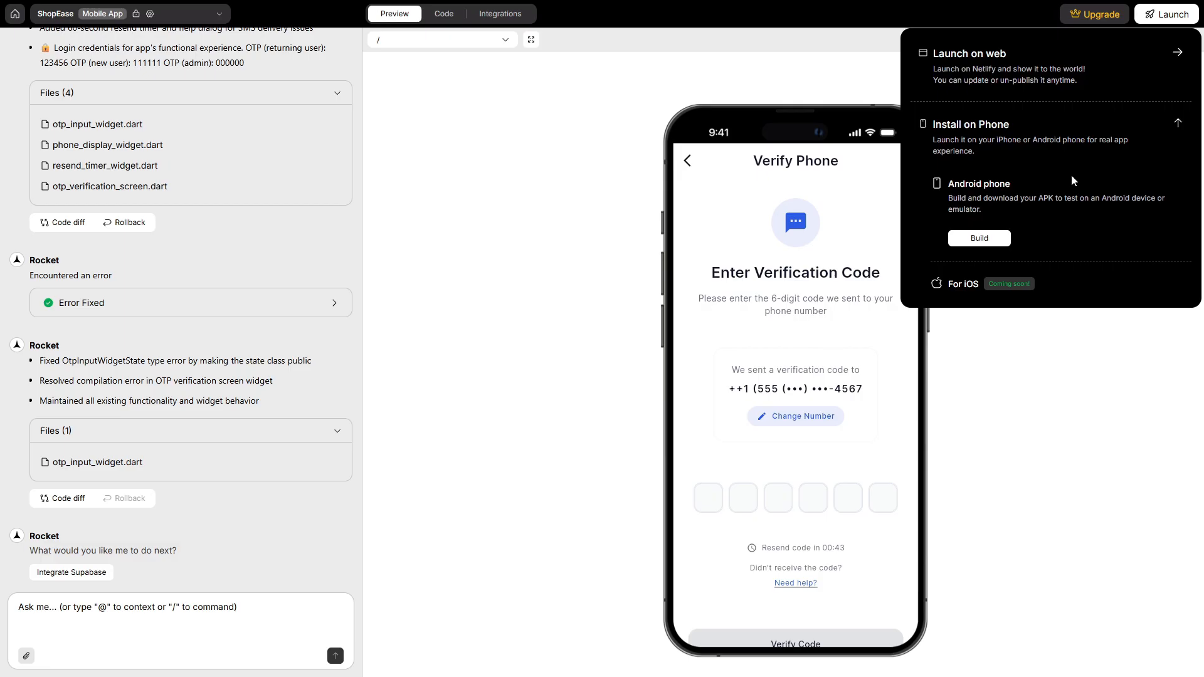
mouse_move(1048, 213)
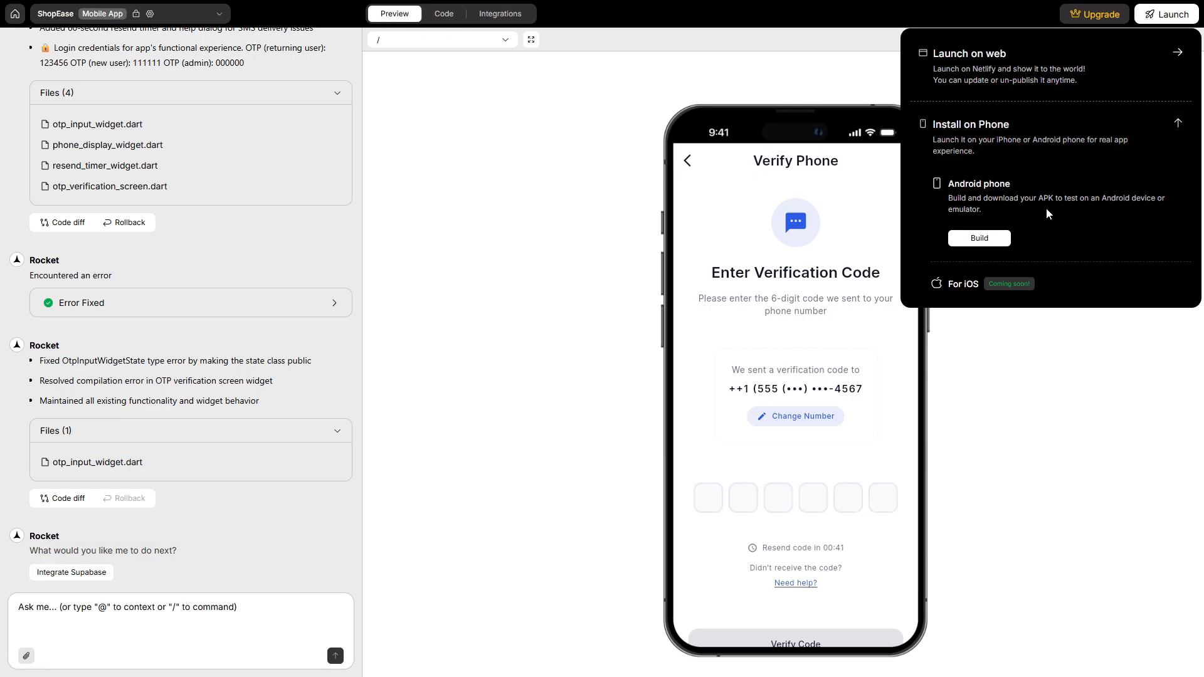
mouse_move(899, 224)
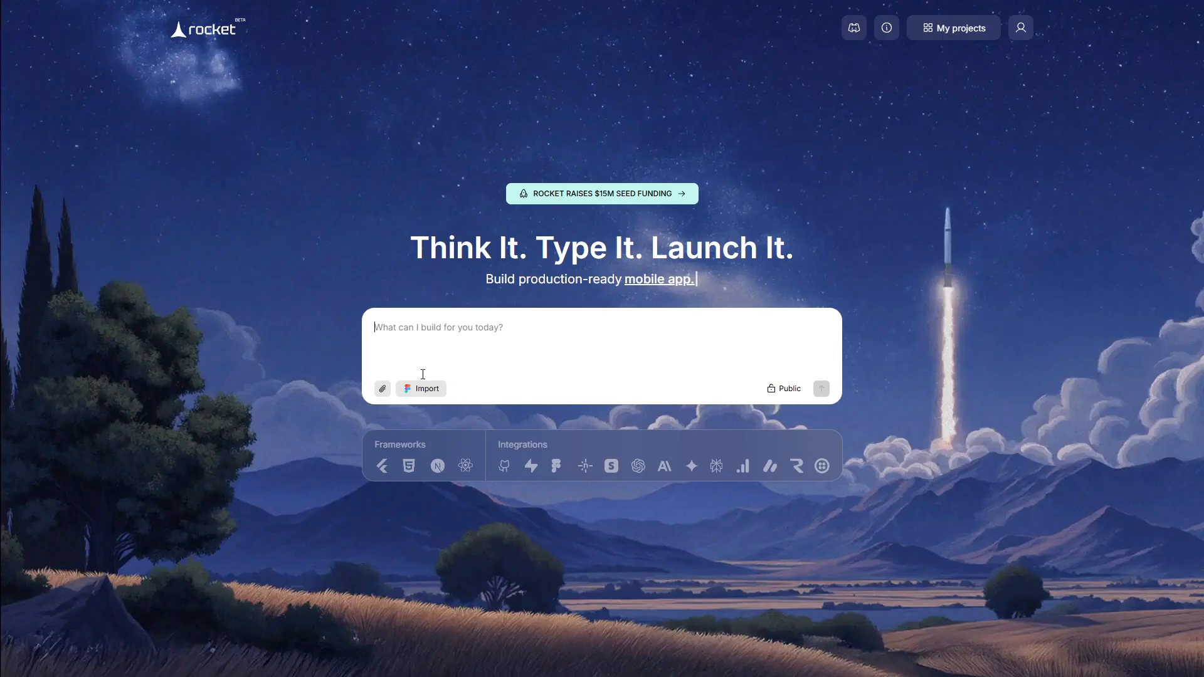
mouse_move(424, 395)
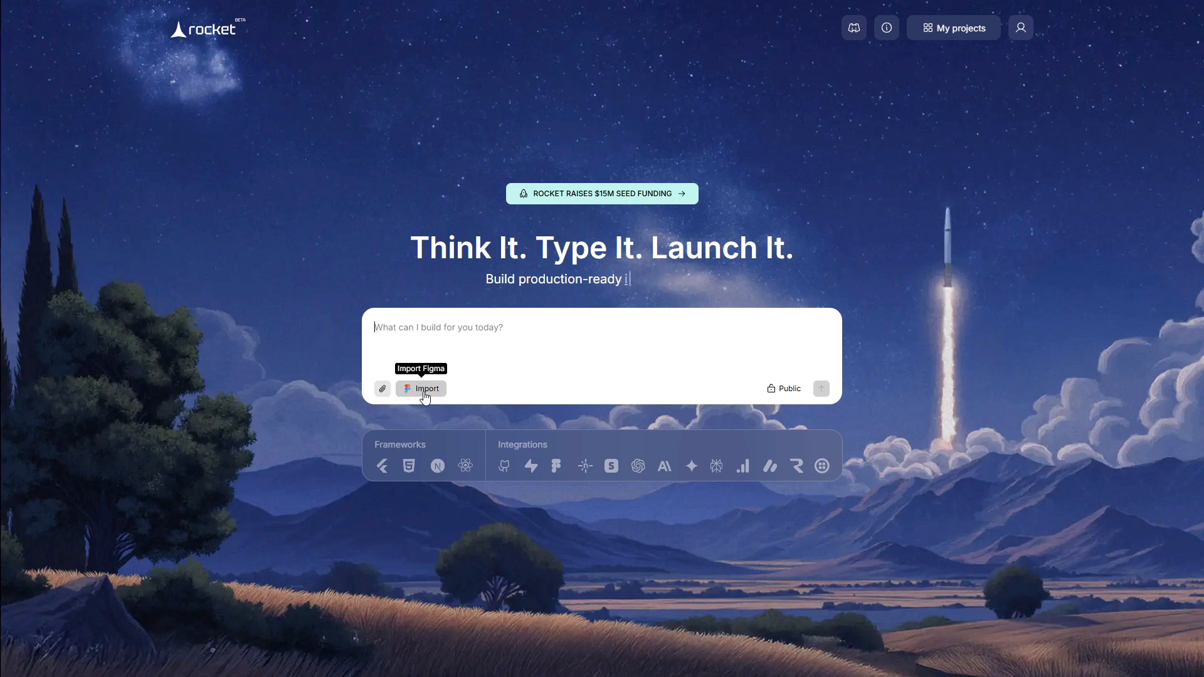
- Start a Figma design import, then reopen the SaaS Analytics Hub dashboard project
click(421, 389)
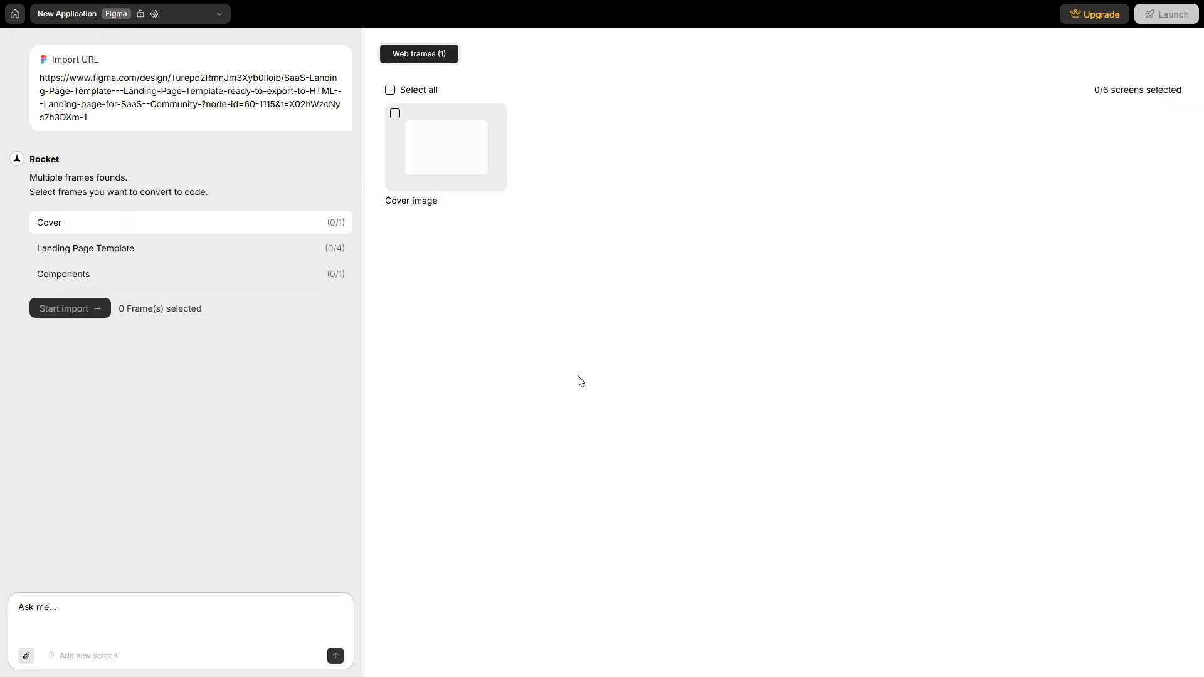
click(70, 308)
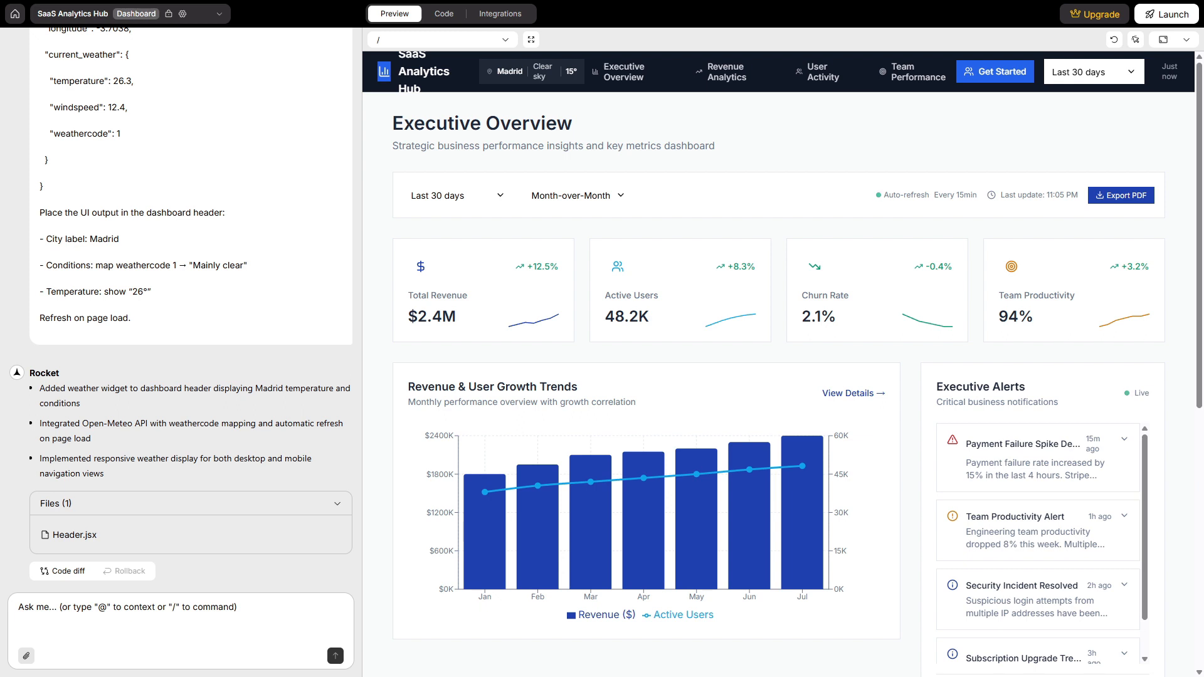
- Request a validated email capture form with success toast, review it, then select the header div
text(Add an email capture form with validation. On success, clear the input and show a success toast. Disable the button until the state resets.)
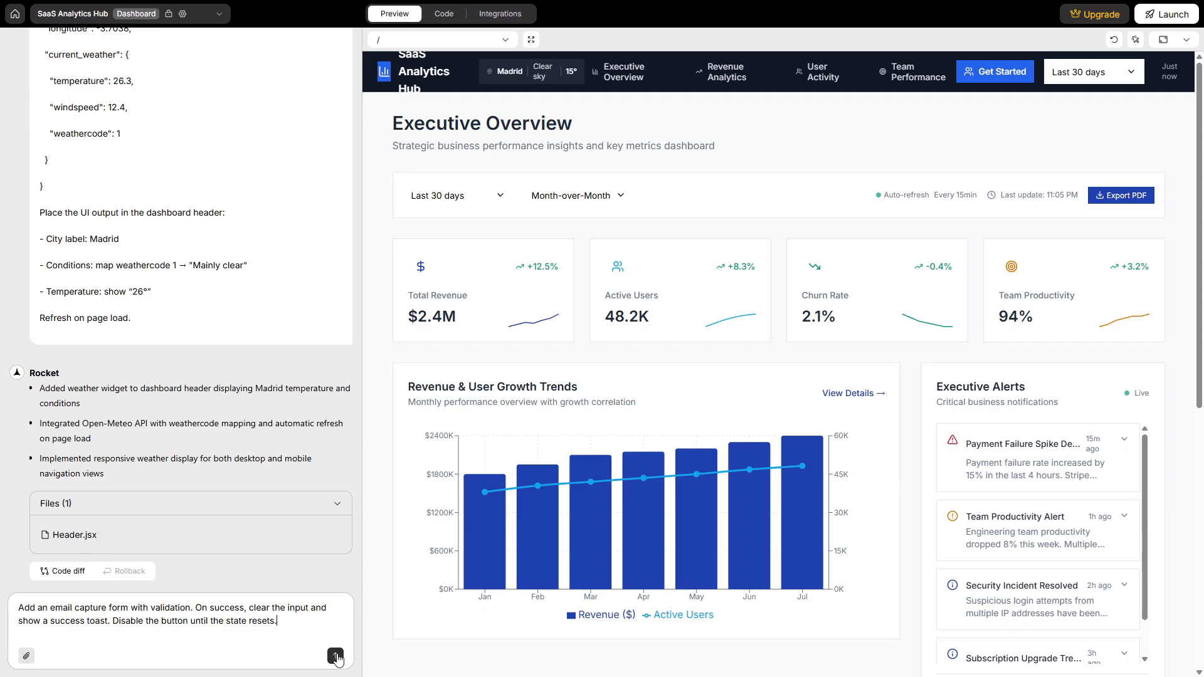
click(336, 656)
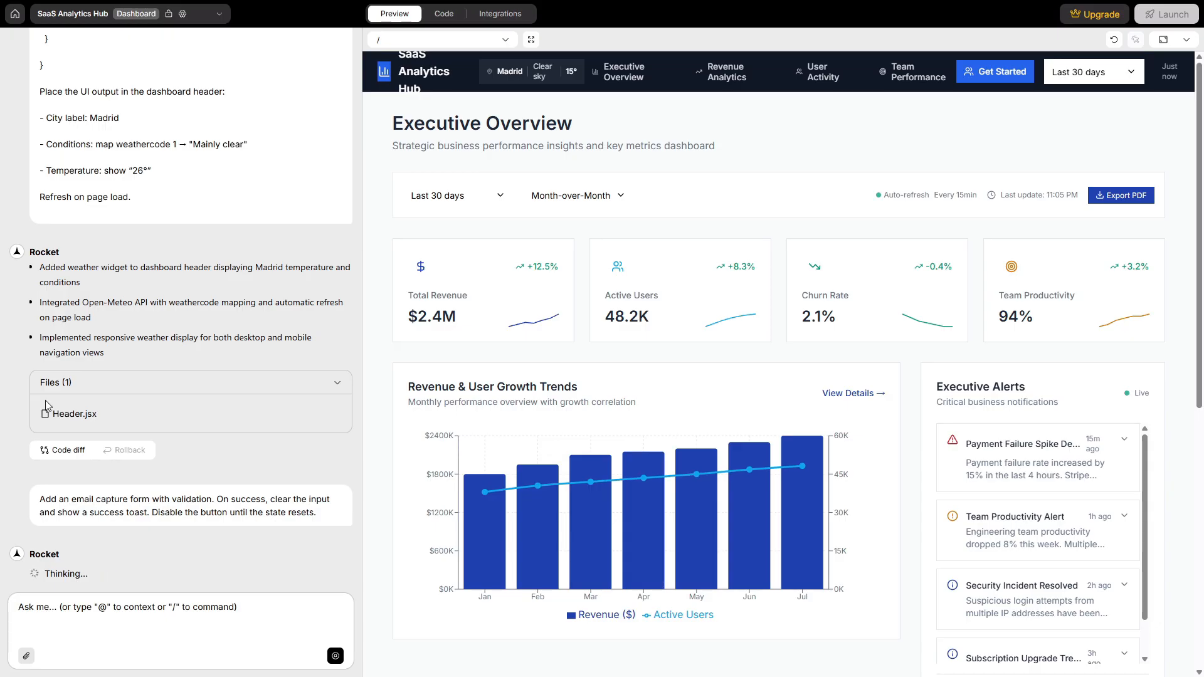
scroll(down, 3)
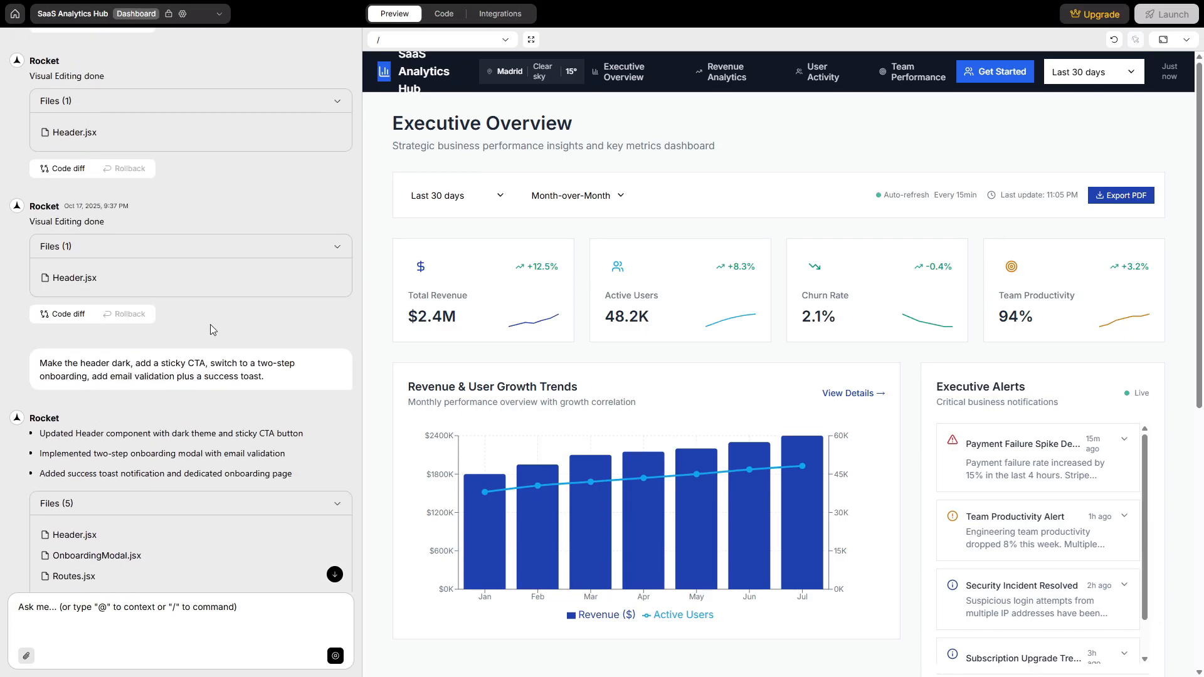
scroll(down, 3)
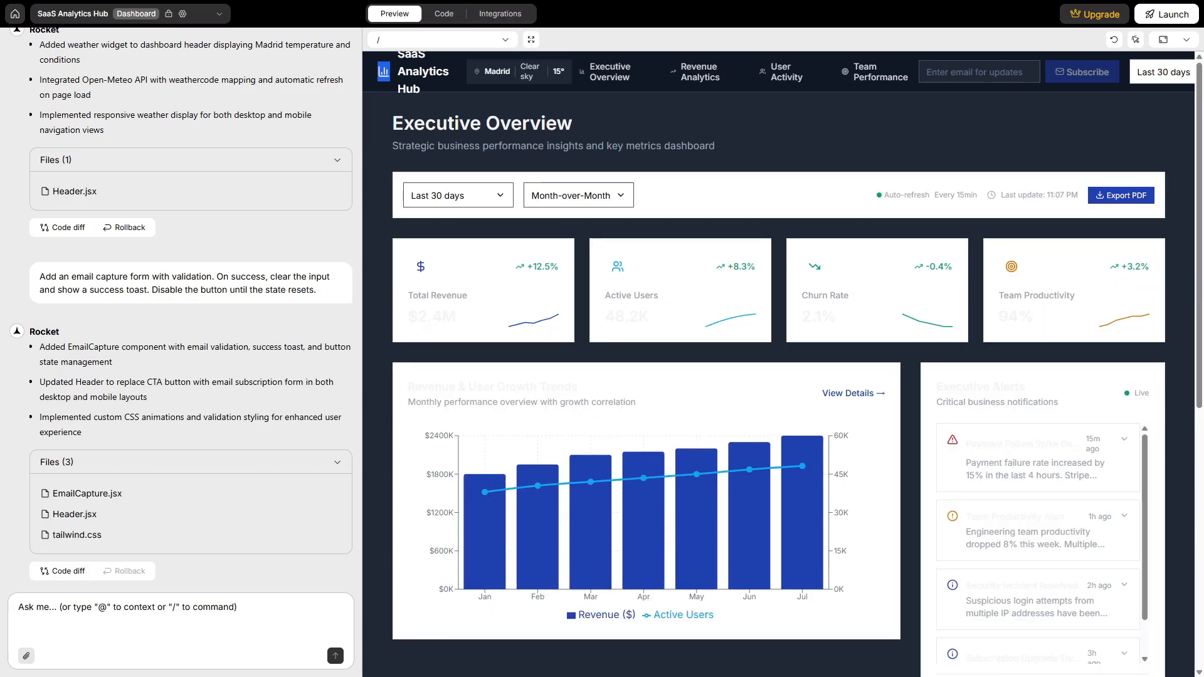
mouse_move(1128, 340)
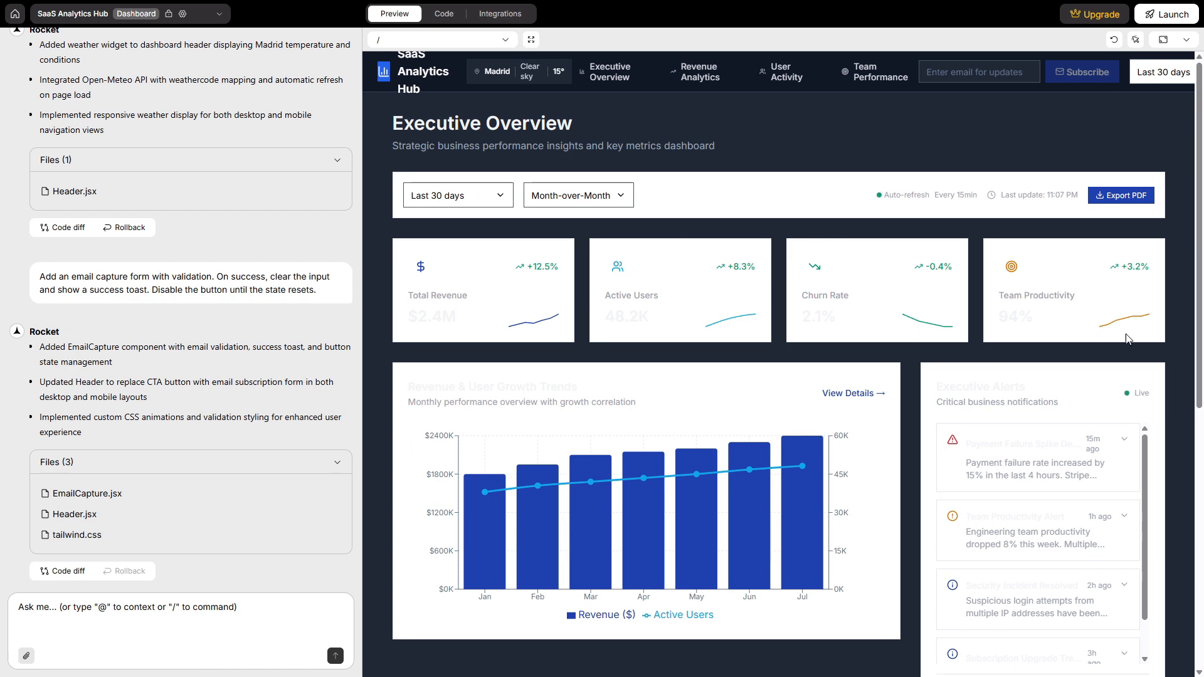
scroll(down, 3)
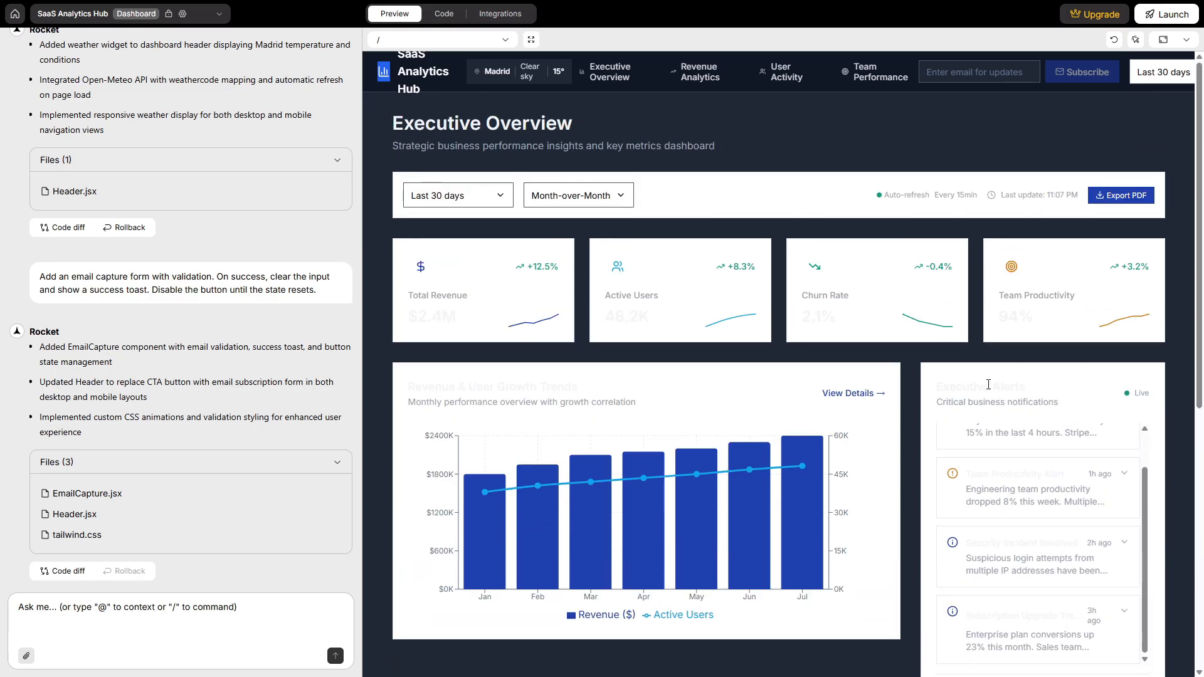
click(979, 71)
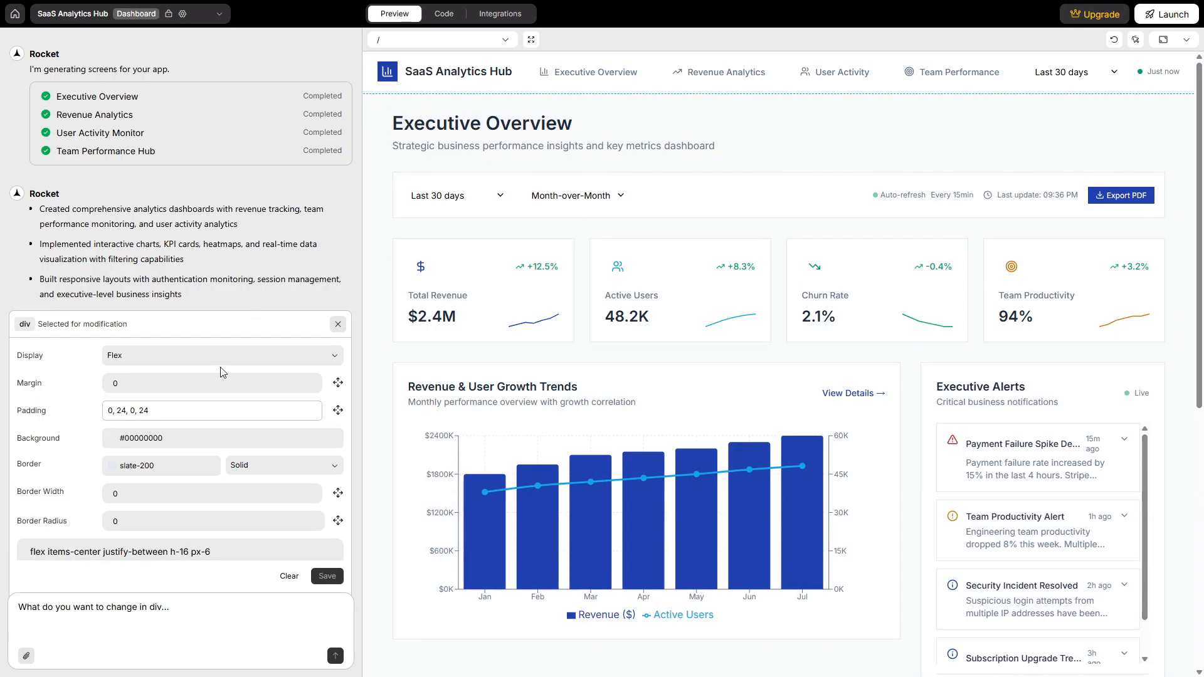
- Save the header background visual edit as light blue
click(223, 438)
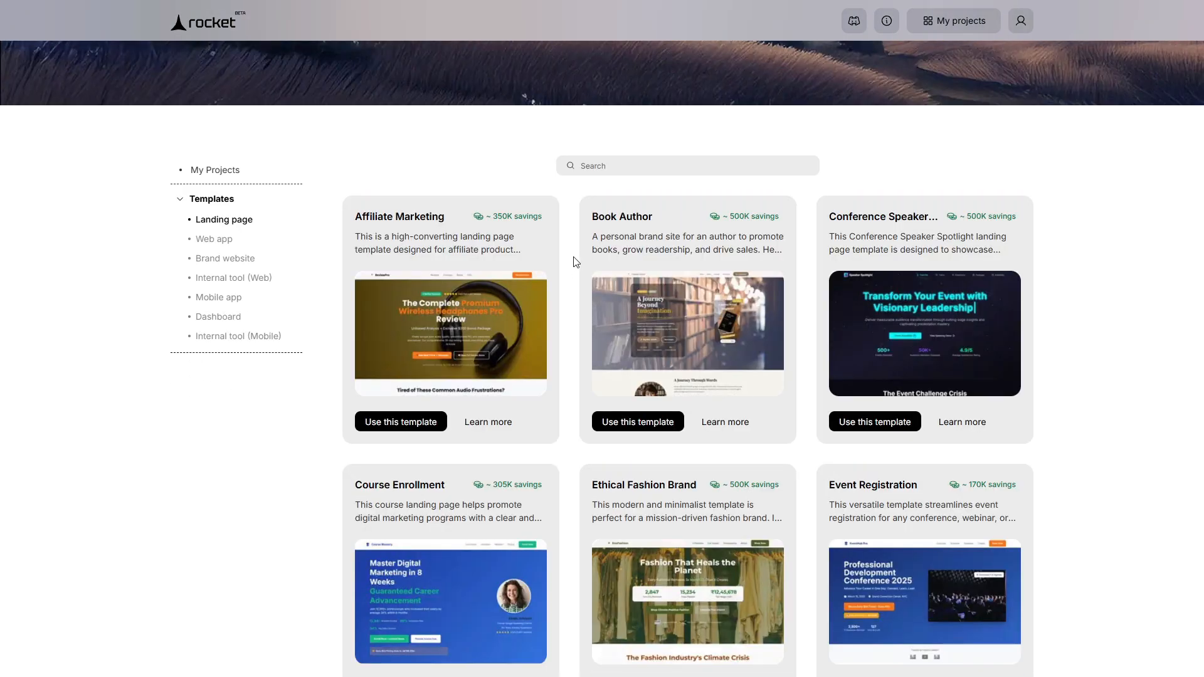
mouse_move(95, 429)
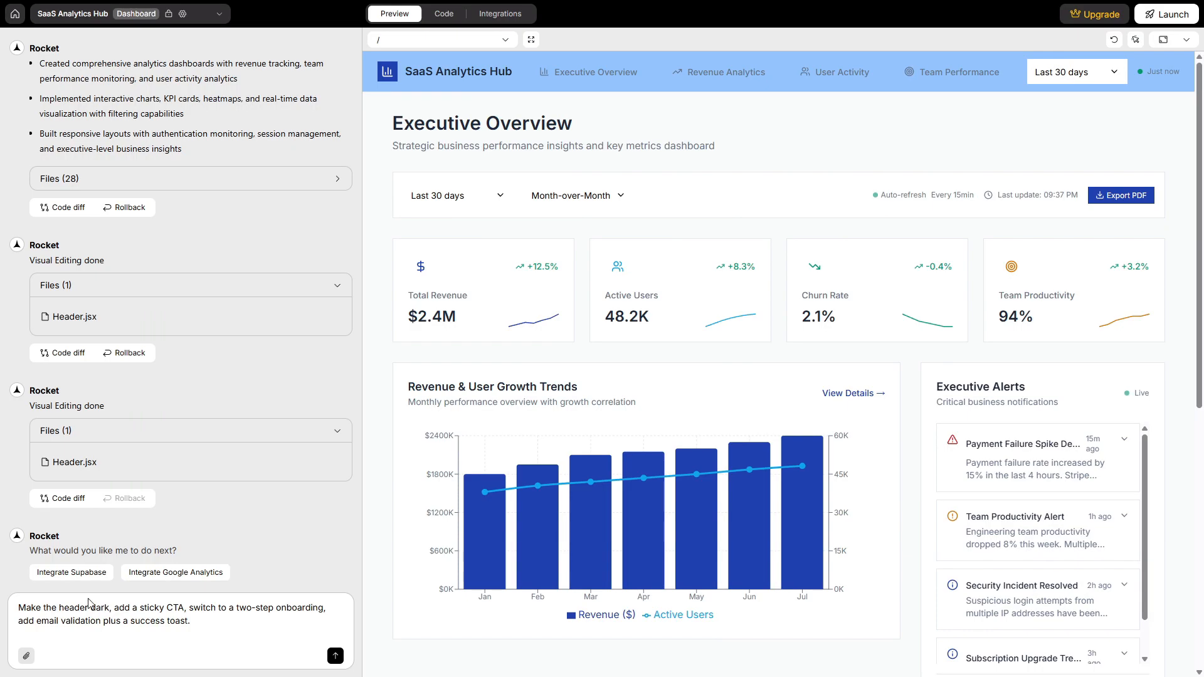
mouse_move(294, 653)
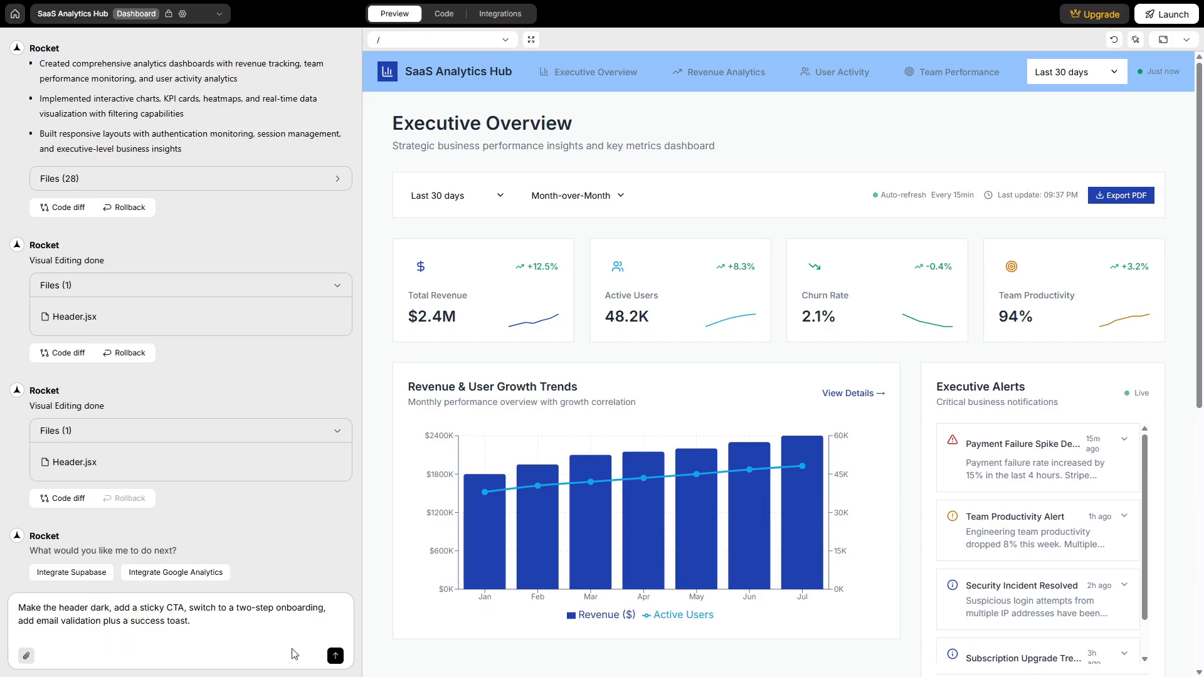
- Submit the dark header, sticky Get Started CTA and two-step onboarding request
click(500, 14)
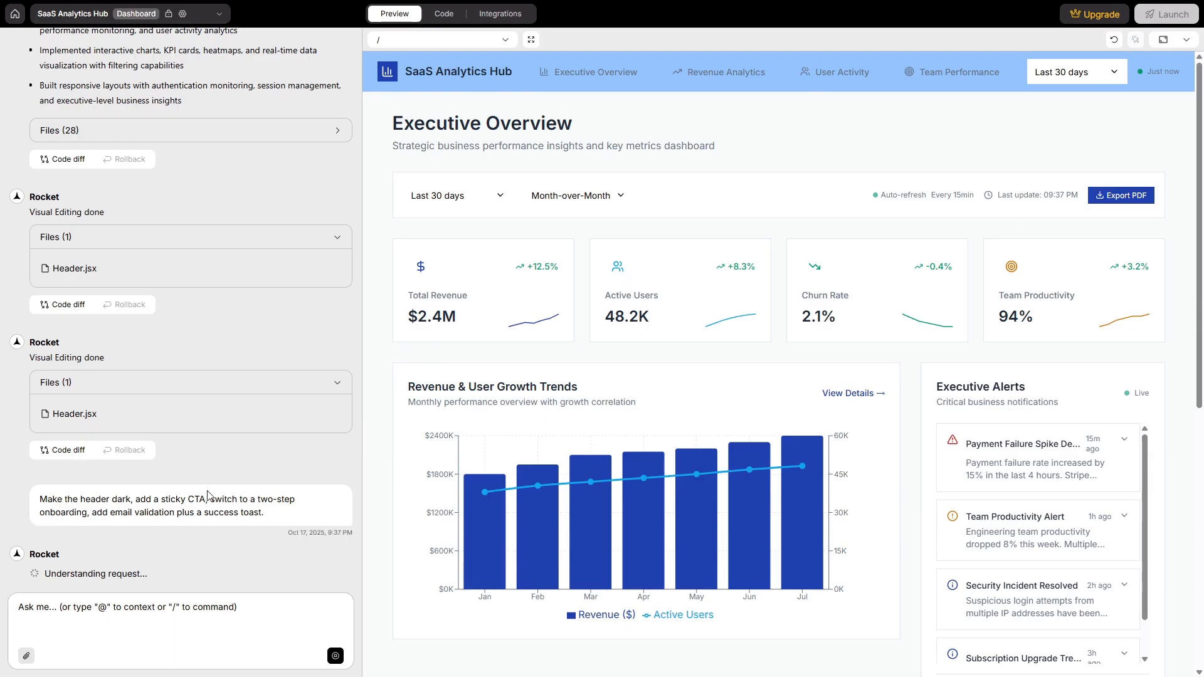
mouse_move(185, 595)
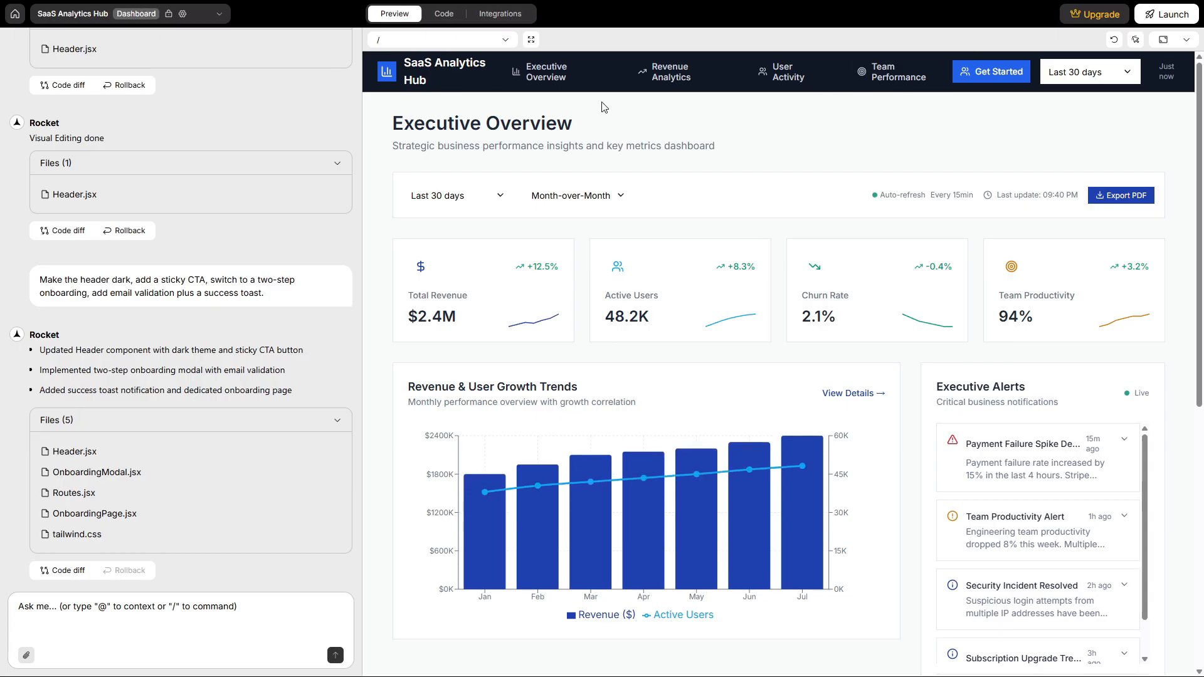
mouse_move(670, 92)
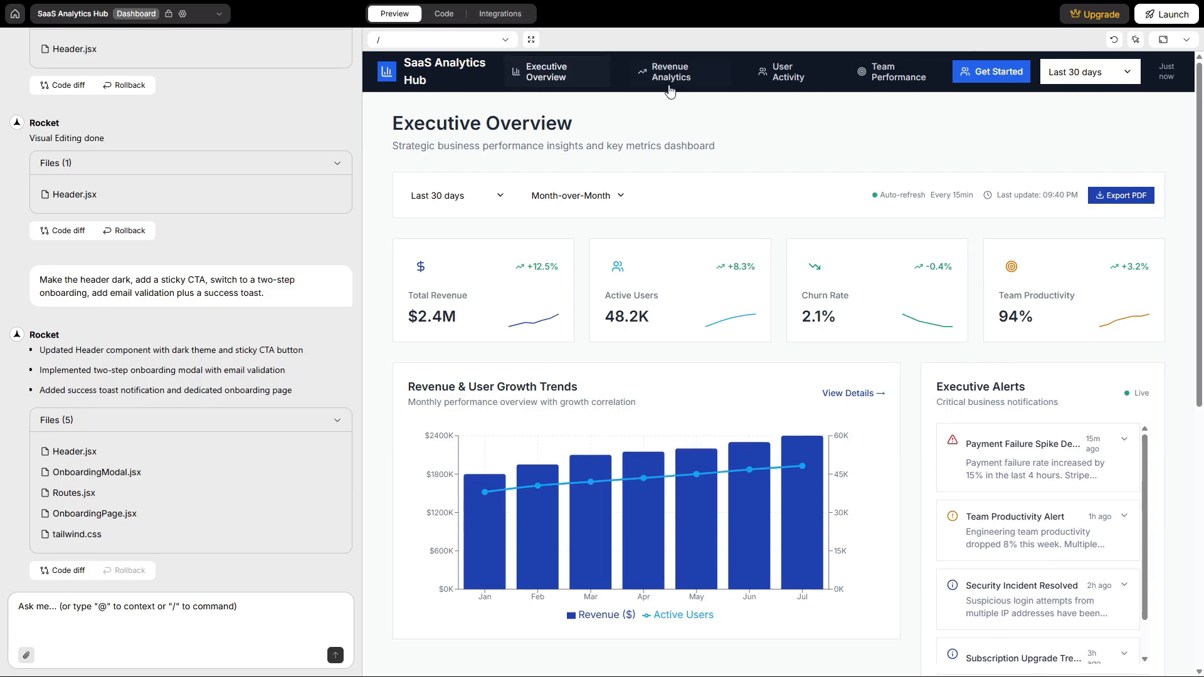
mouse_move(947, 95)
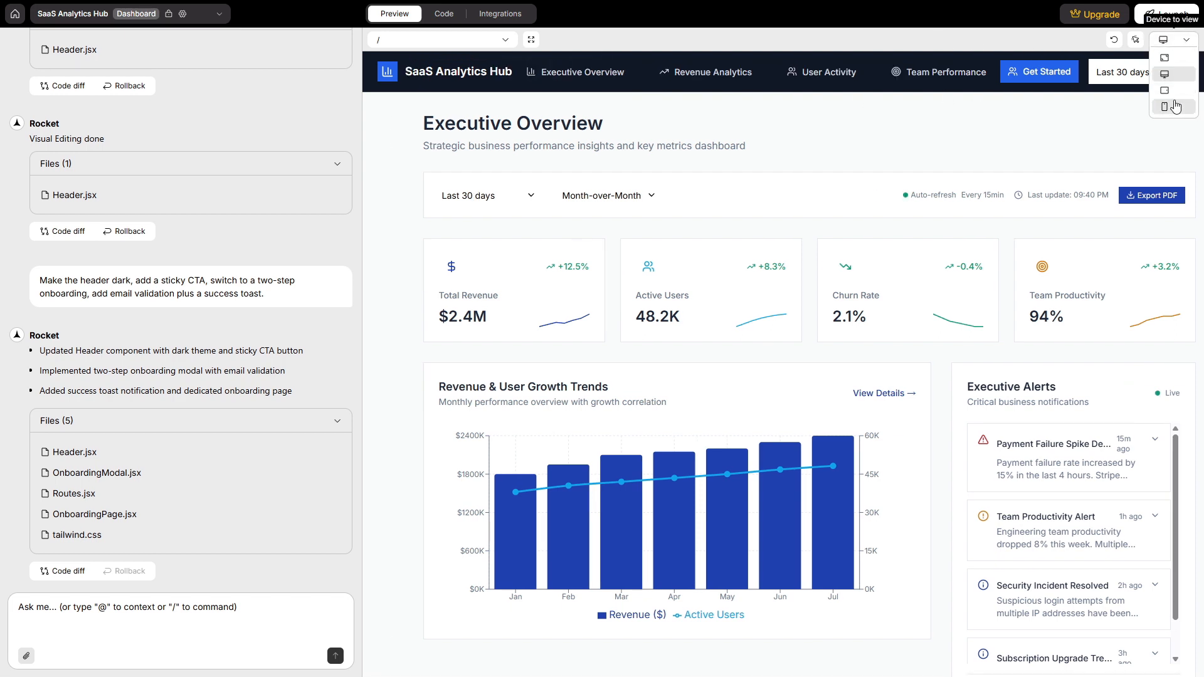
- Preview the dashboard at phone size with its nav menu, then browse the public folder
click(1164, 106)
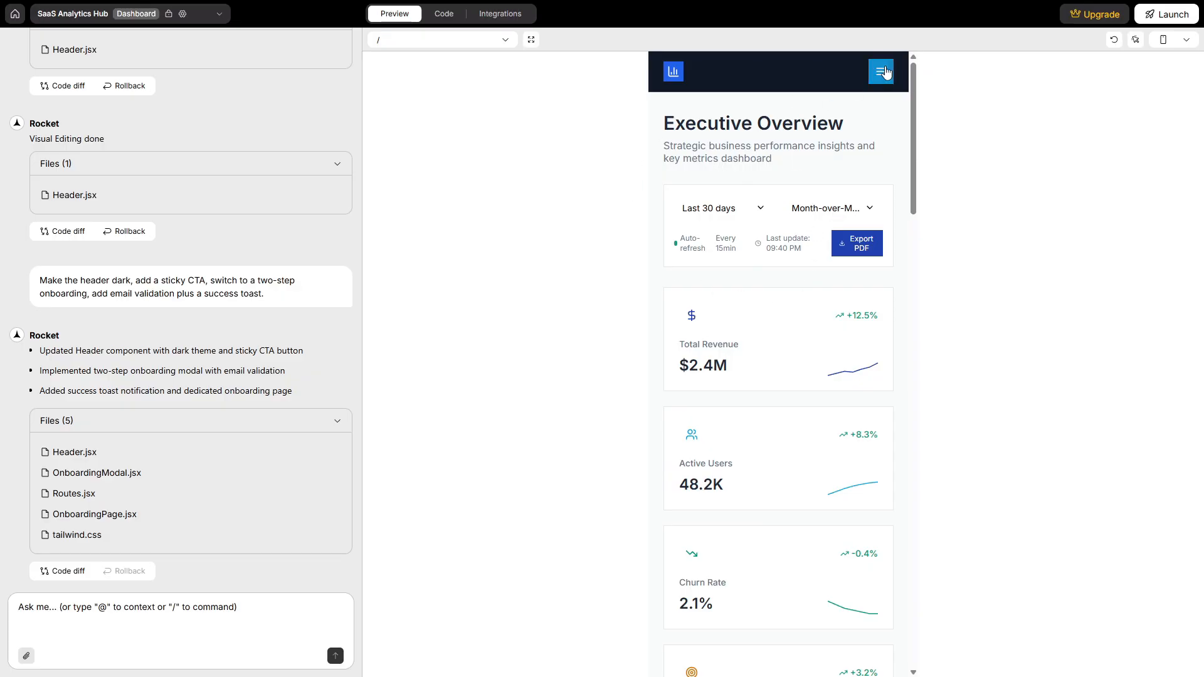
click(881, 71)
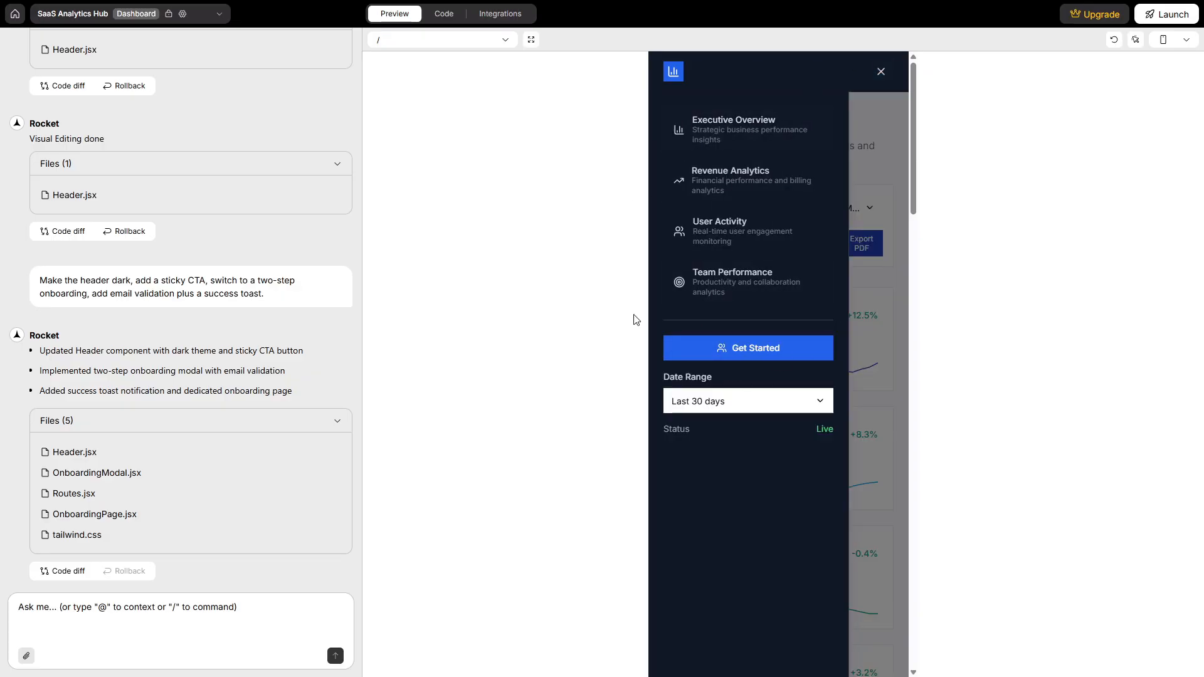
click(443, 13)
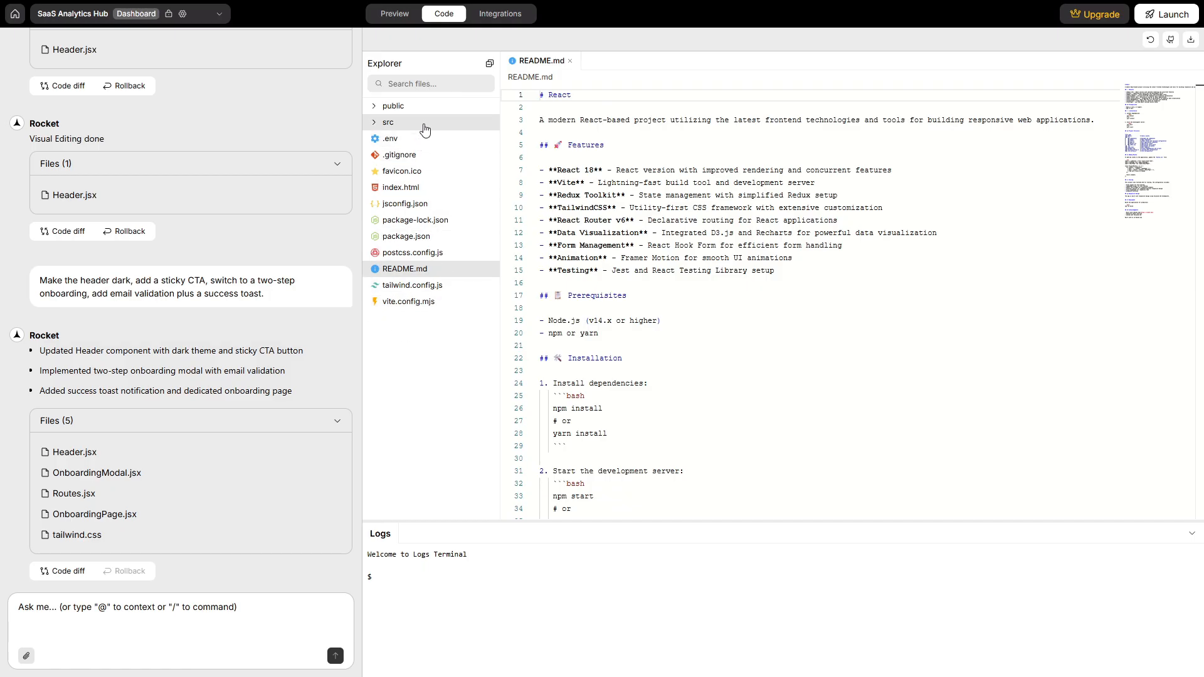
click(393, 105)
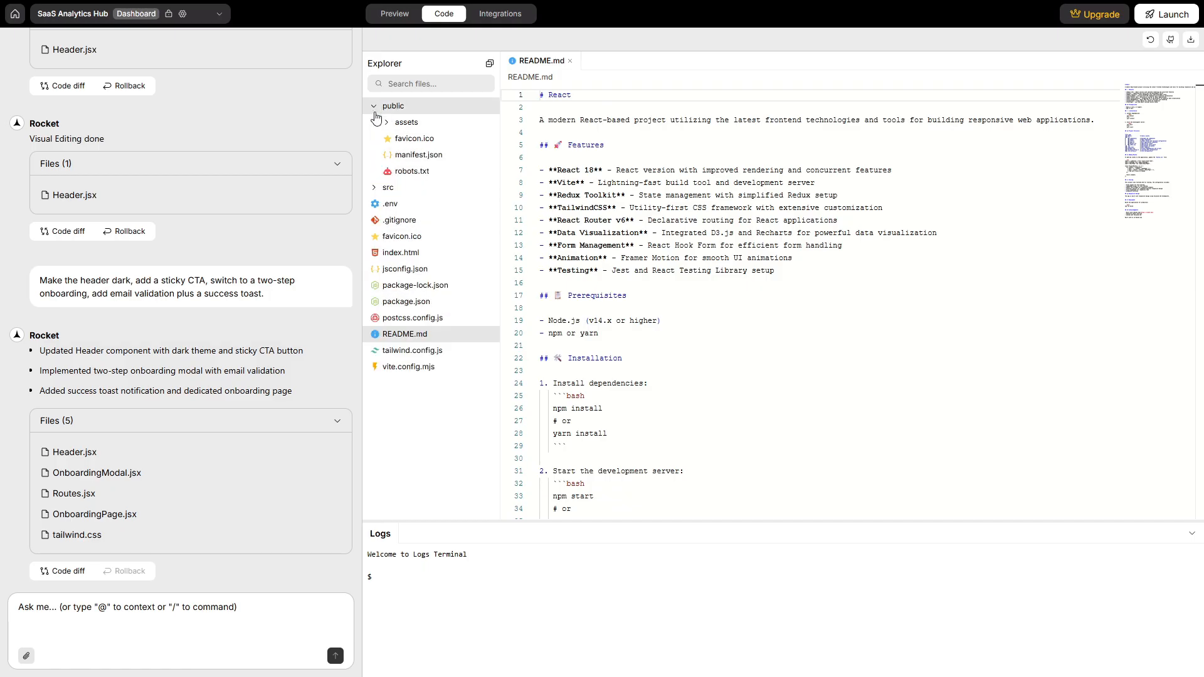
click(385, 187)
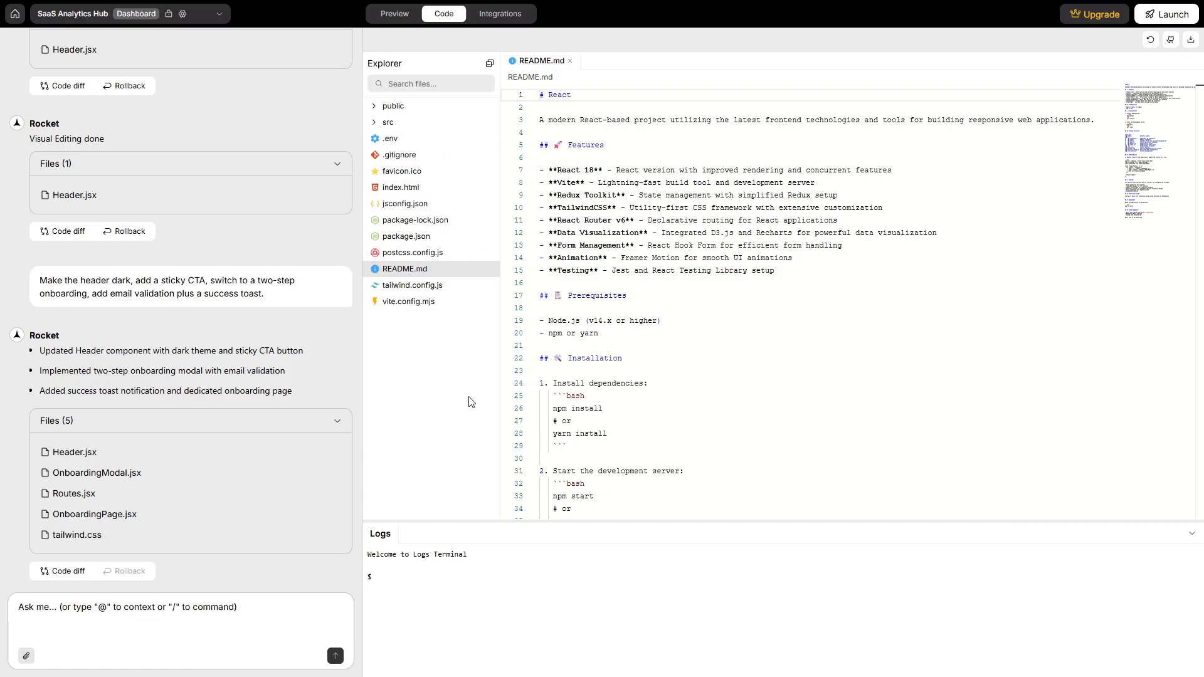
- Recheck the phone-size preview and menu, then expand and collapse the src folder in code view
click(394, 13)
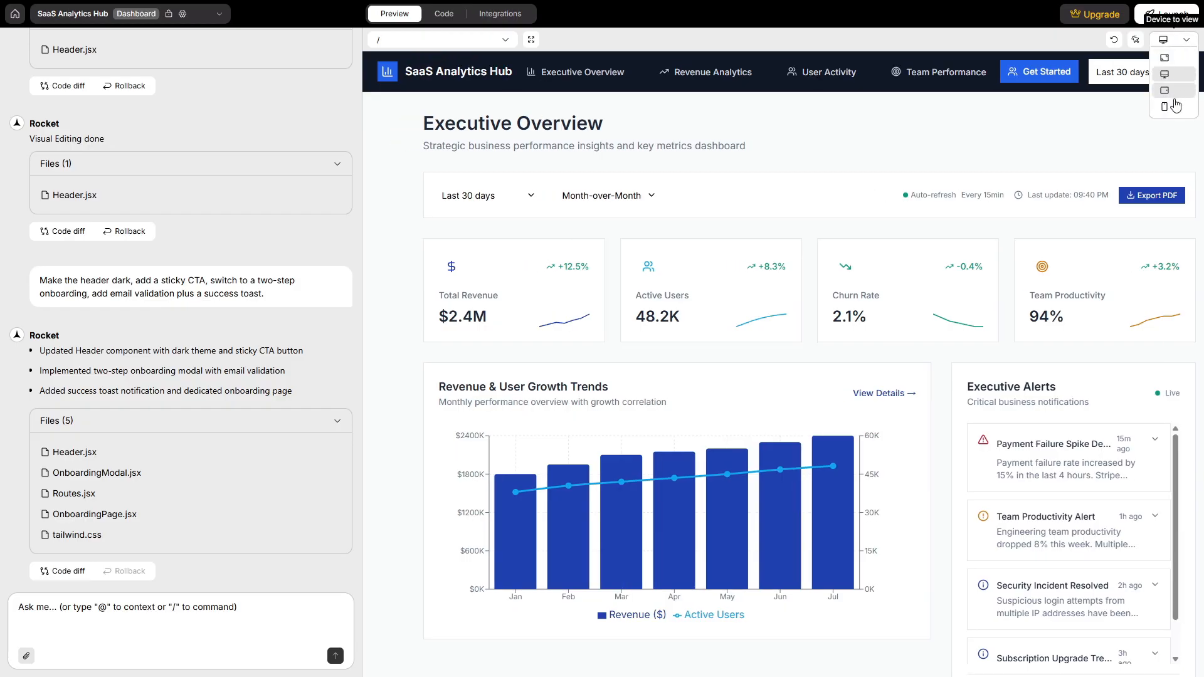
click(1164, 106)
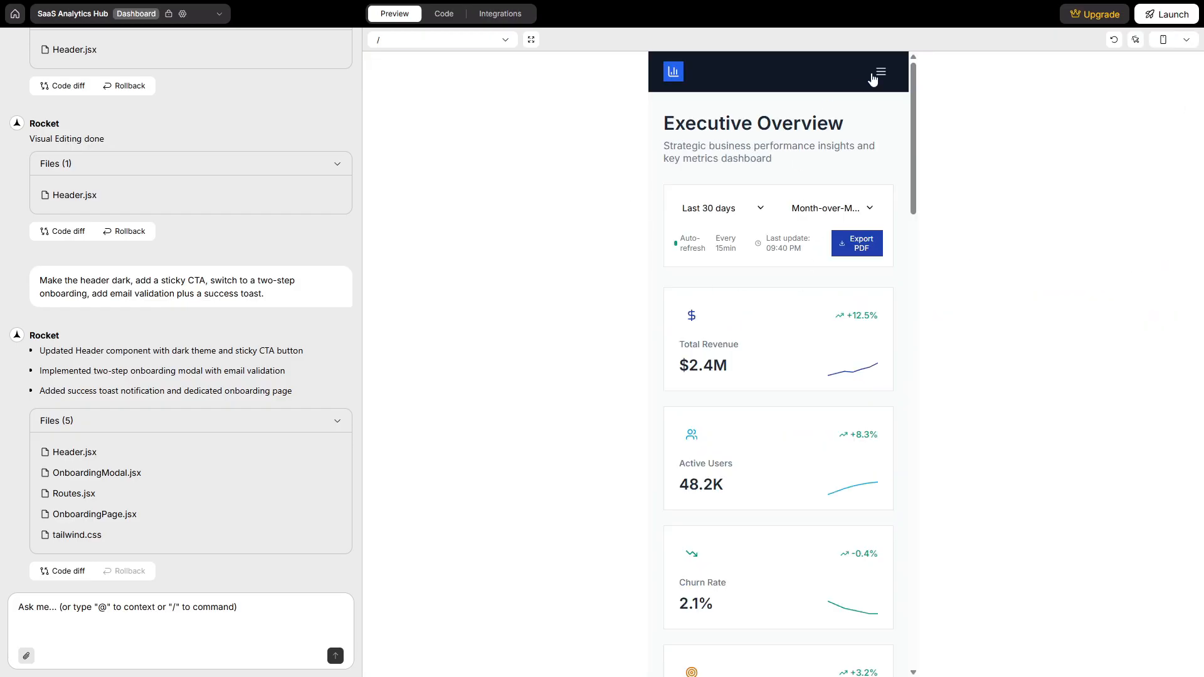
click(880, 71)
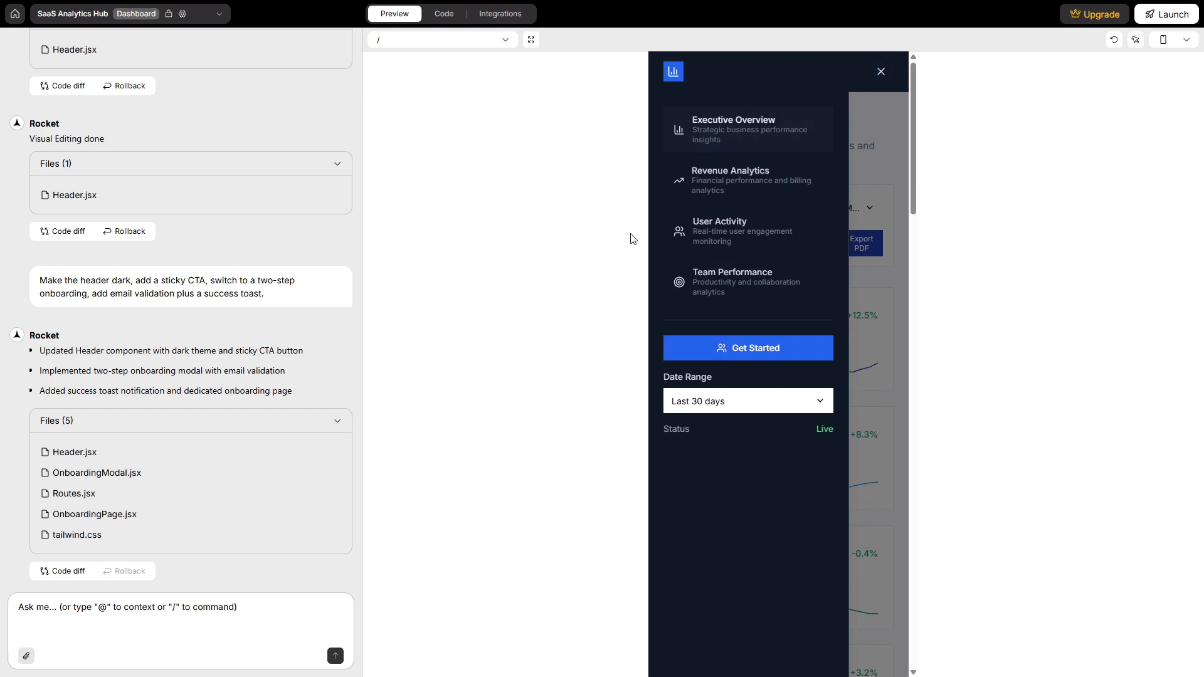
click(443, 13)
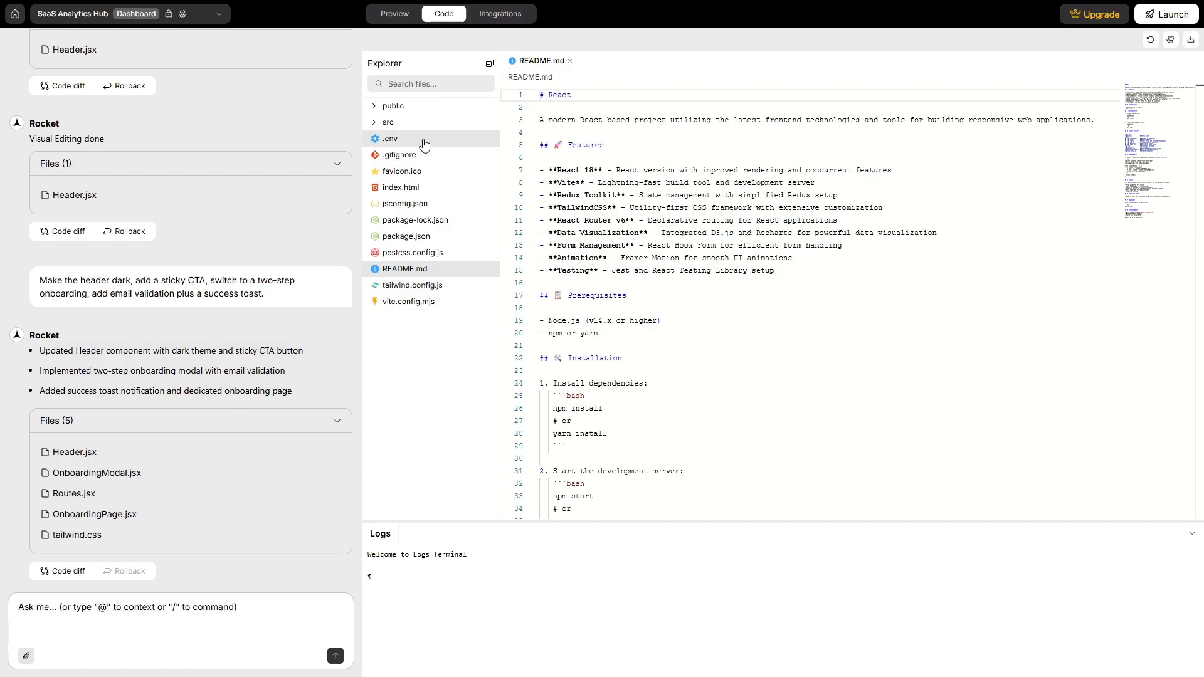
click(392, 105)
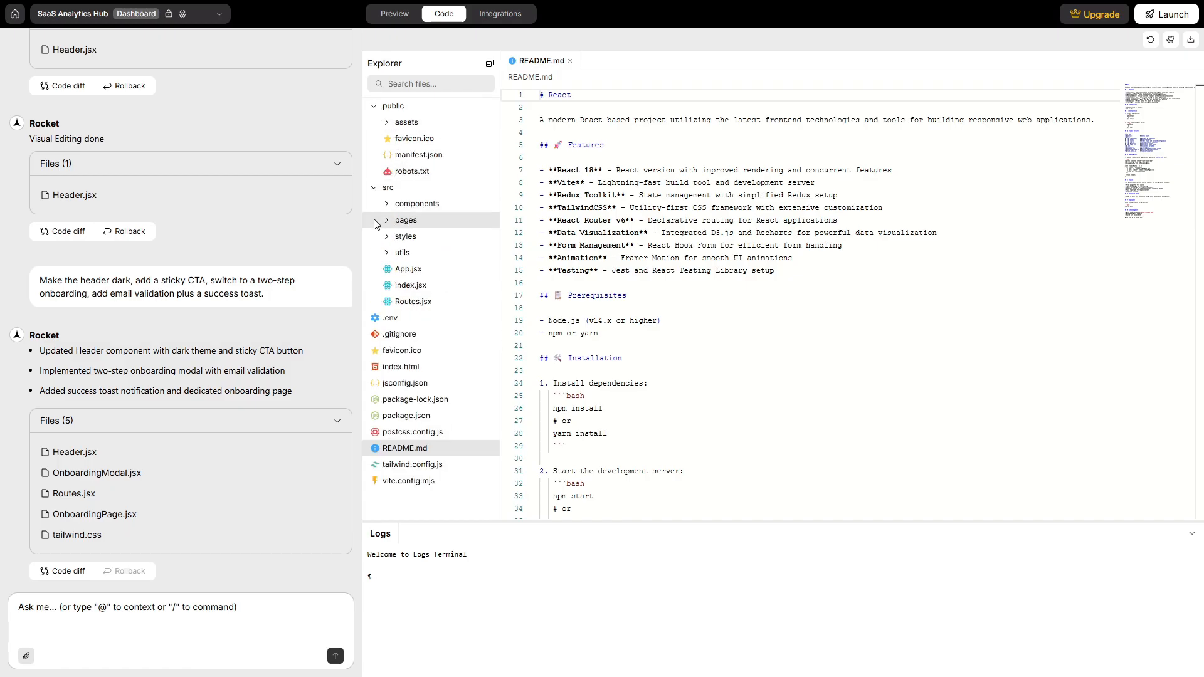
click(385, 187)
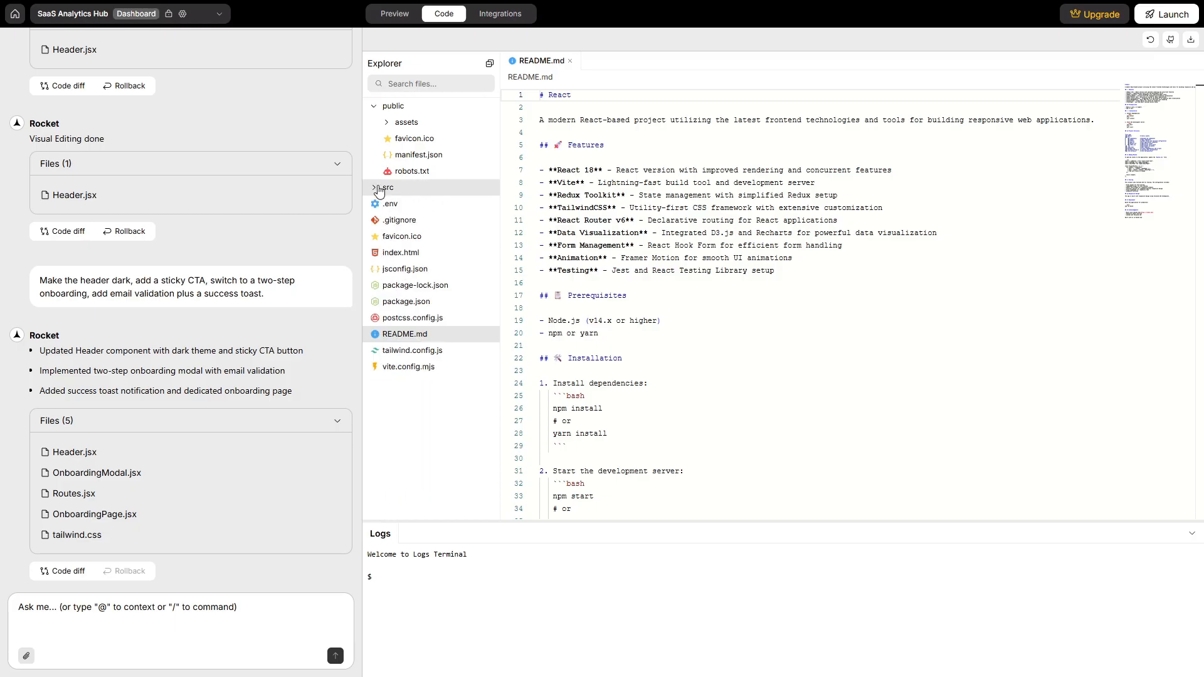